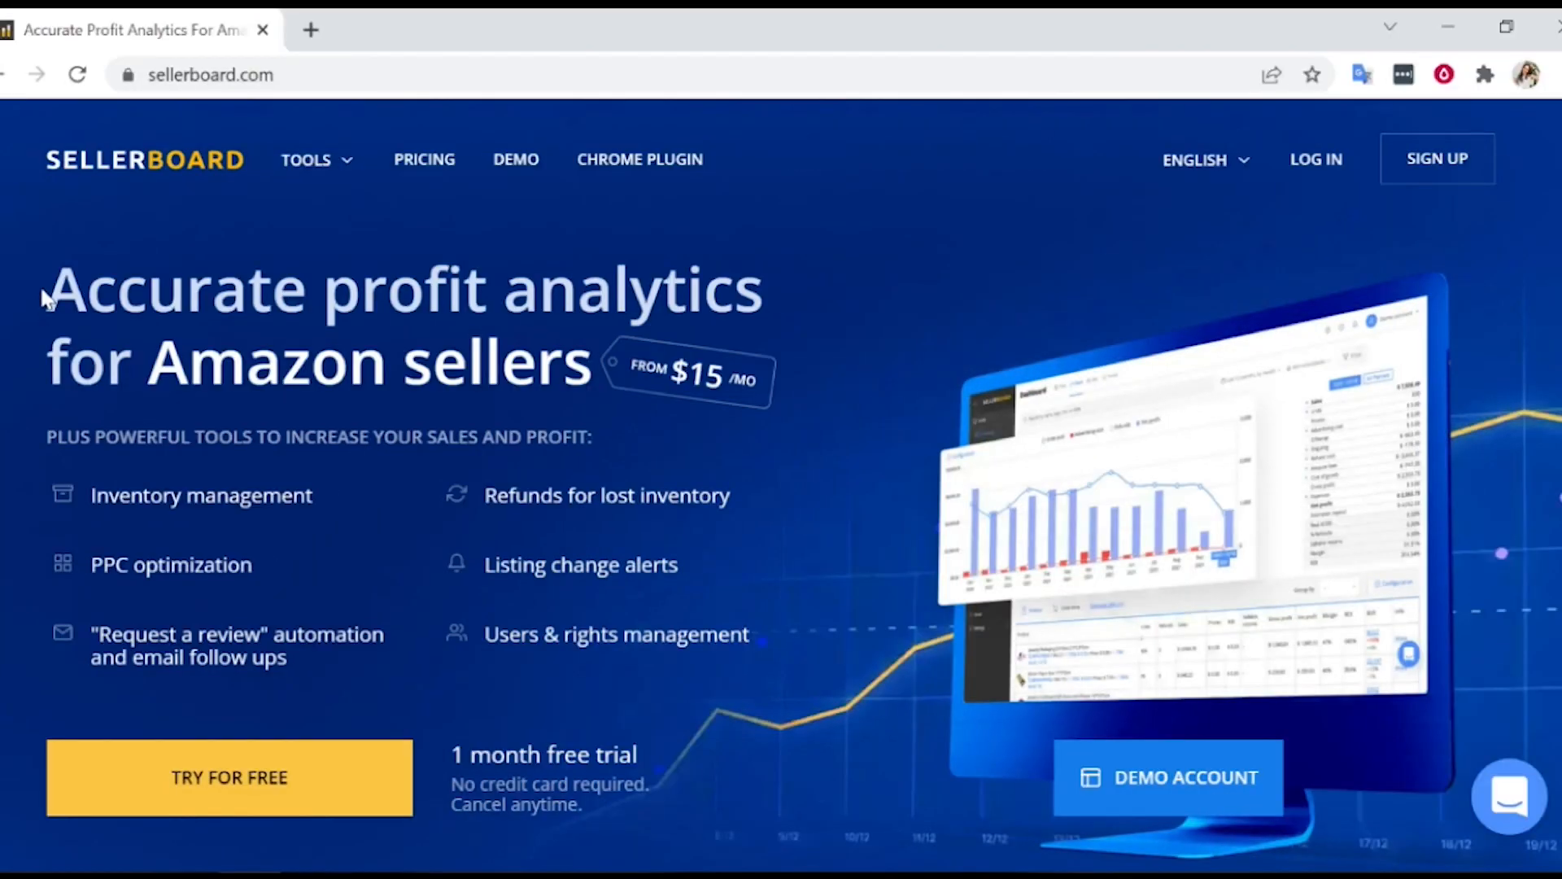
mouse_move(747, 426)
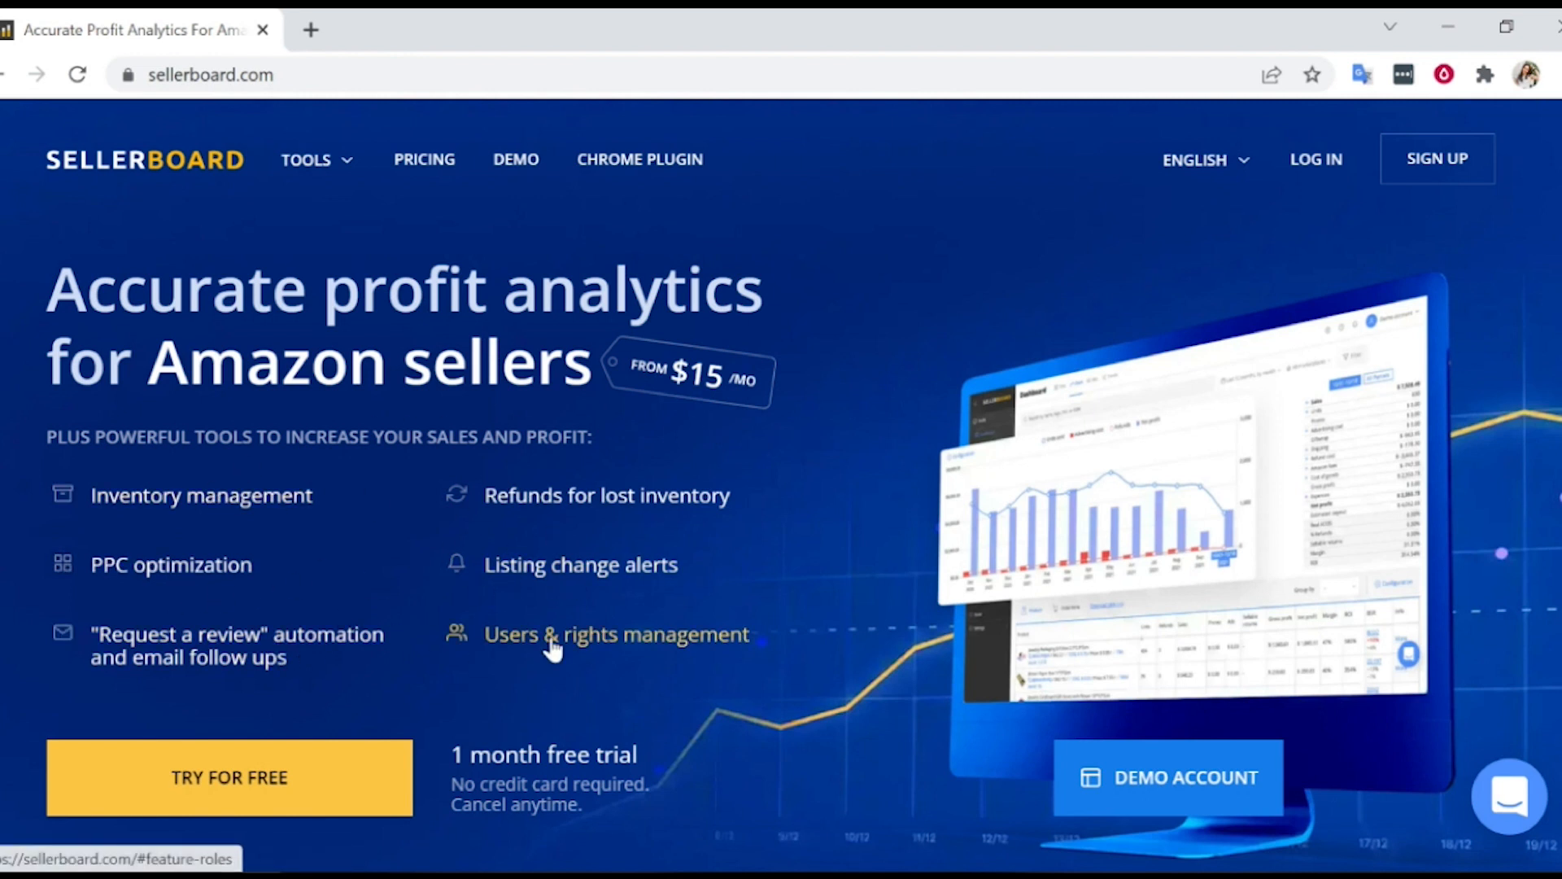
Step: Scroll down through the dashboard tiles view
scroll(down, 3)
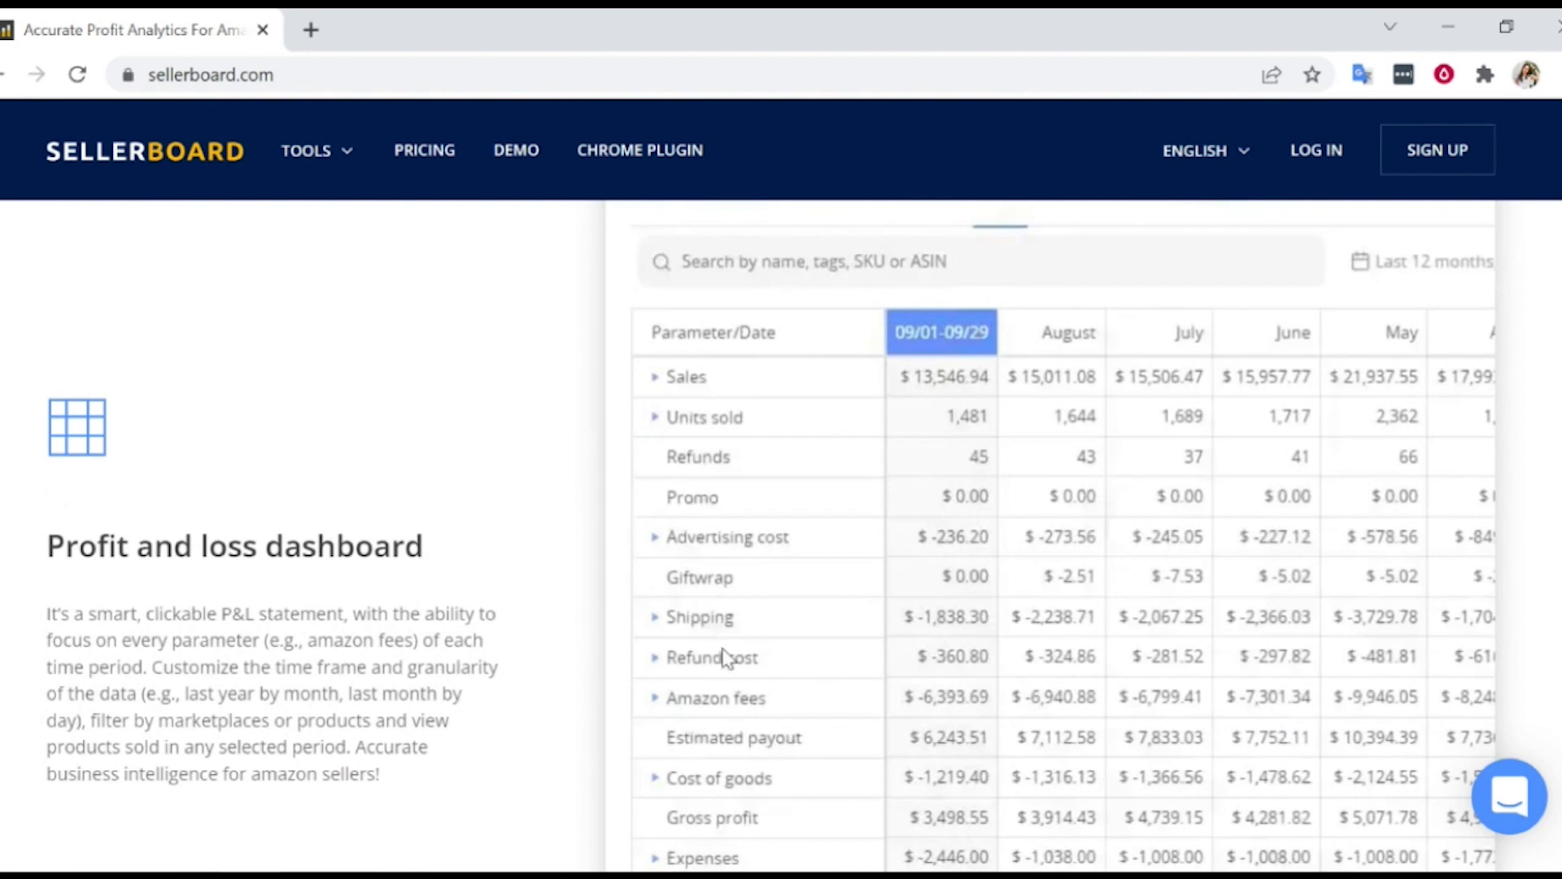
scroll(down, 3)
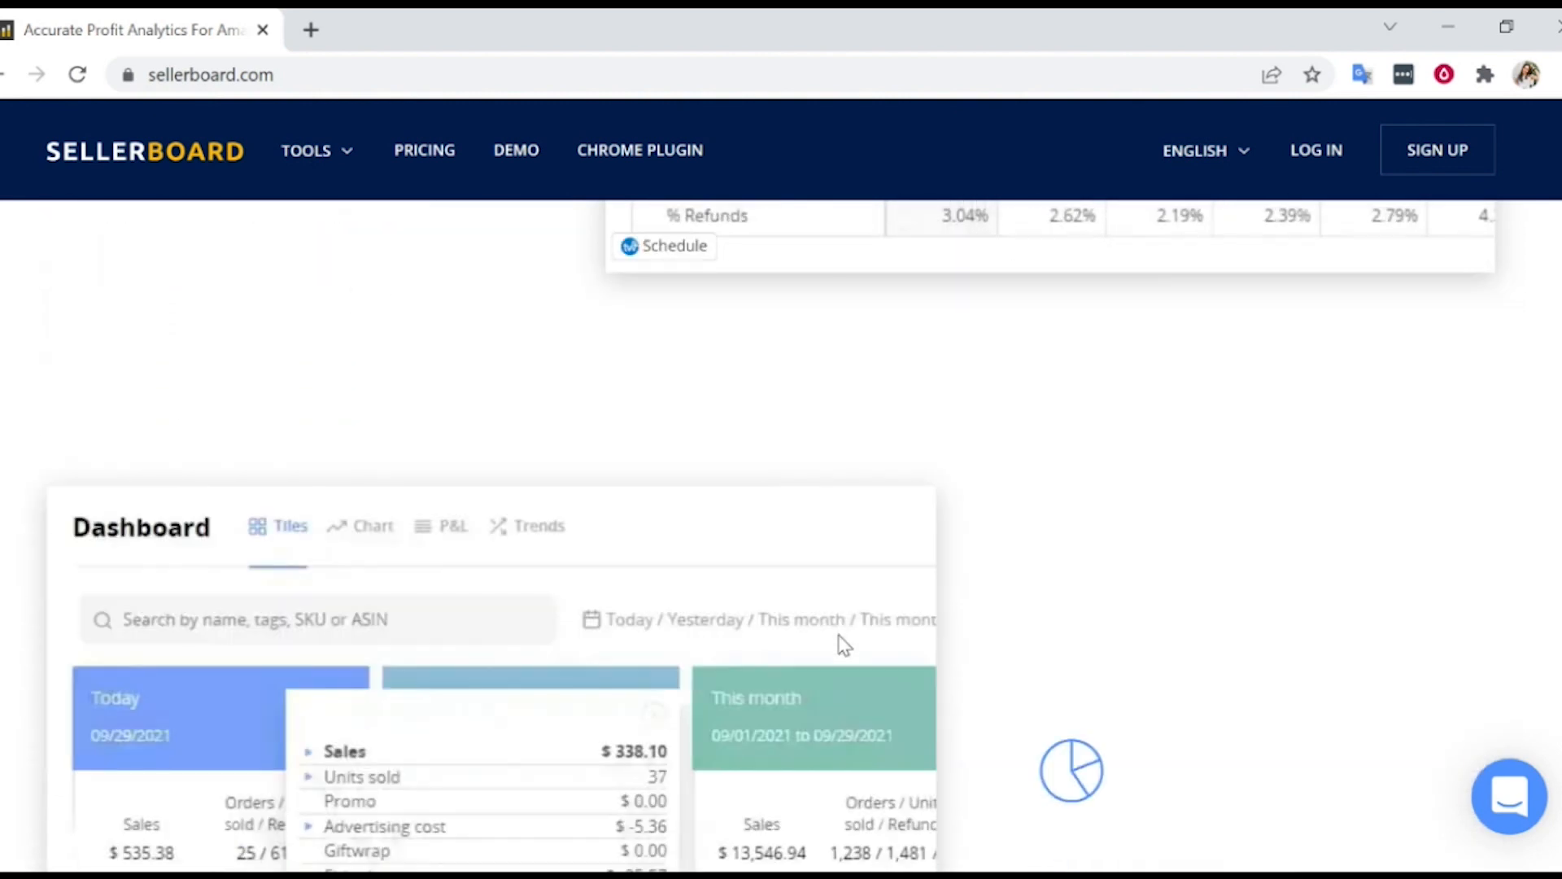
scroll(down, 3)
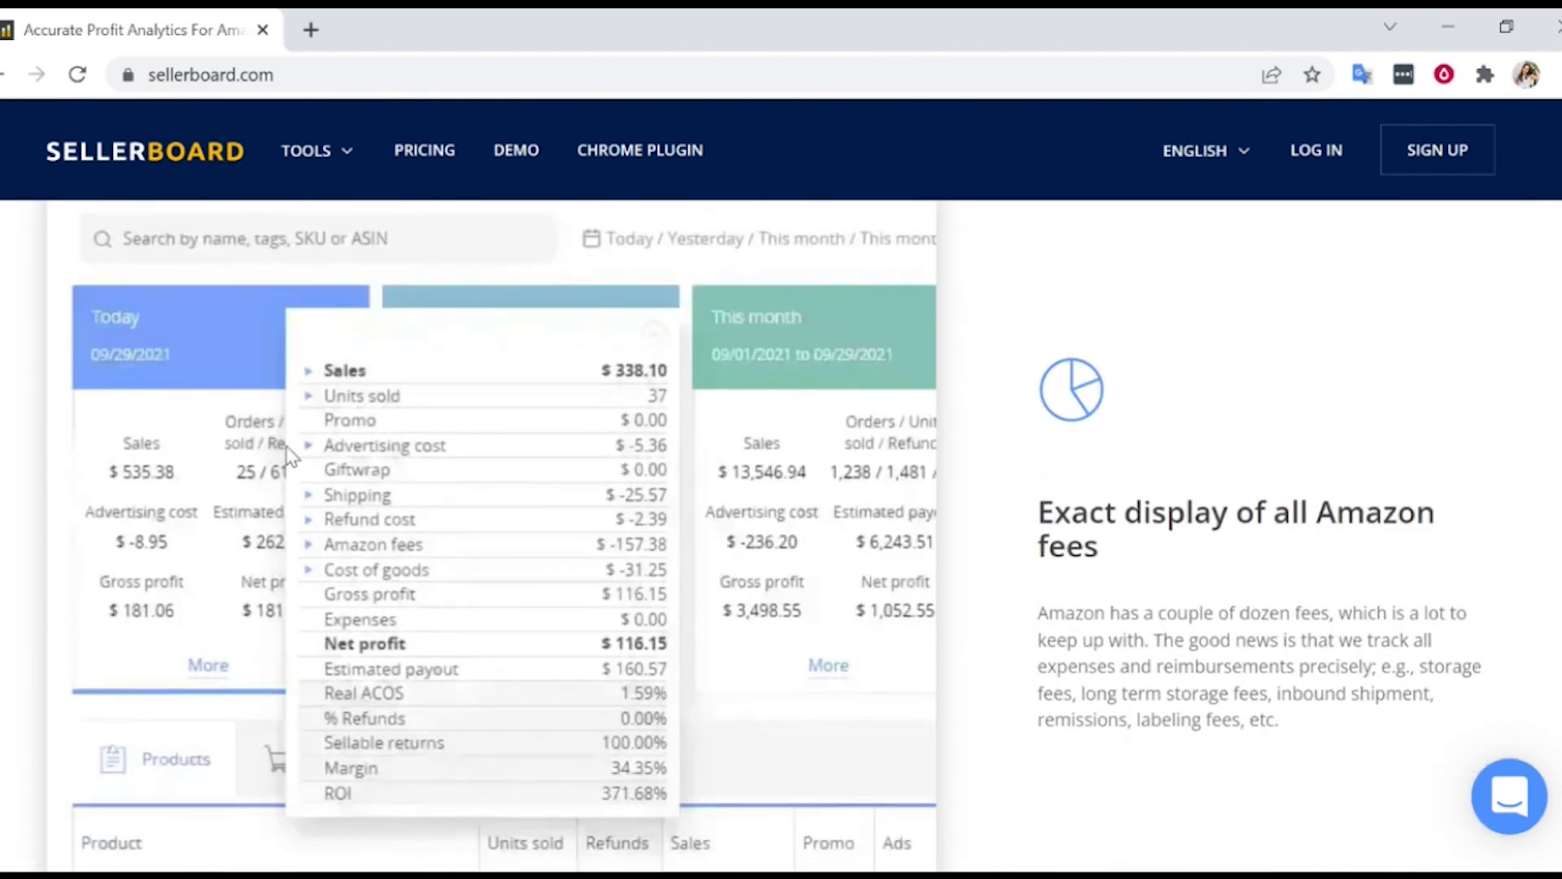
scroll(down, 3)
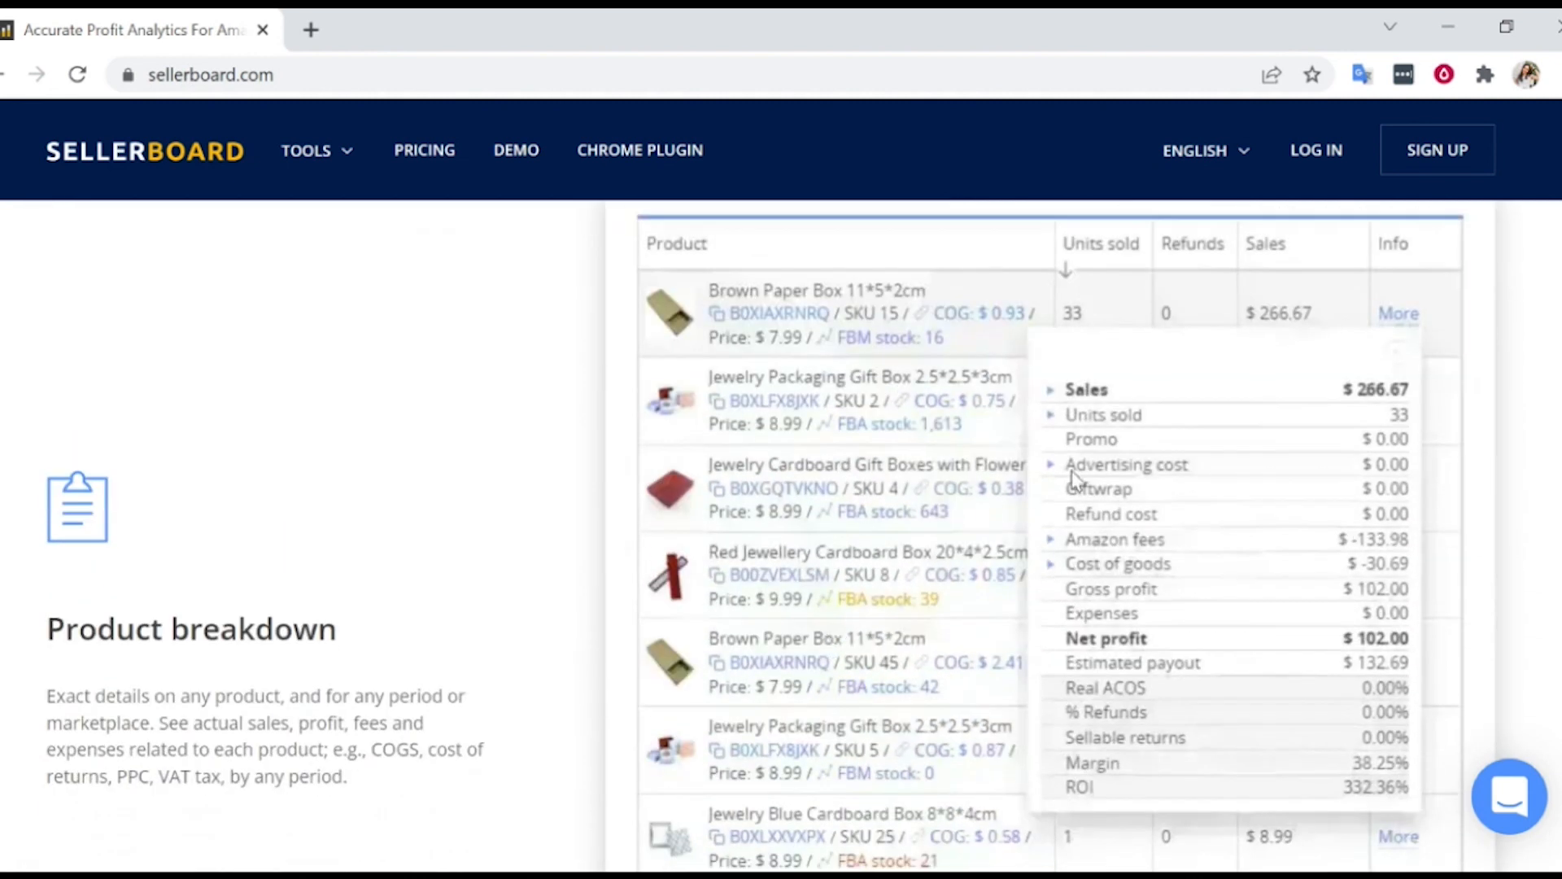
scroll(down, 3)
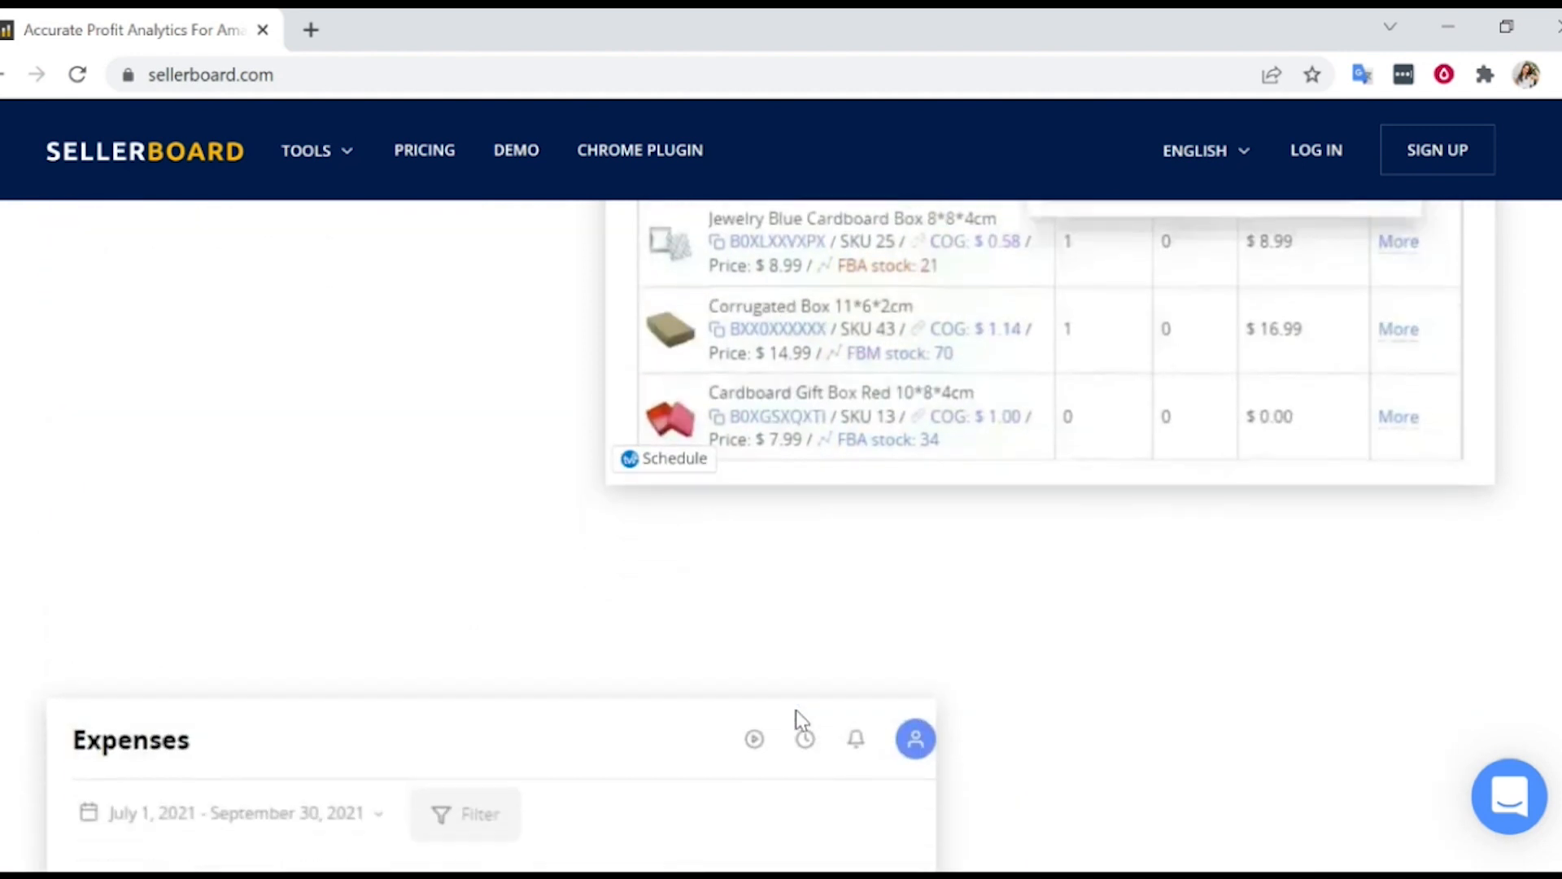
scroll(down, 3)
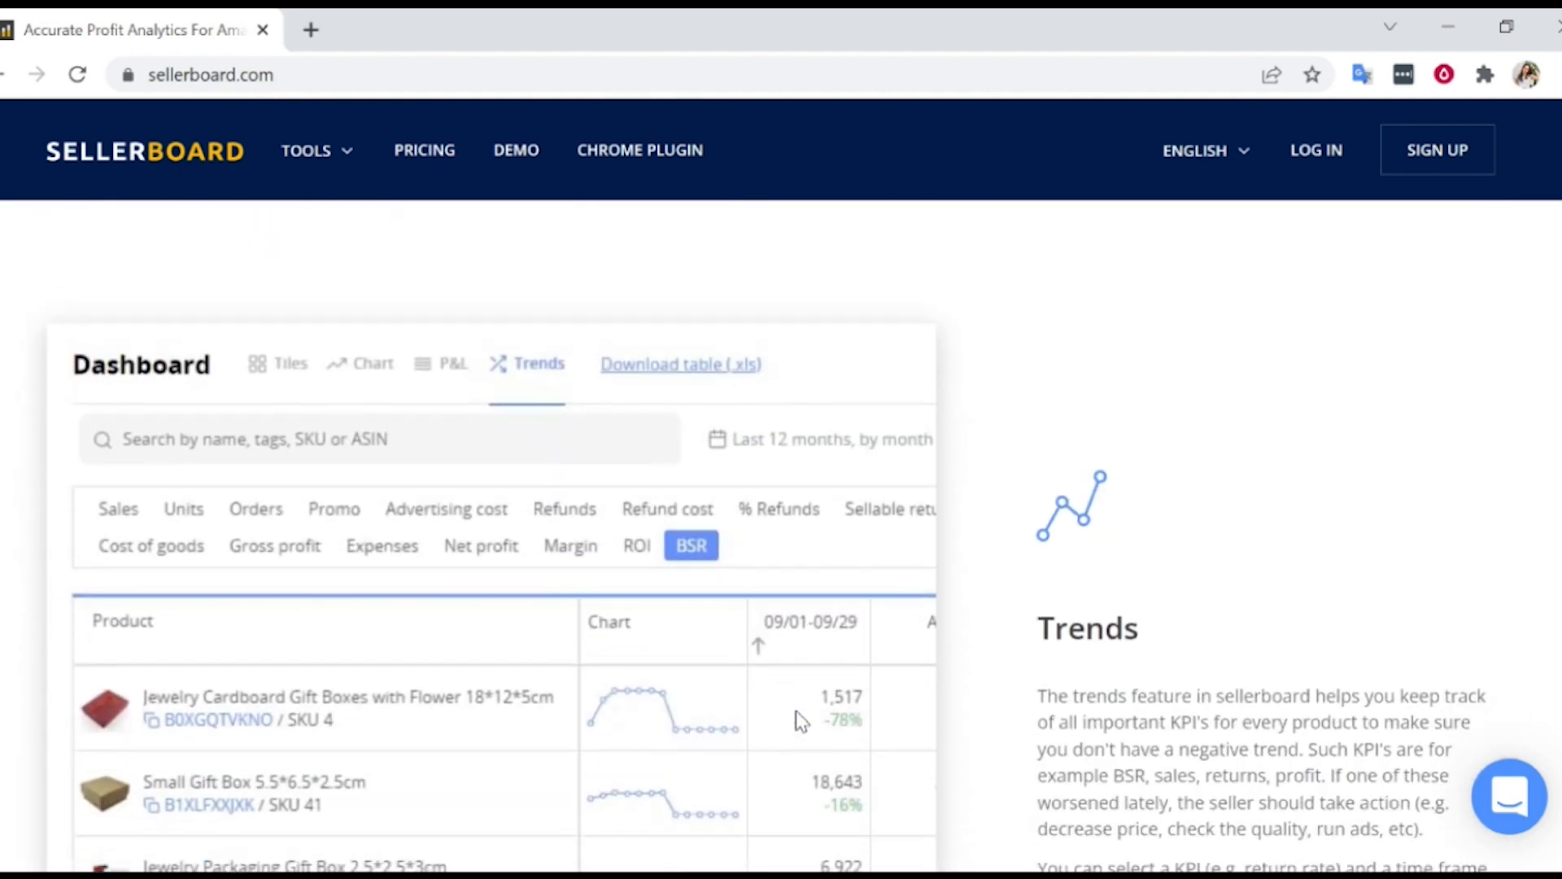
scroll(down, 3)
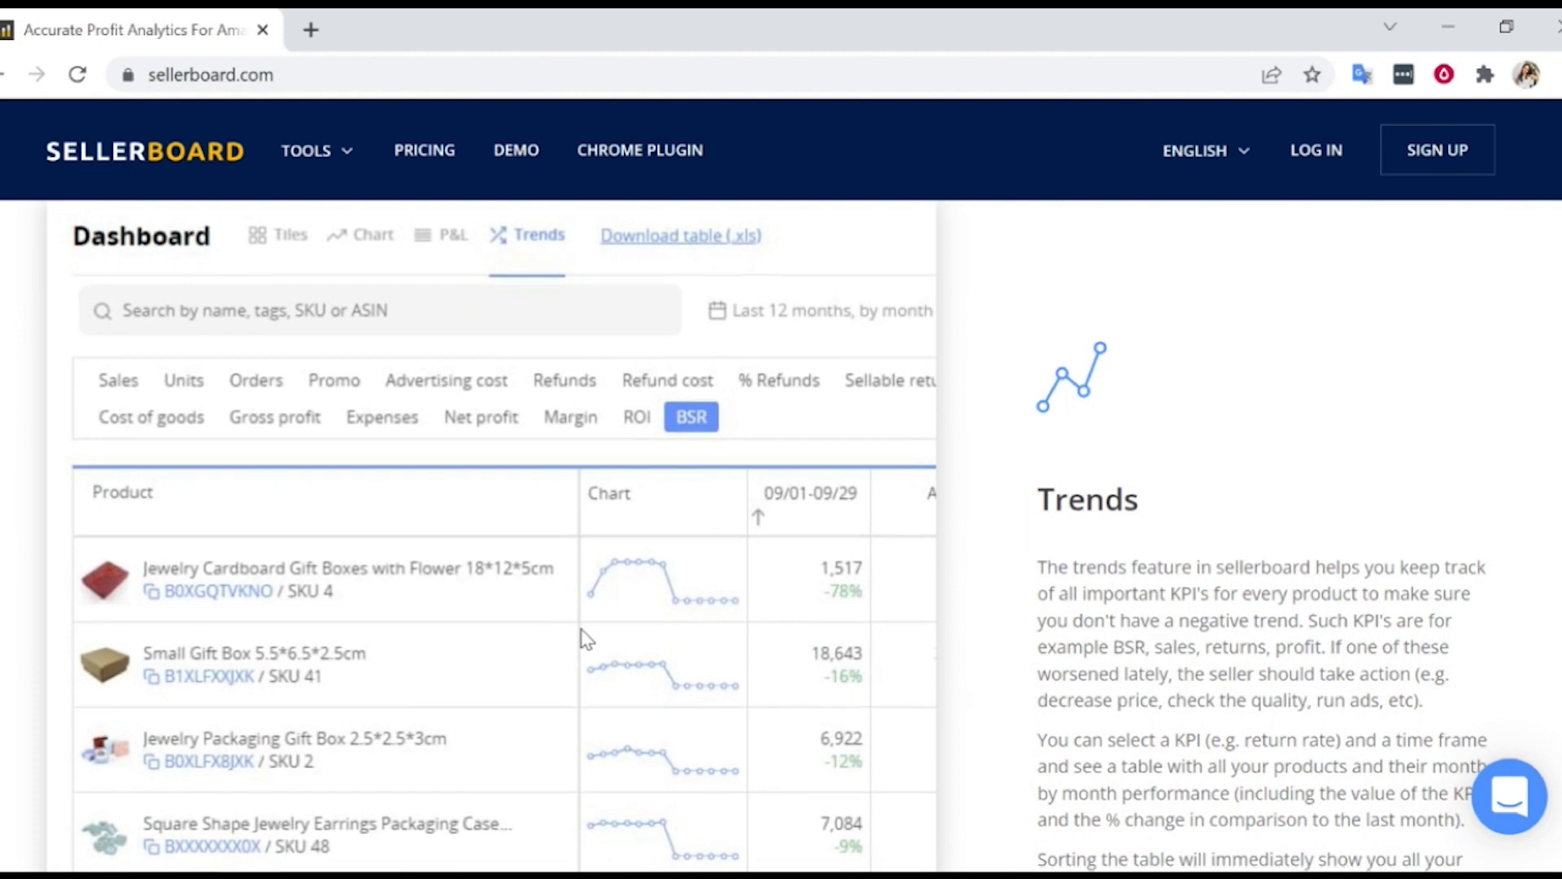
scroll(down, 3)
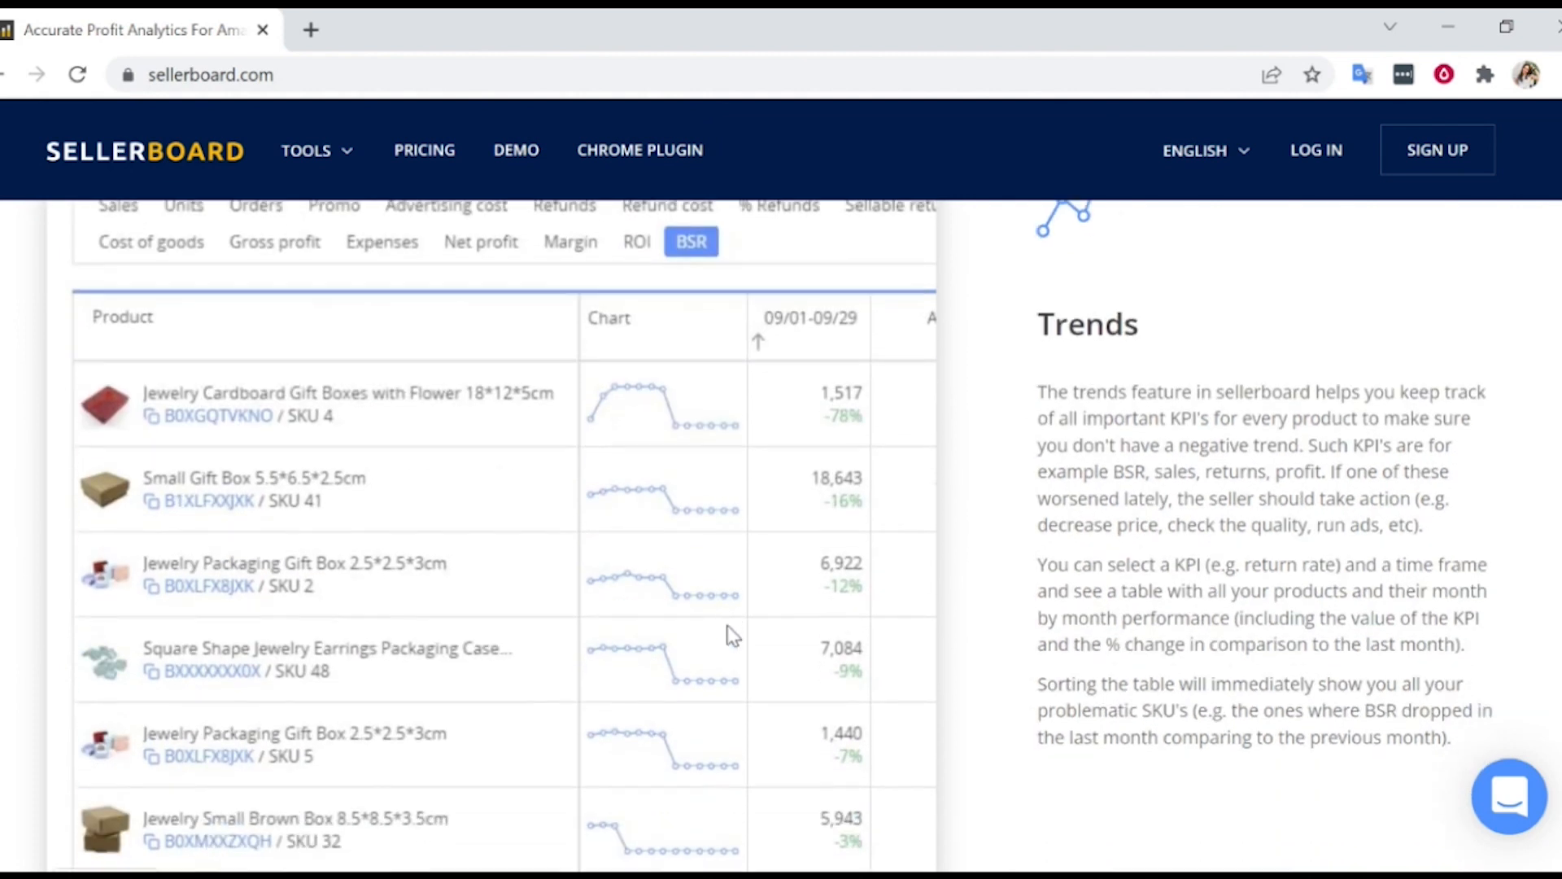
scroll(down, 3)
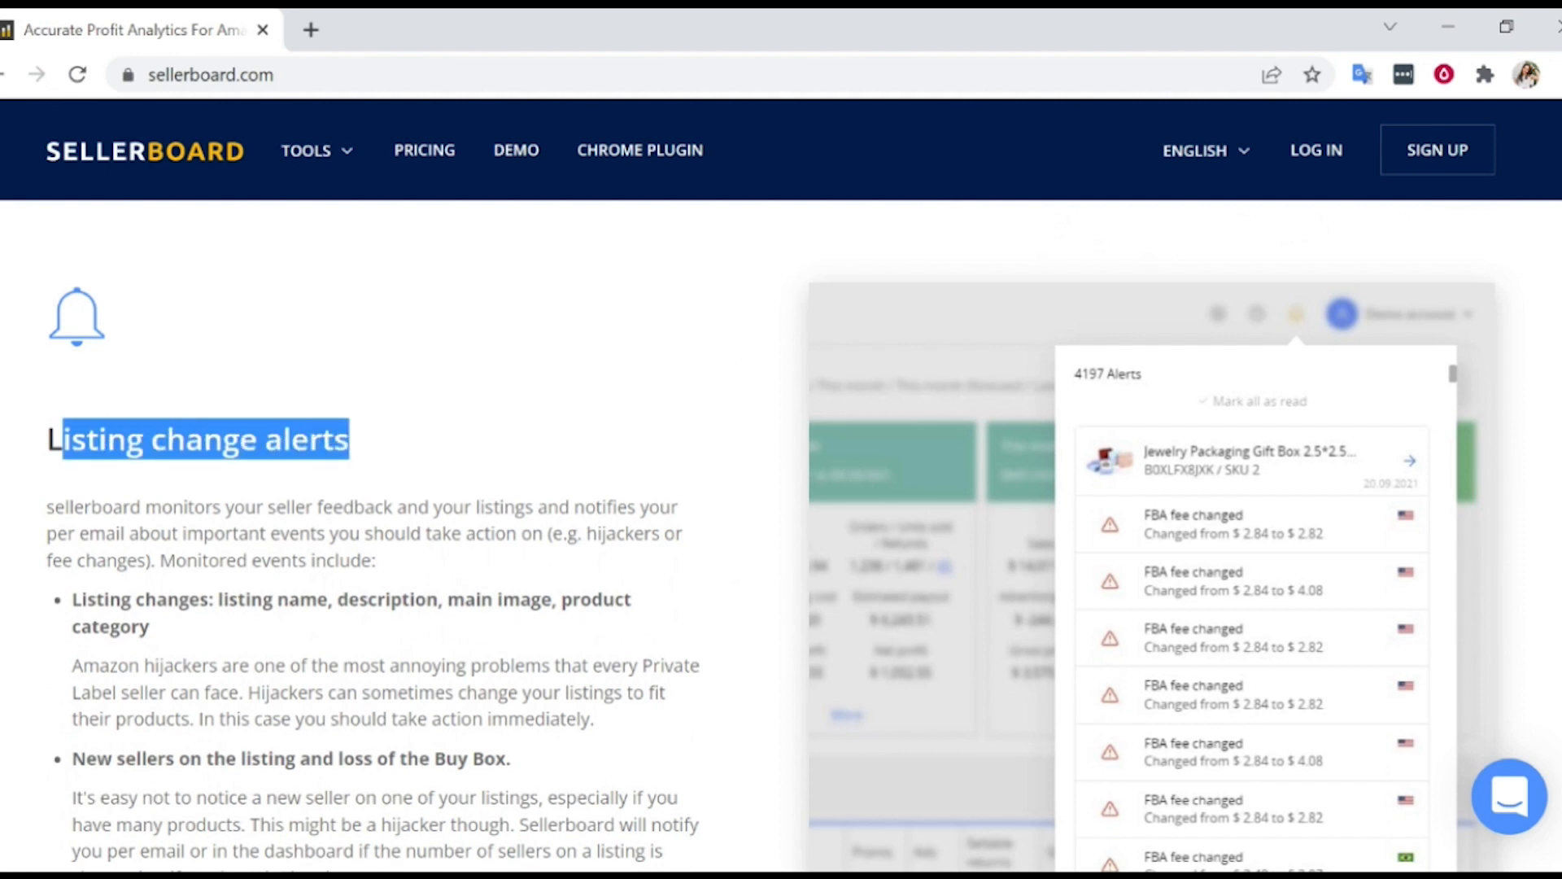
scroll(down, 3)
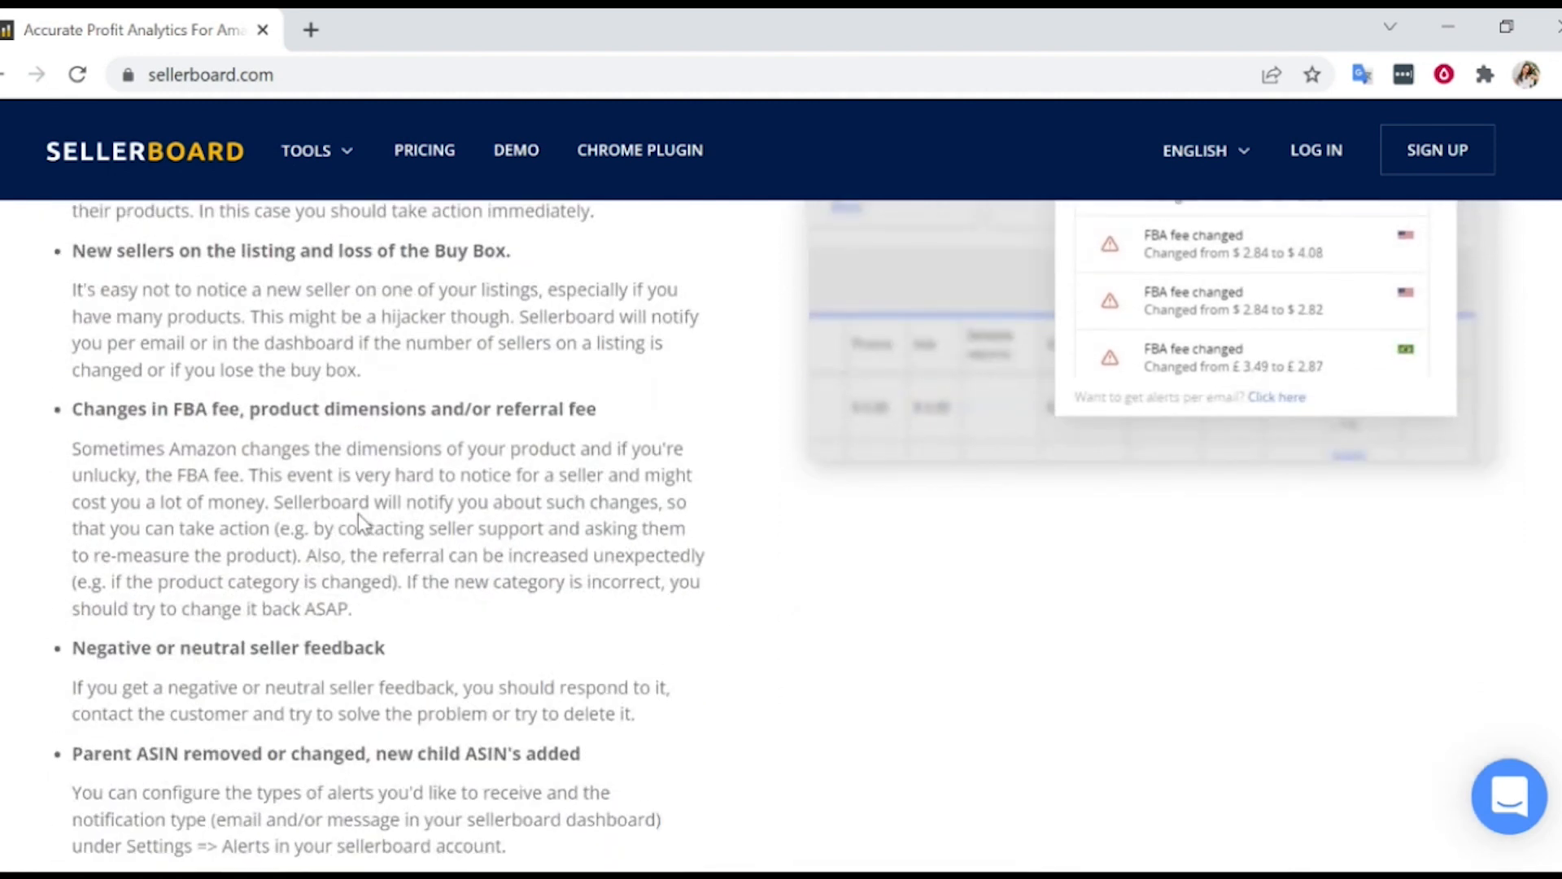
scroll(down, 3)
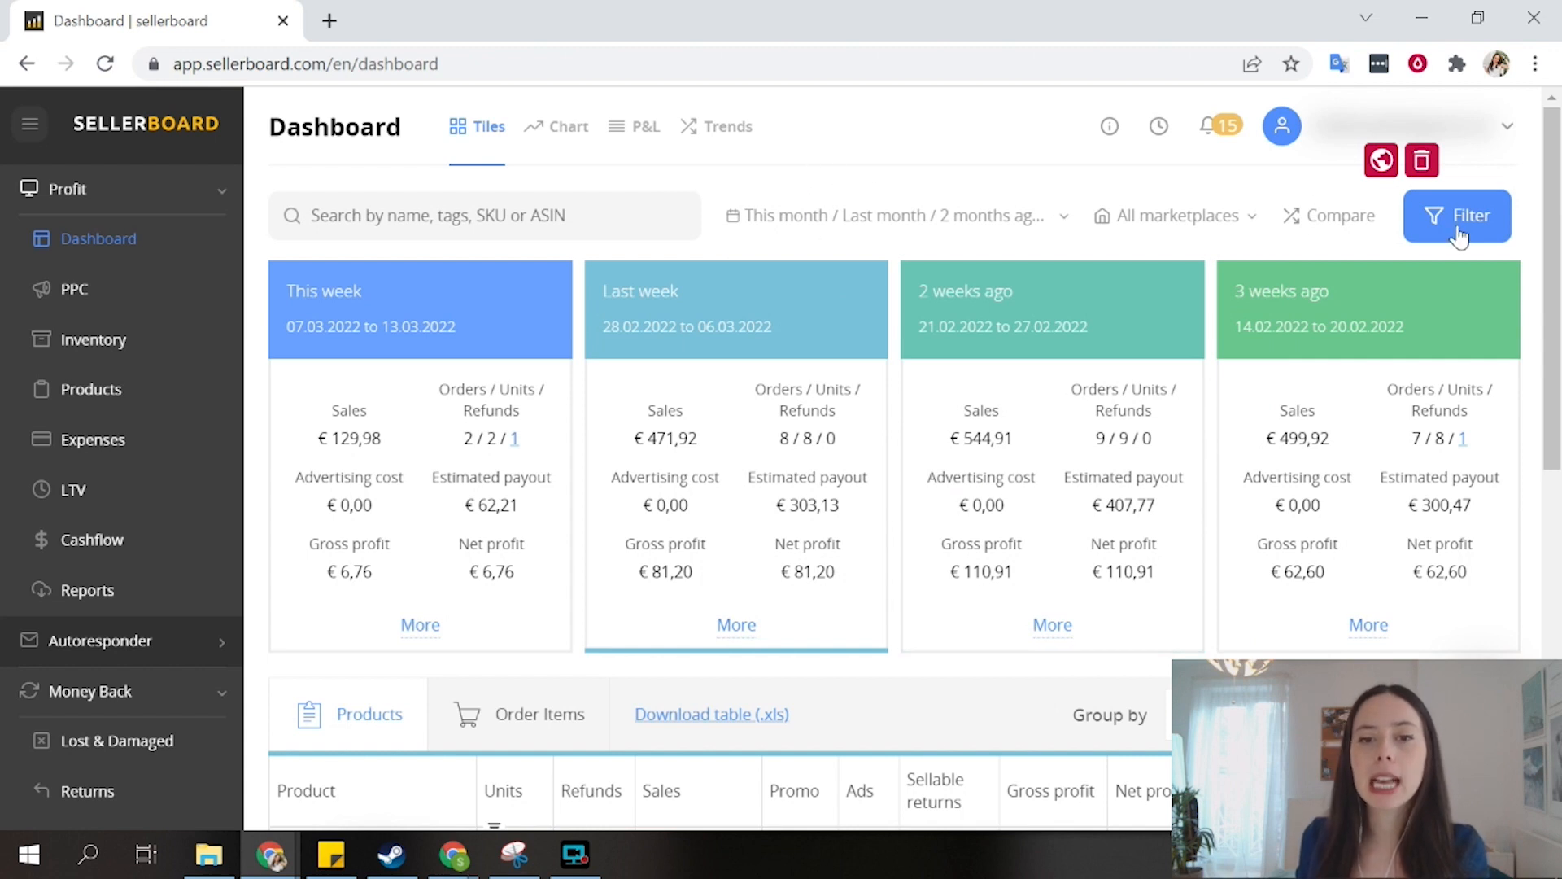
Step: Apply the monthly Filter and scroll to the product table of units, sales, profit, margin and ROI
click(1456, 215)
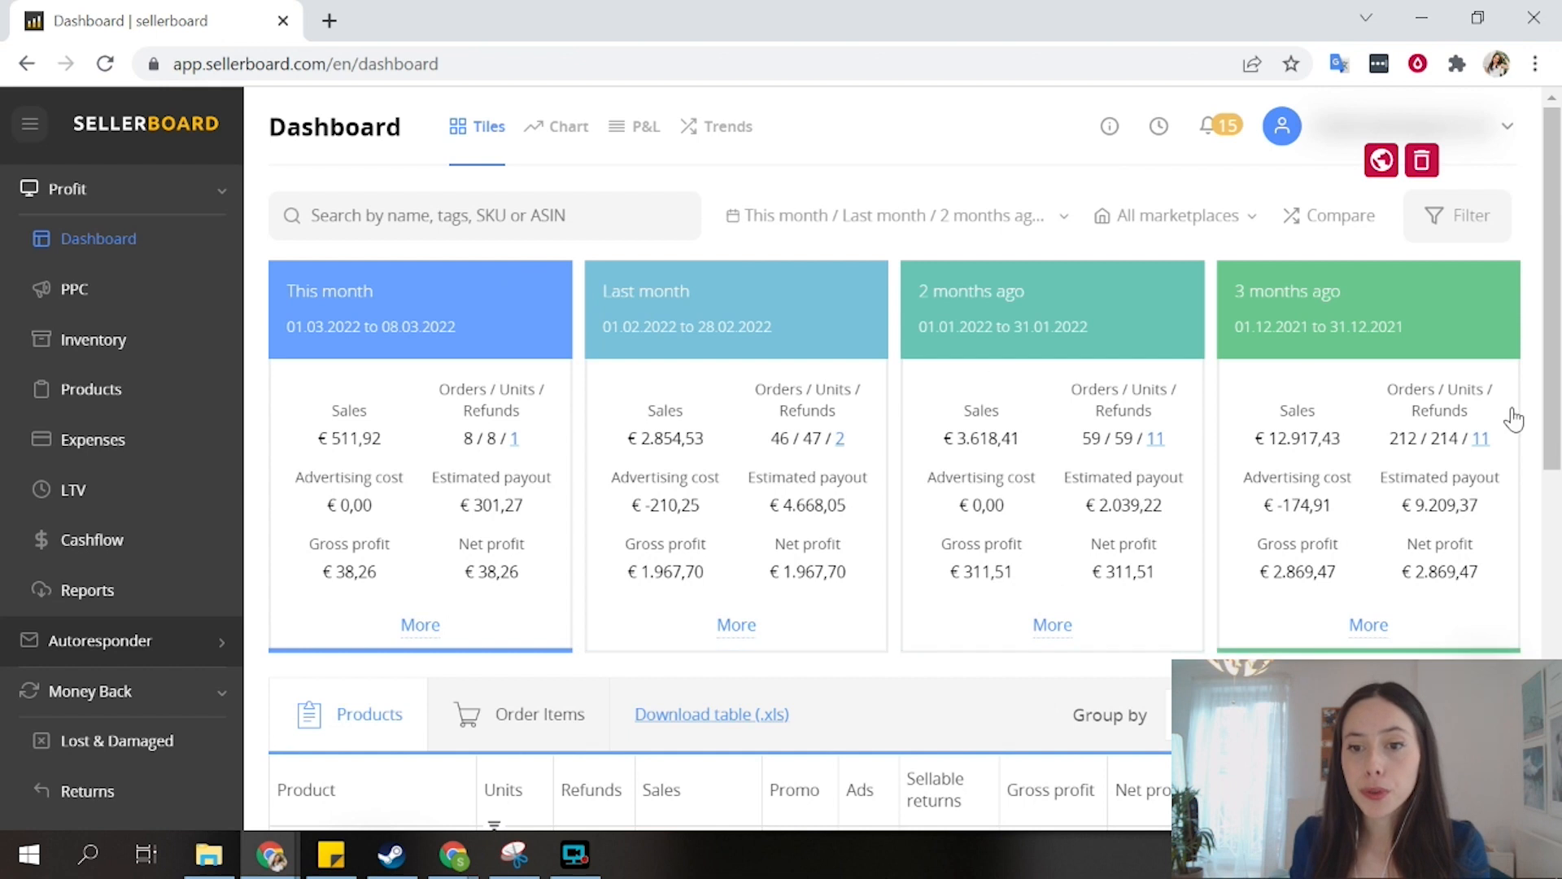
mouse_move(1332, 395)
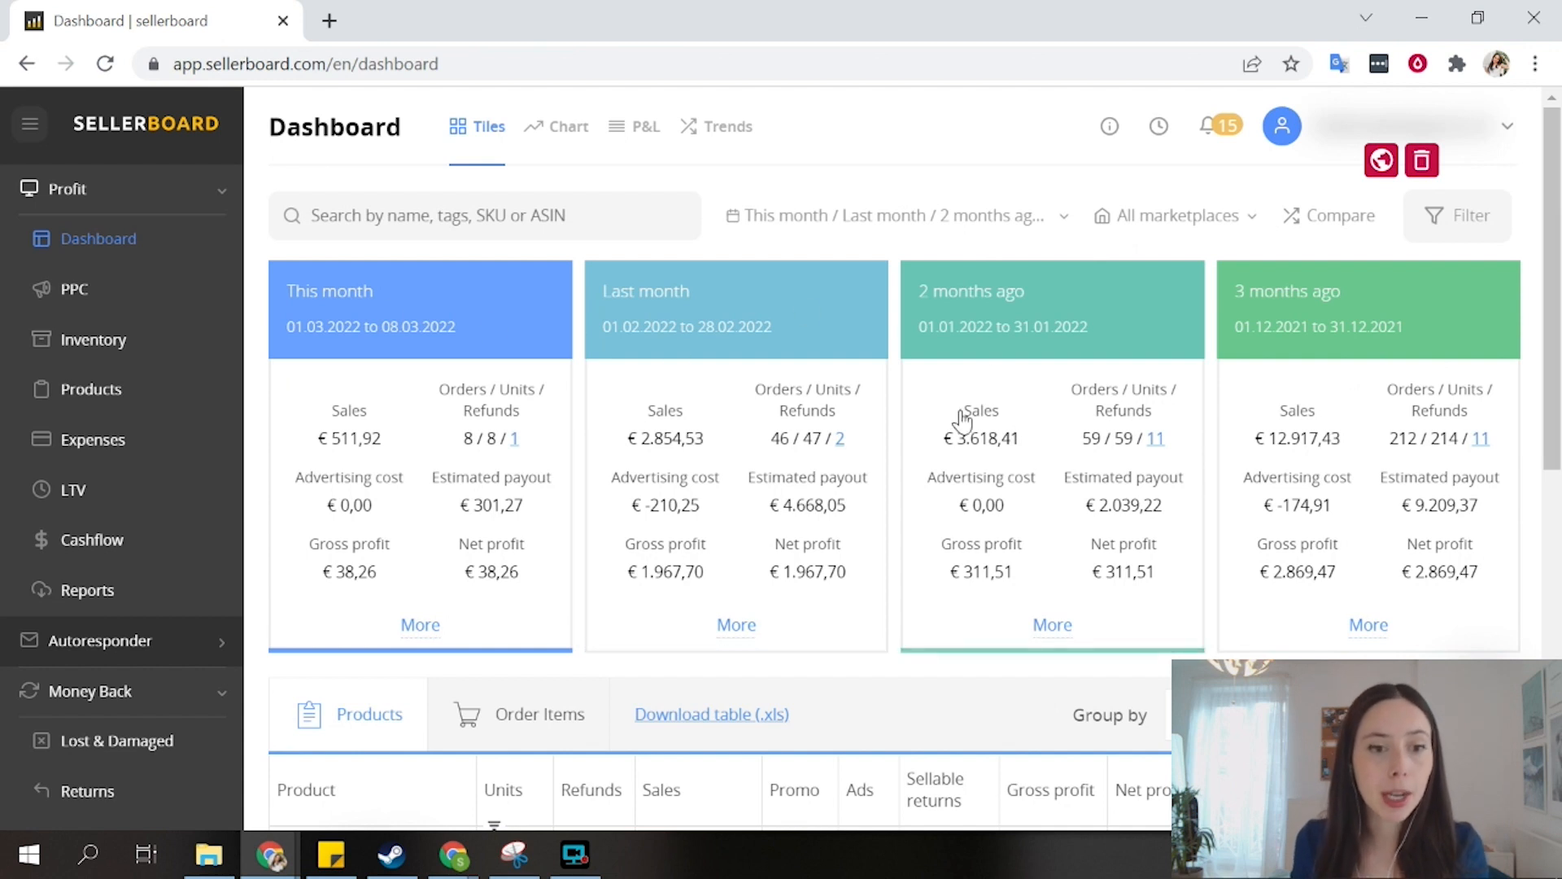
scroll(down, 3)
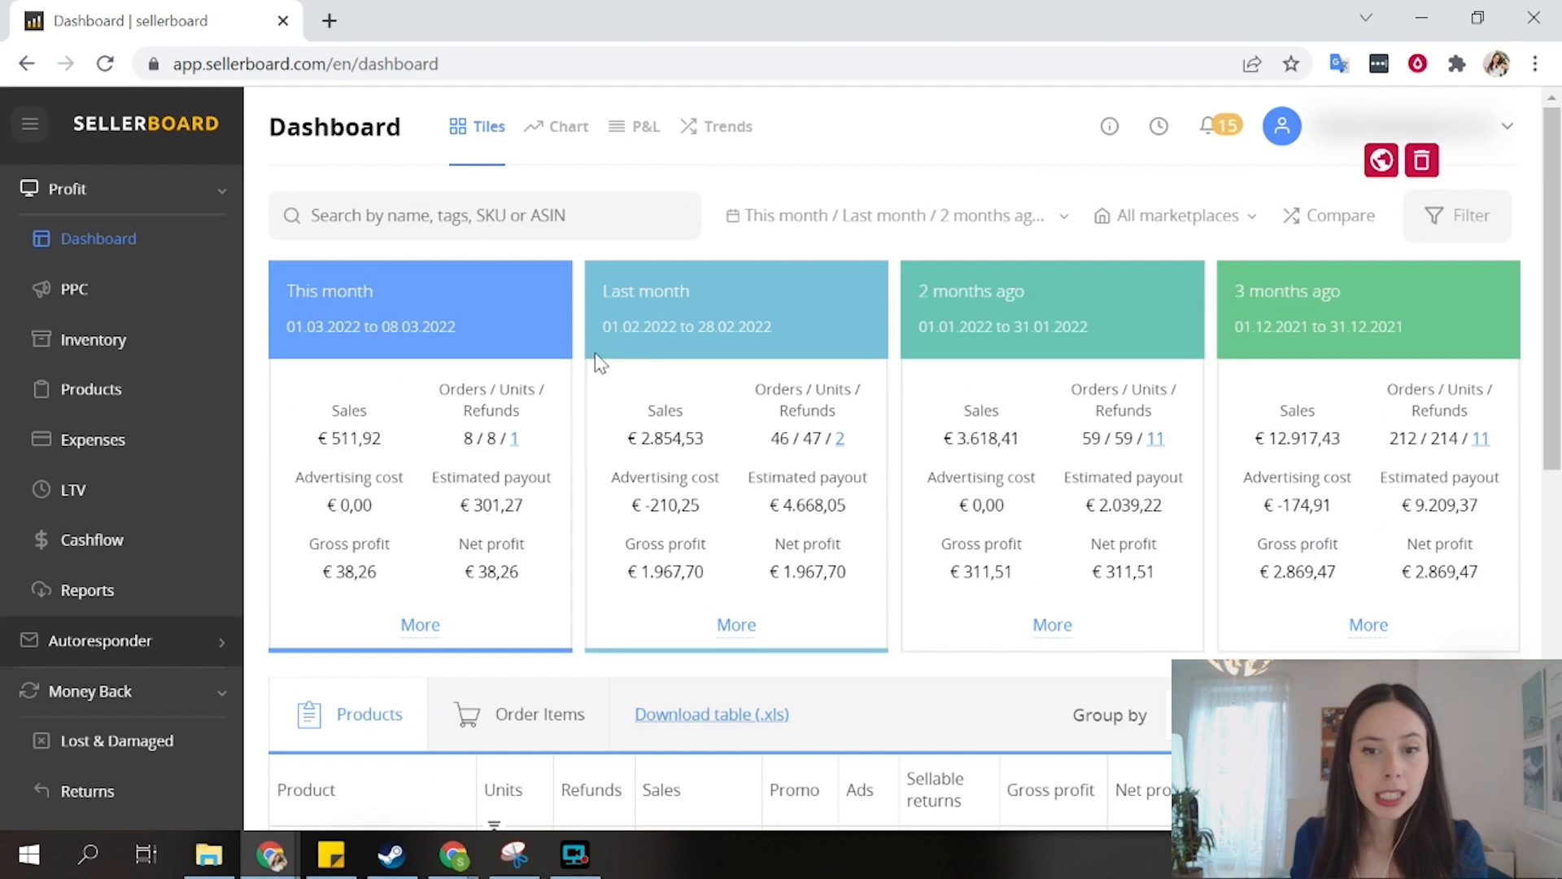
scroll(down, 3)
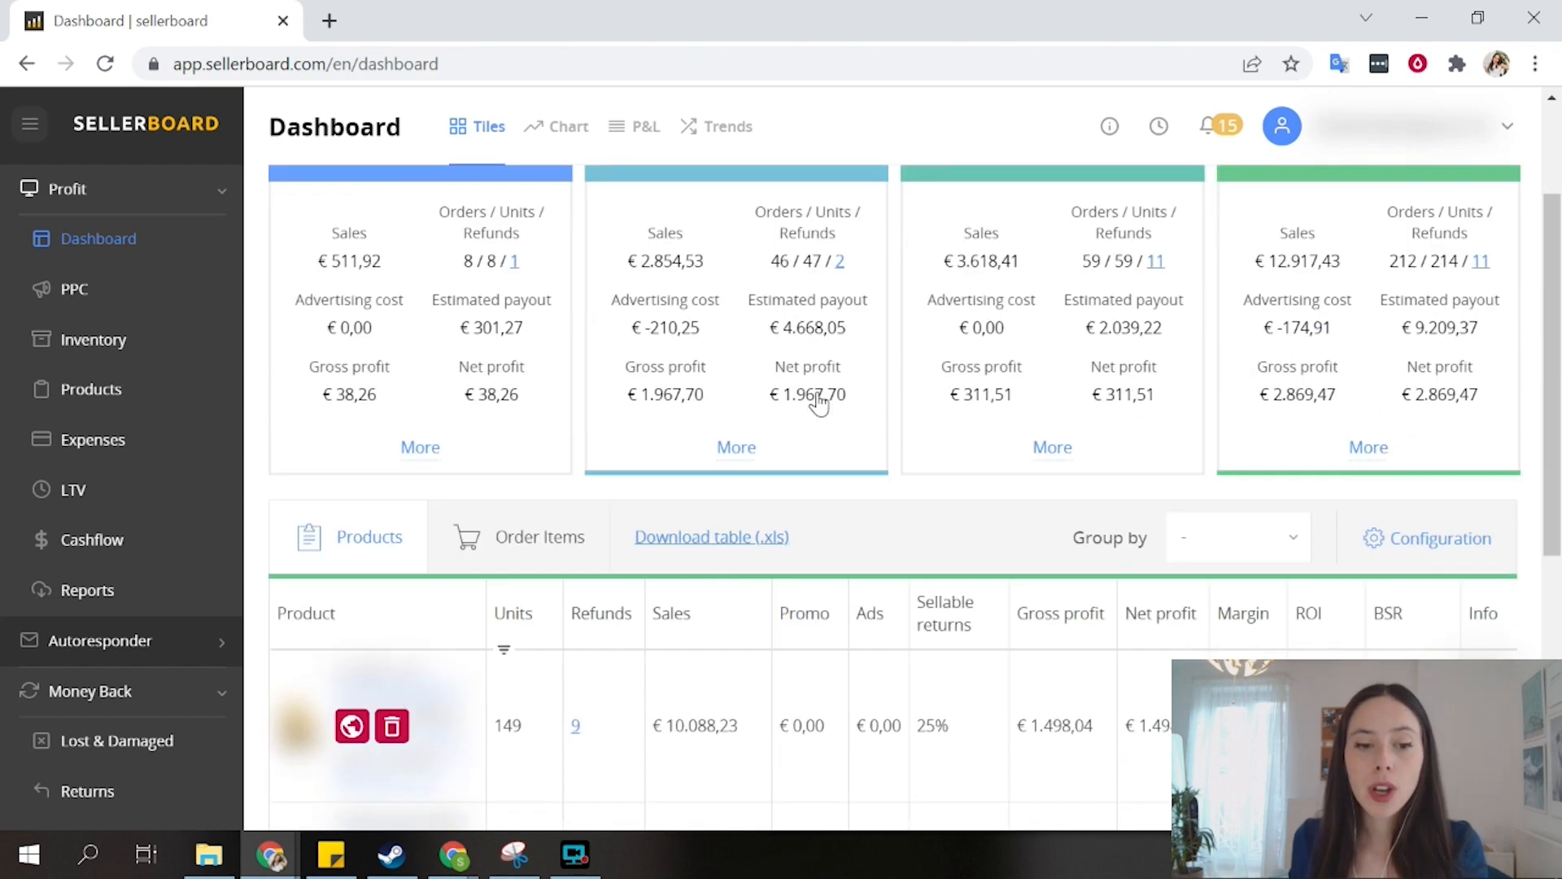
scroll(down, 3)
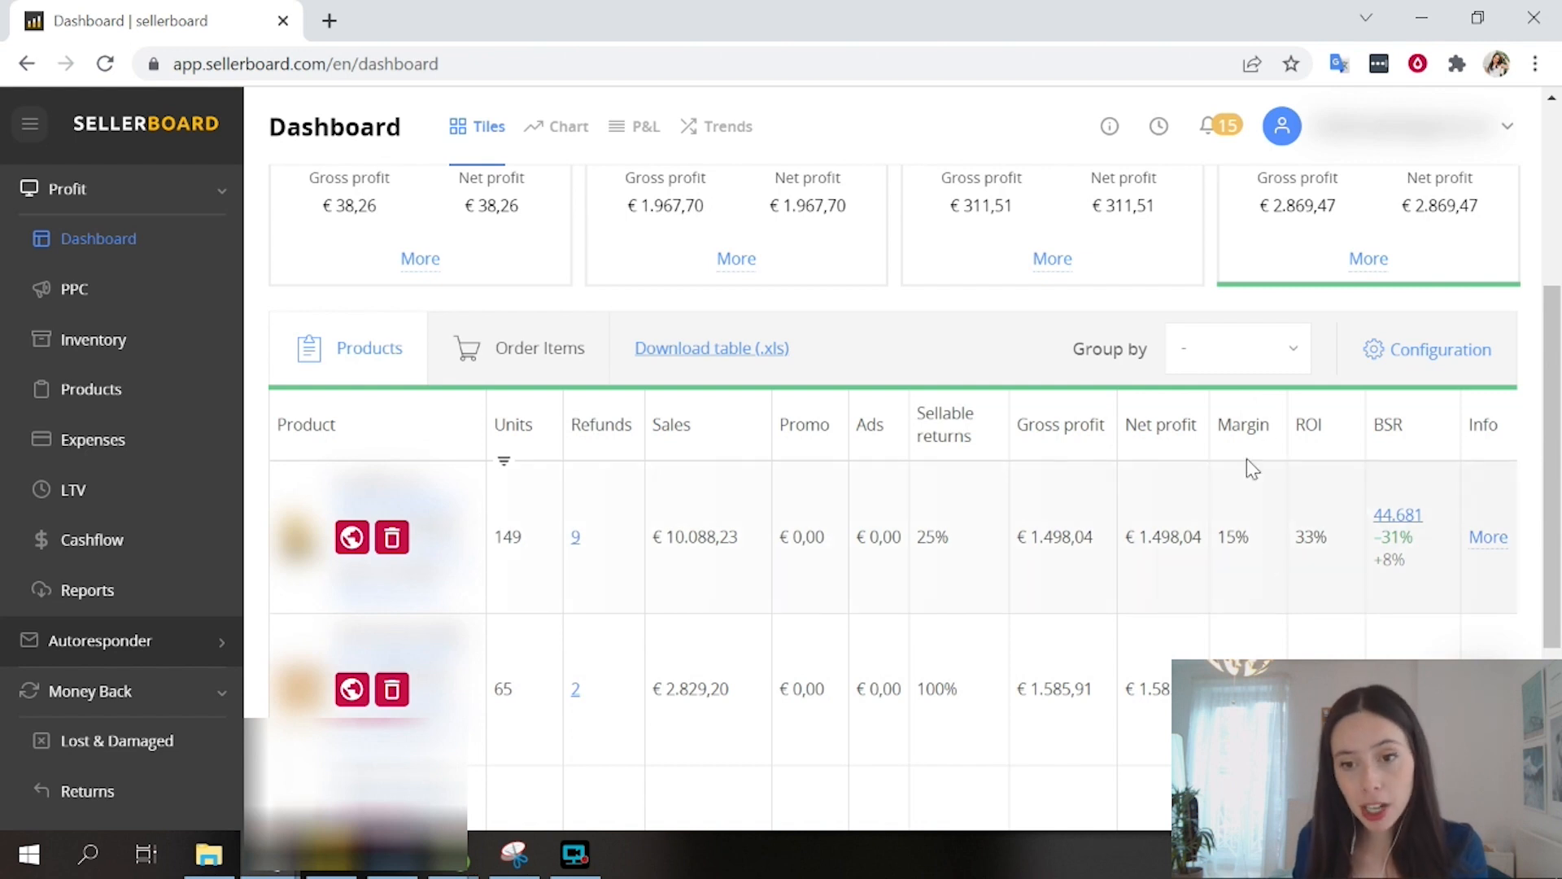
mouse_move(785, 531)
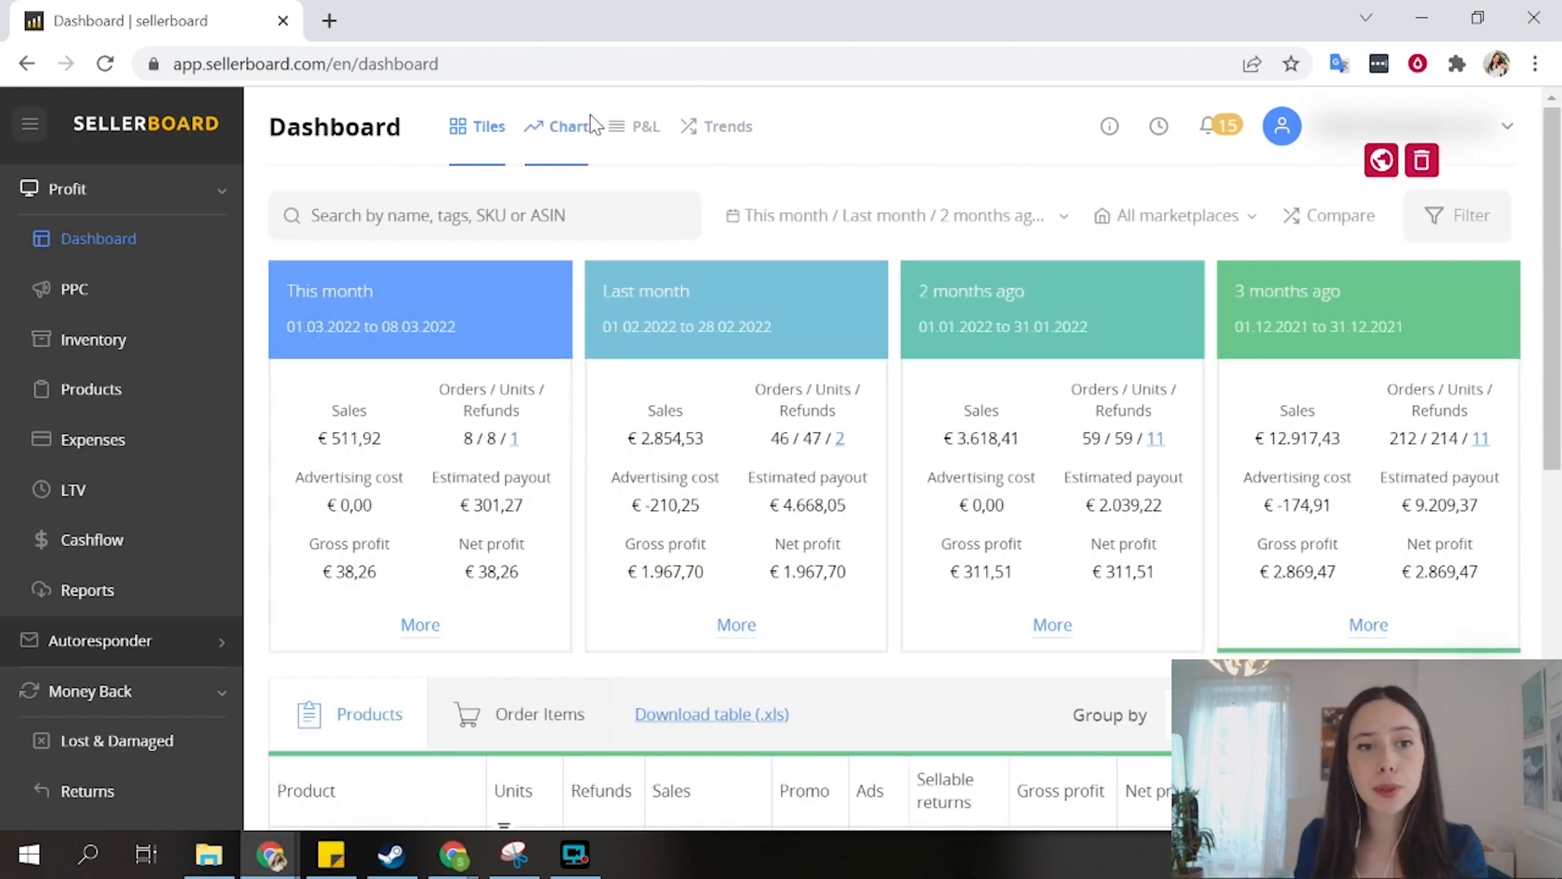
Step: Show the 12-month dashboard chart and expand this month's cost breakdown rows
click(562, 127)
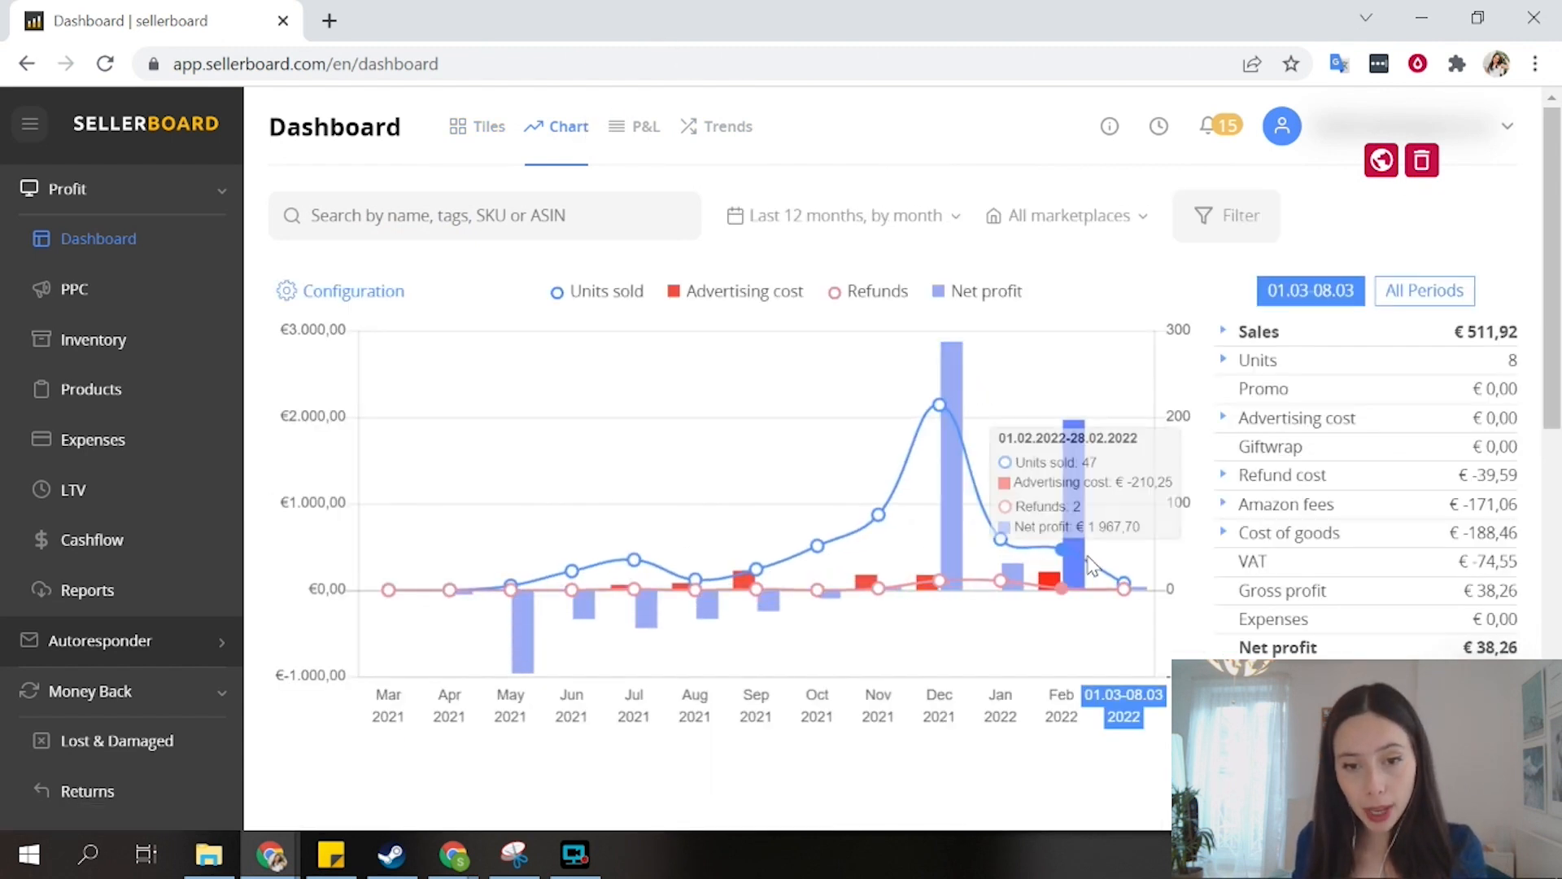
mouse_move(1164, 487)
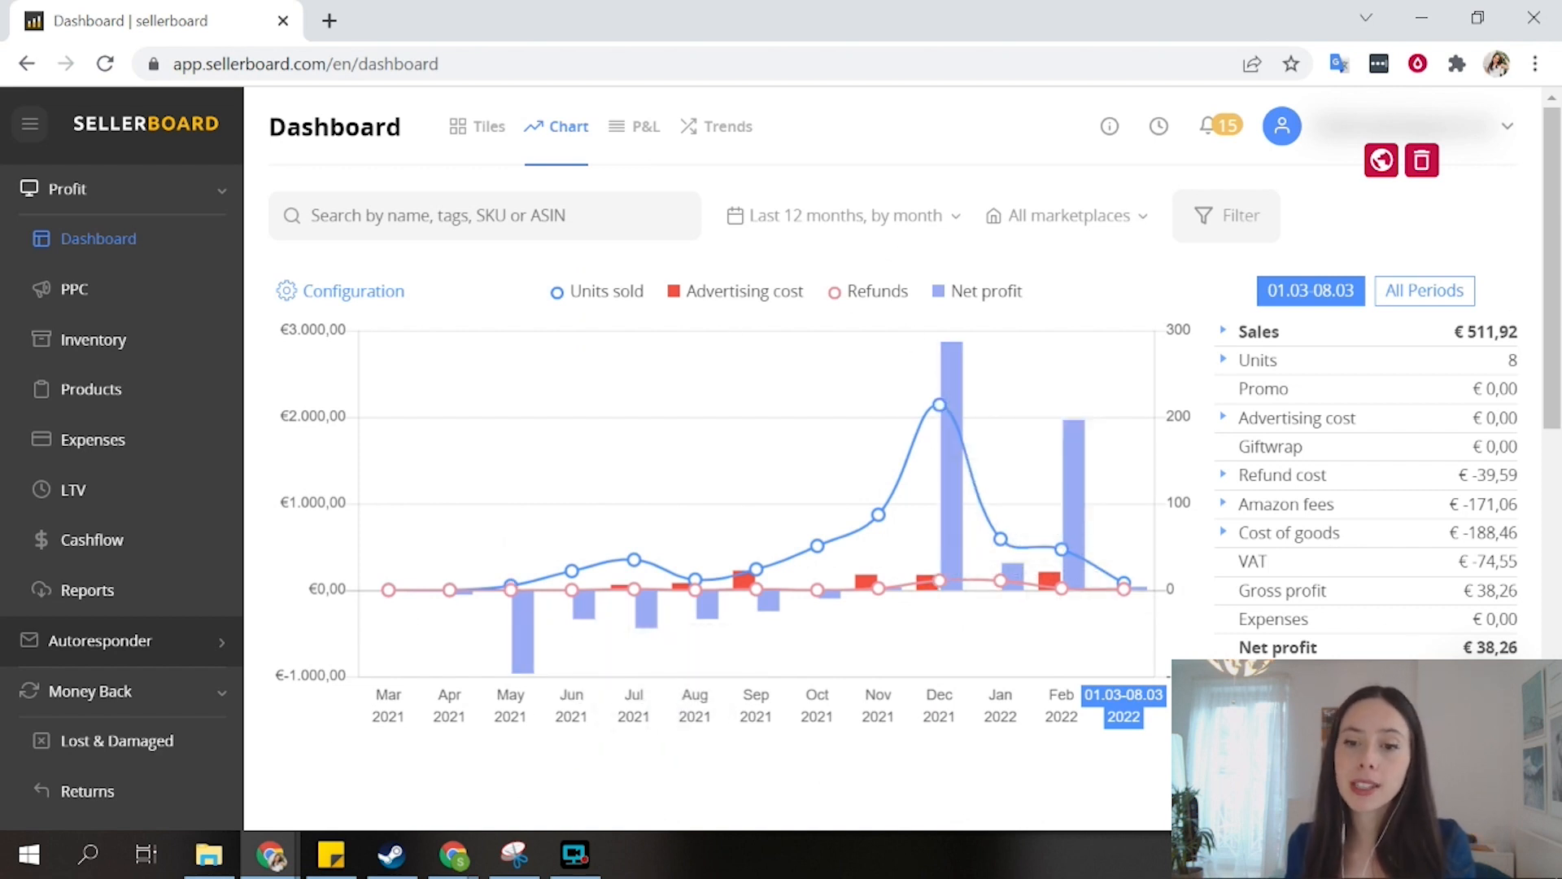
click(1224, 360)
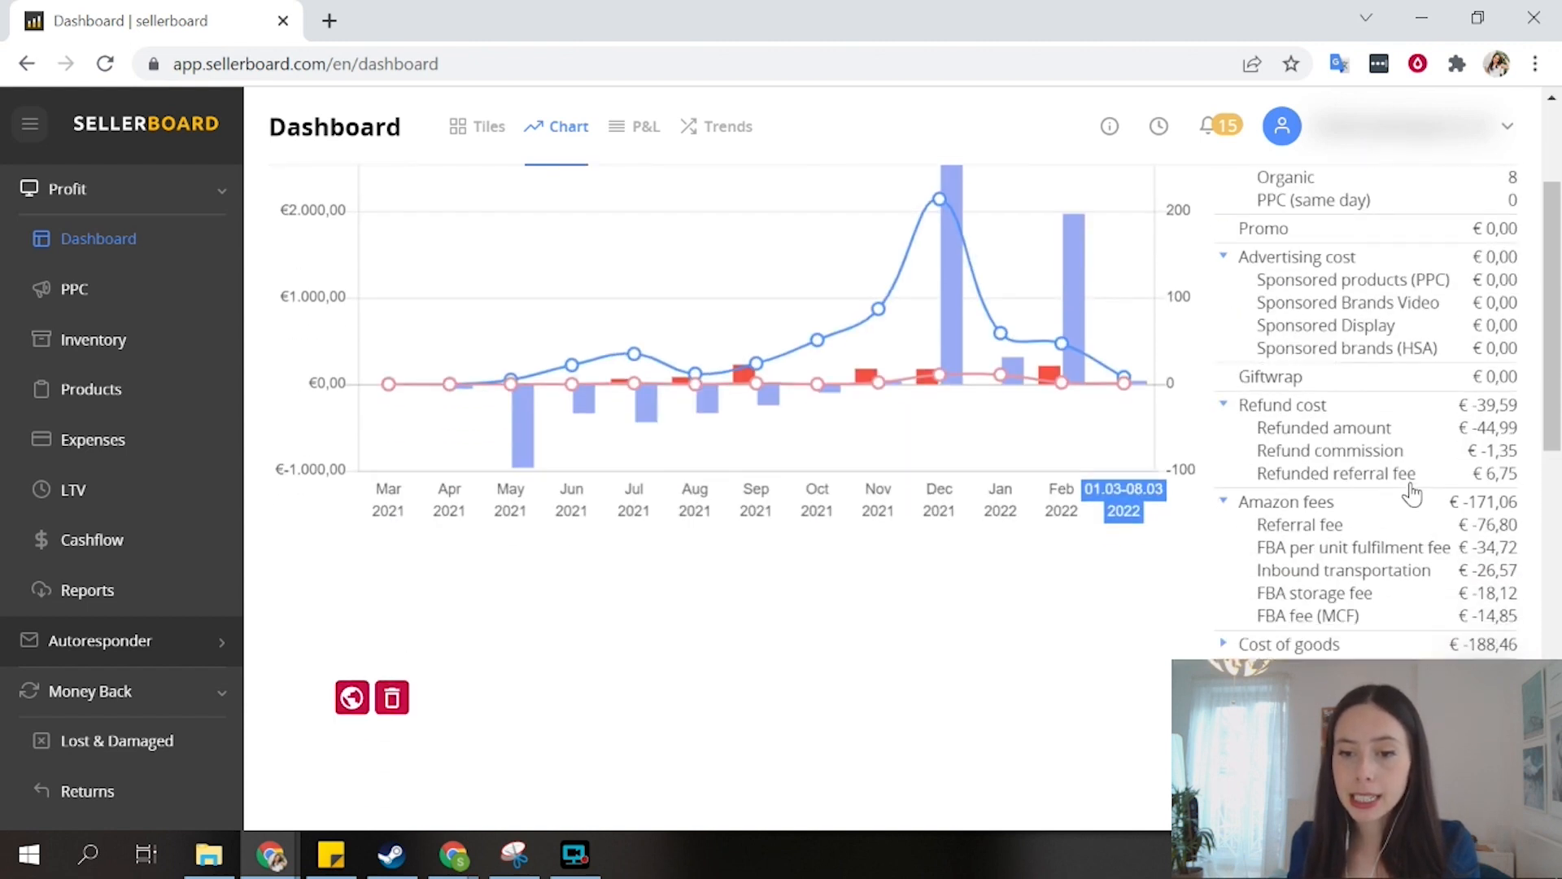
scroll(down, 3)
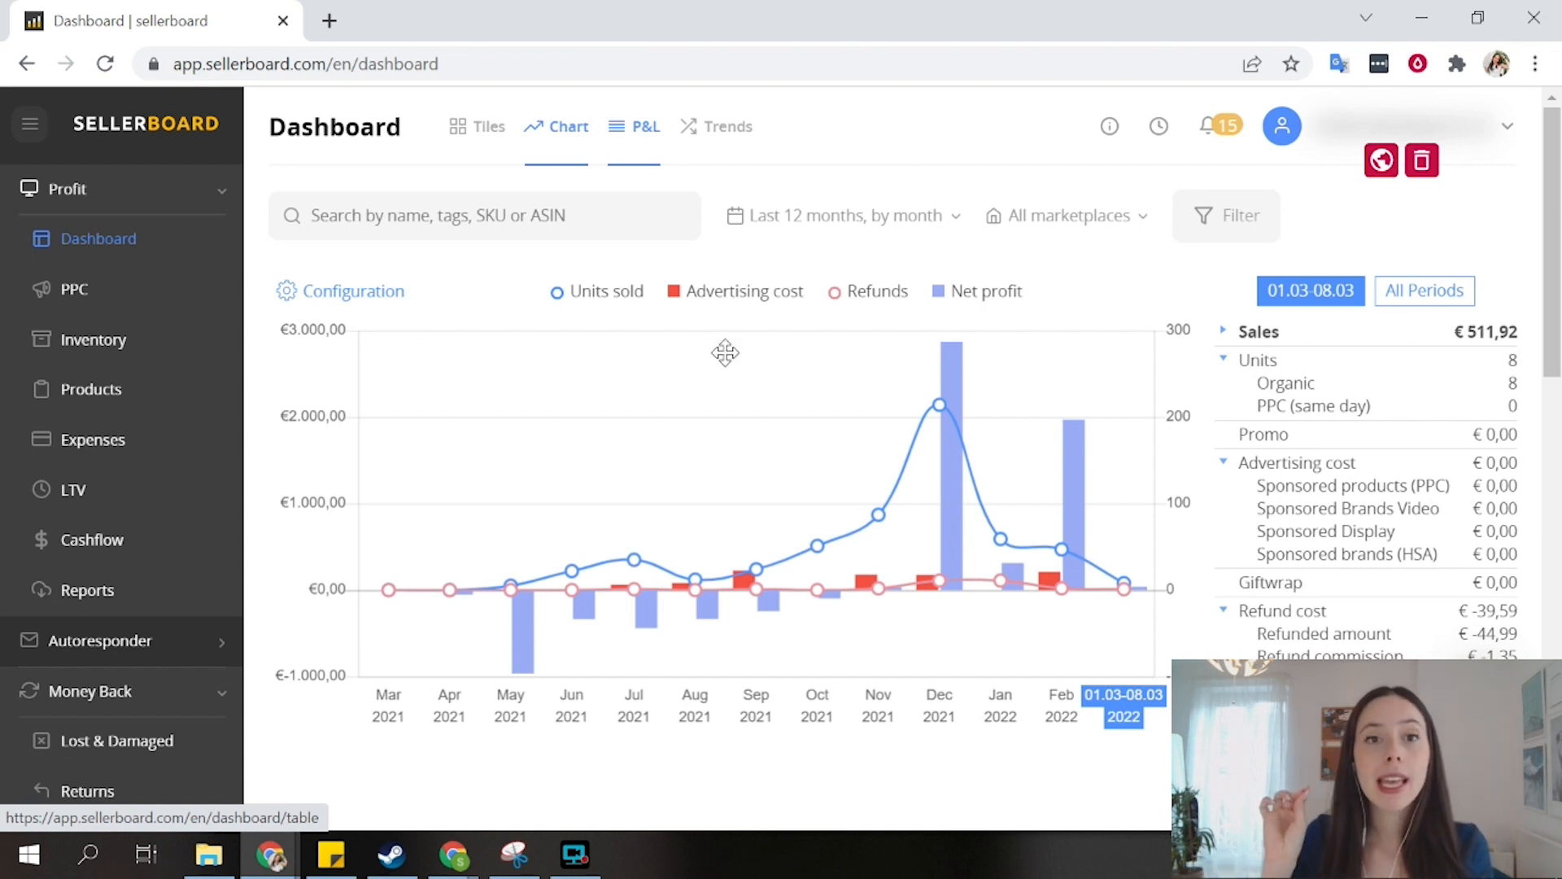
click(643, 127)
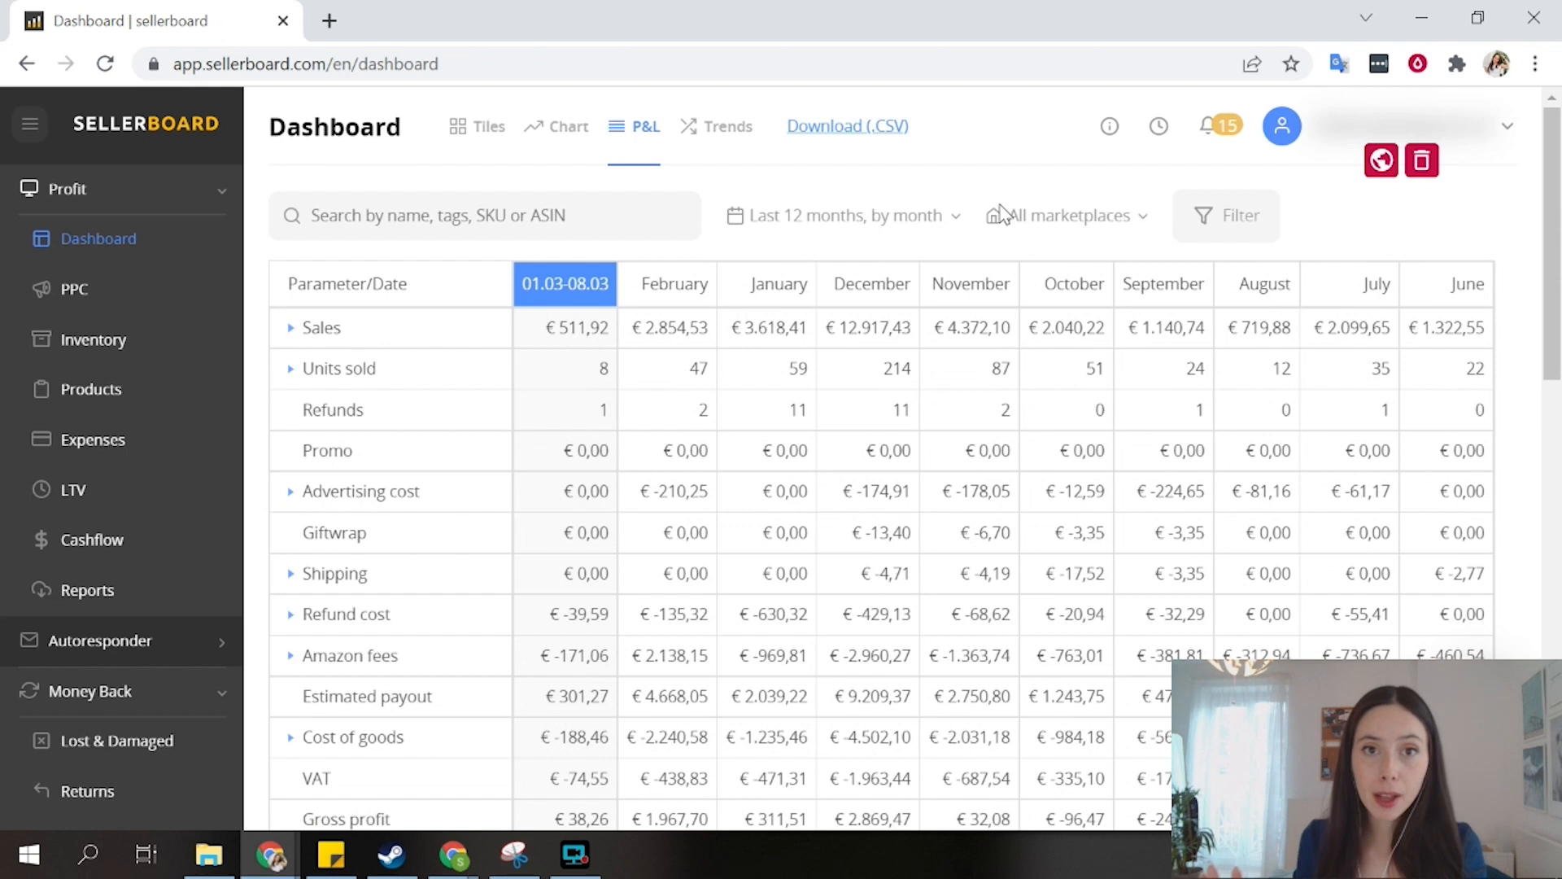
mouse_move(1020, 210)
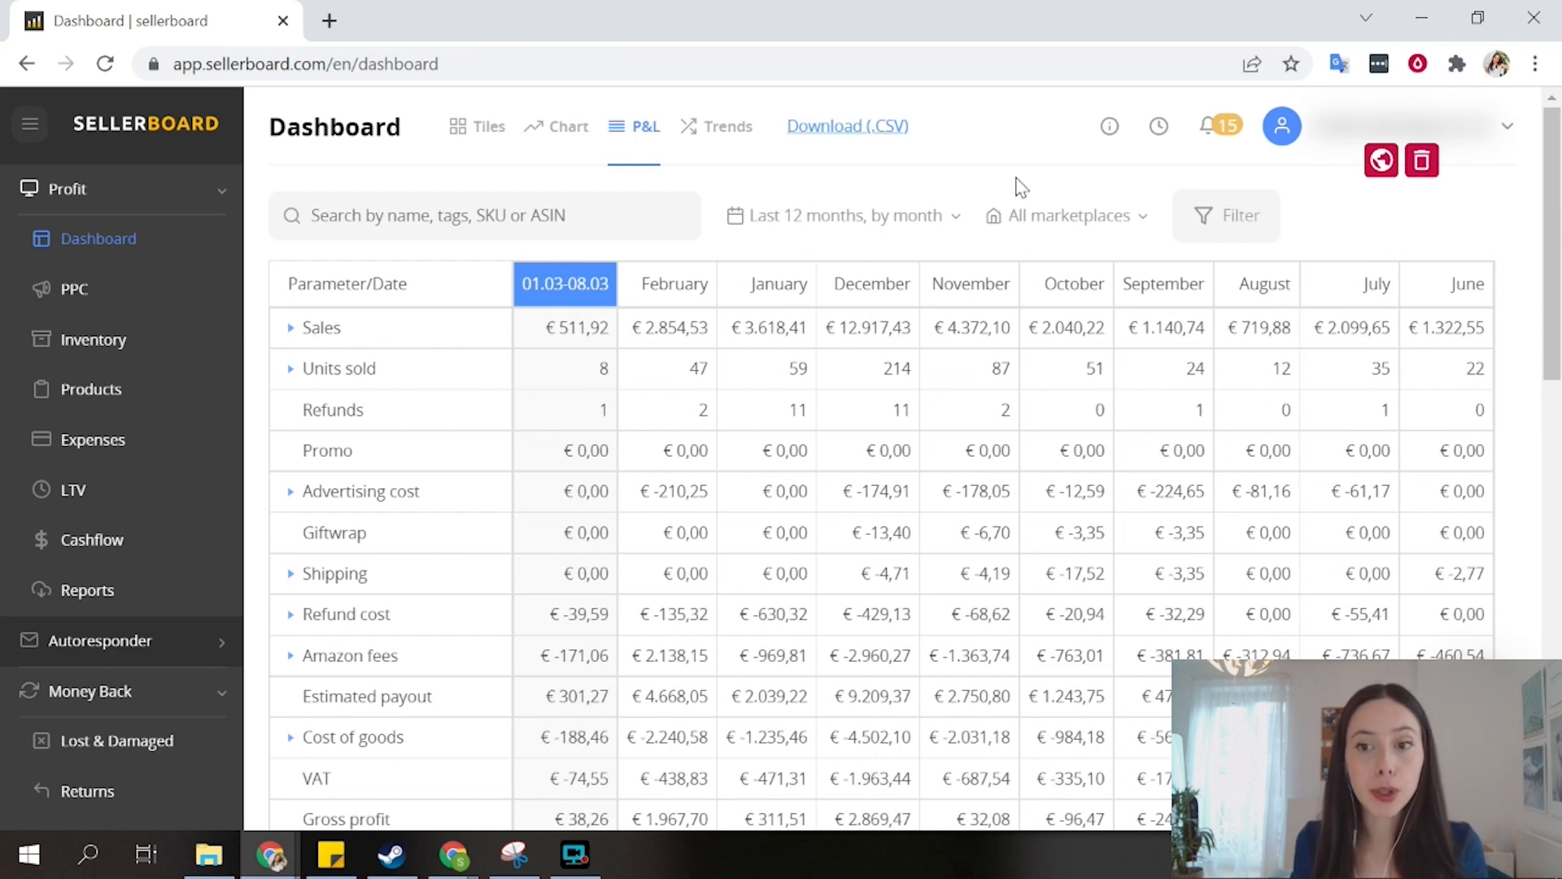
mouse_move(879, 440)
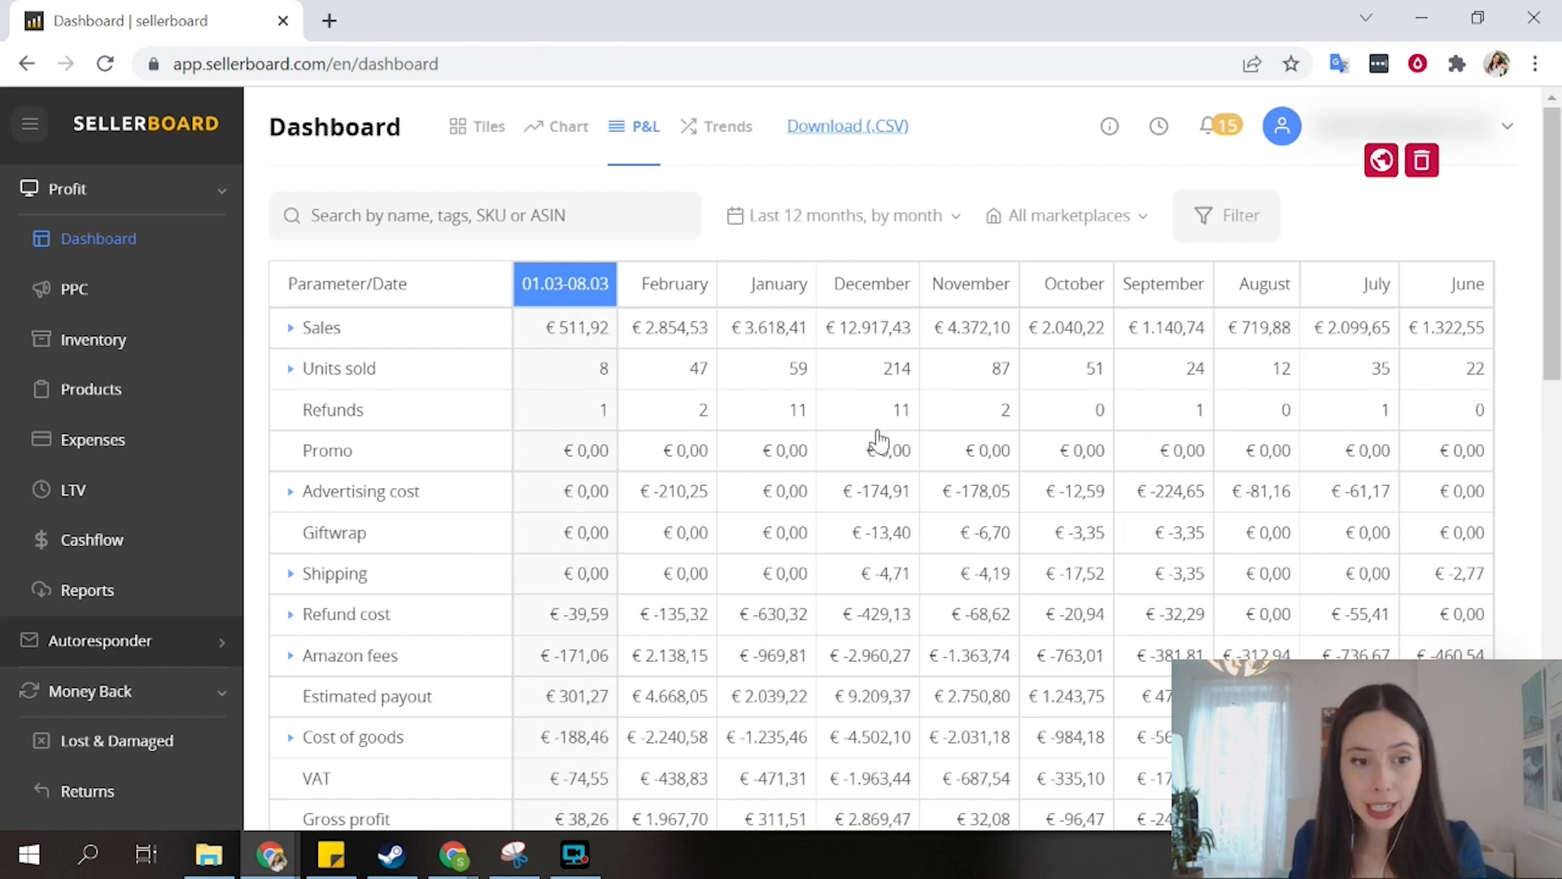
mouse_move(817, 306)
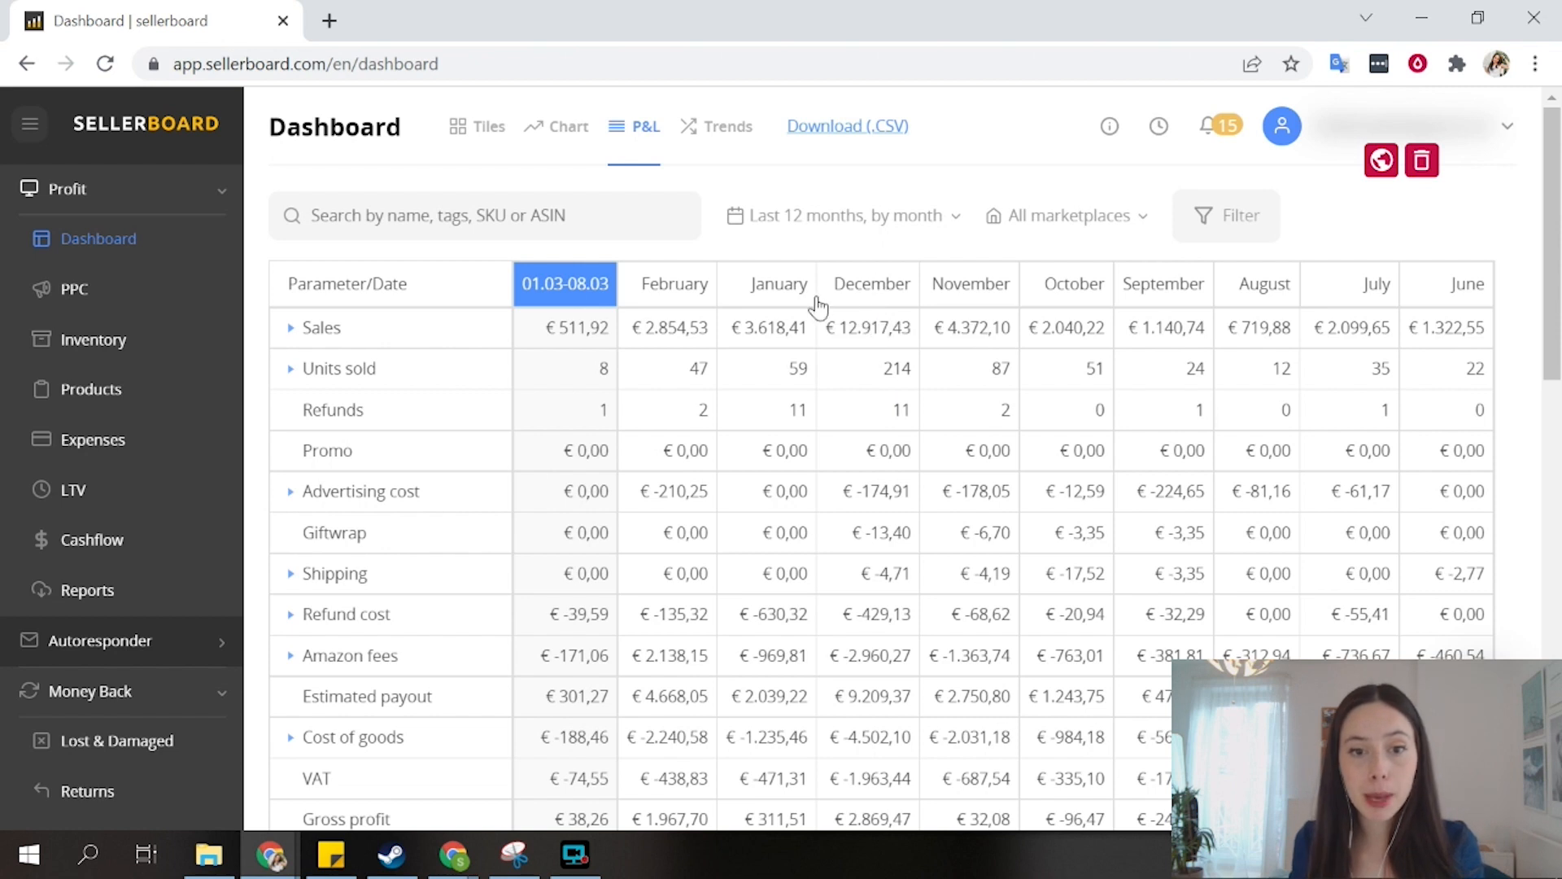
click(291, 328)
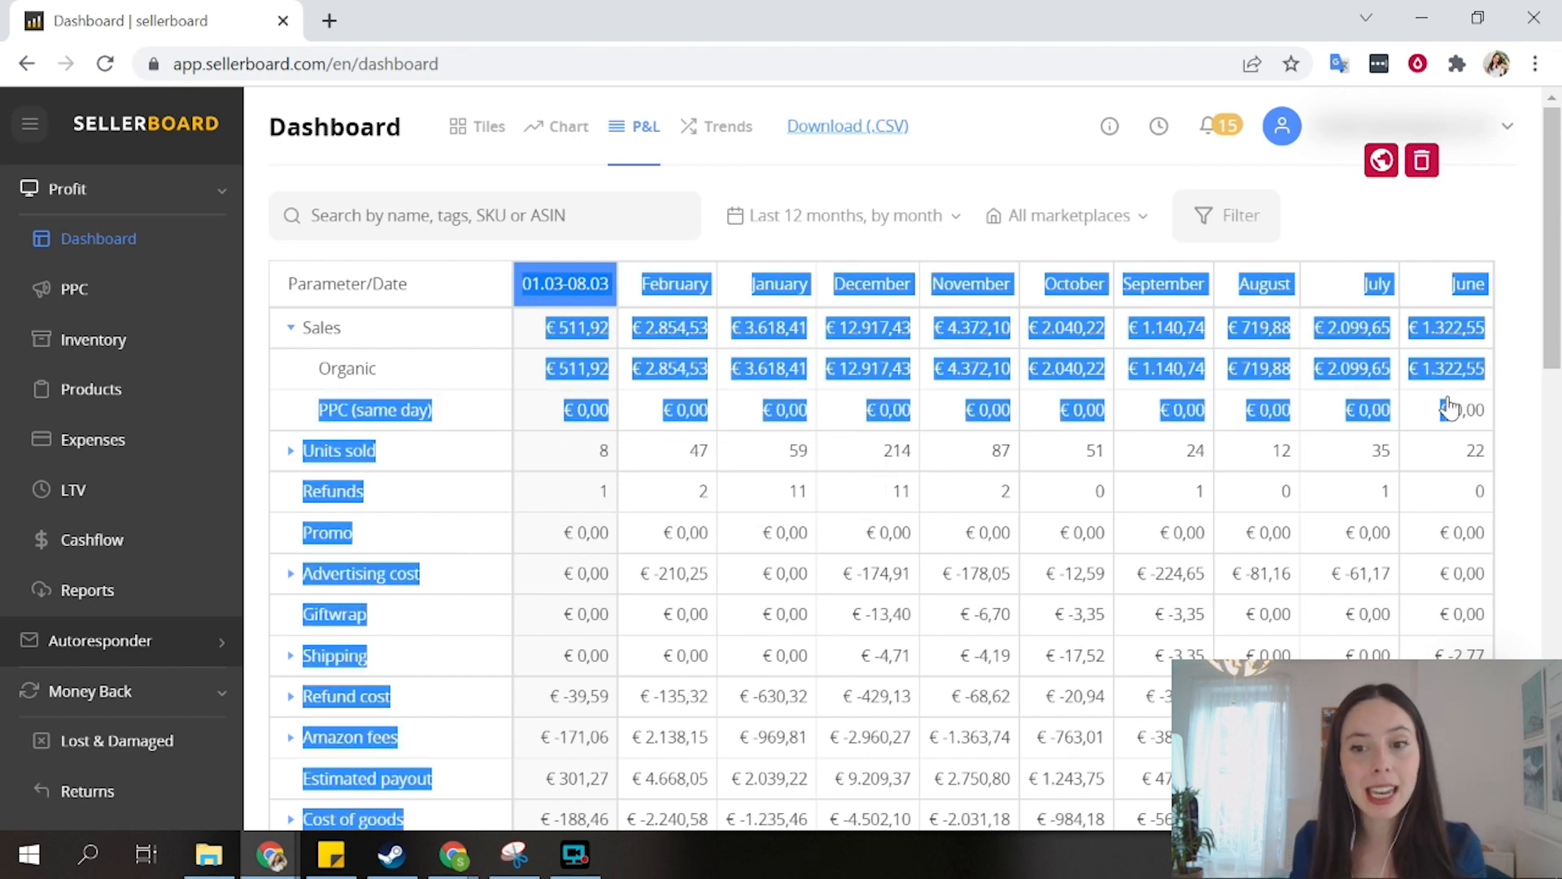
click(292, 338)
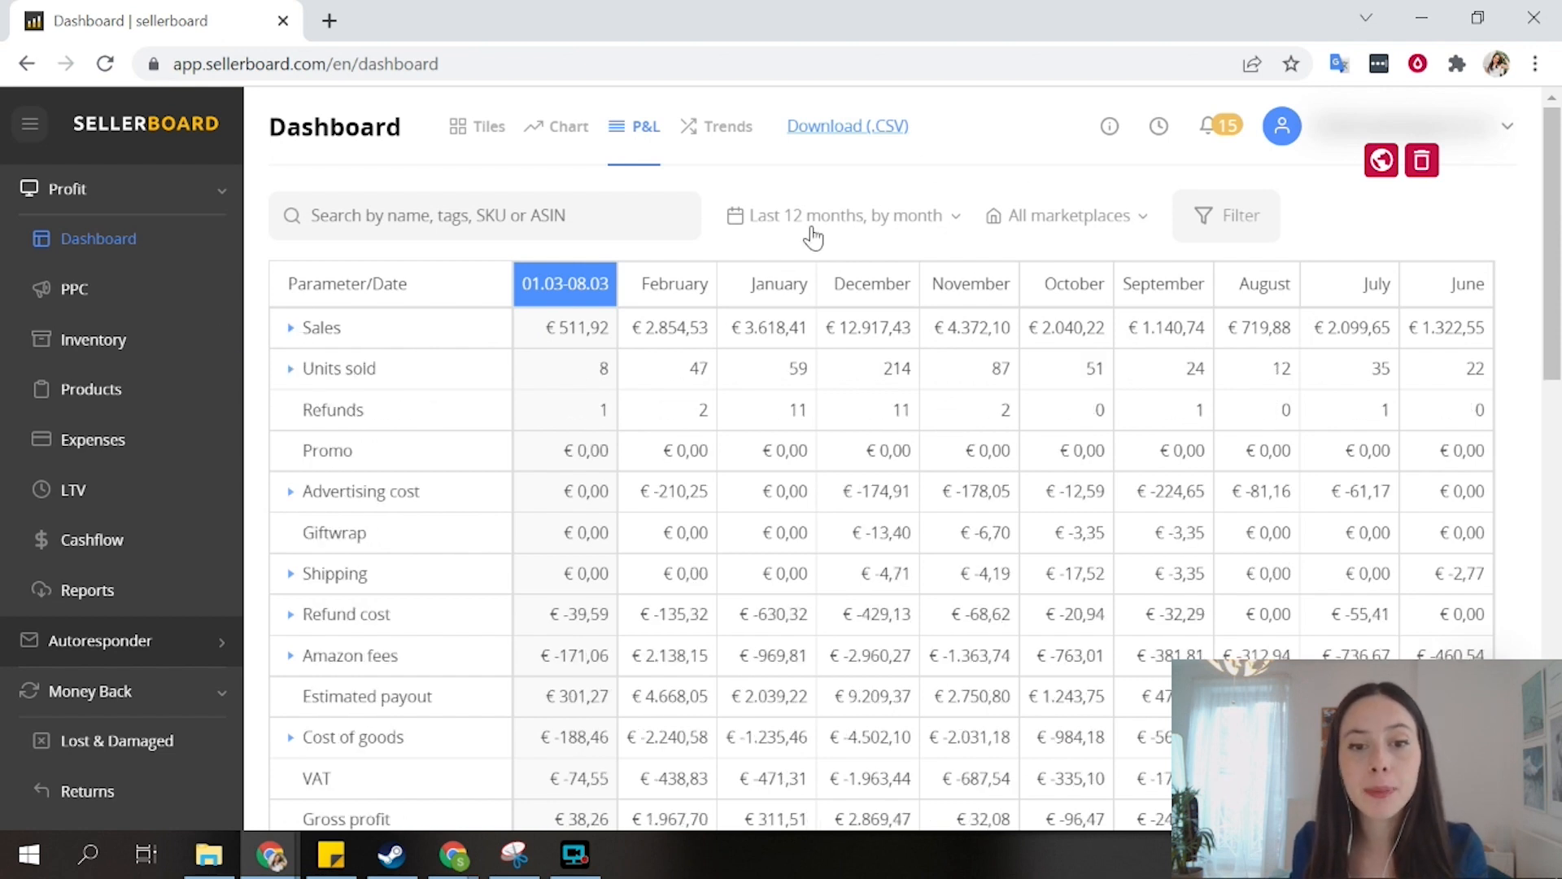
mouse_move(887, 390)
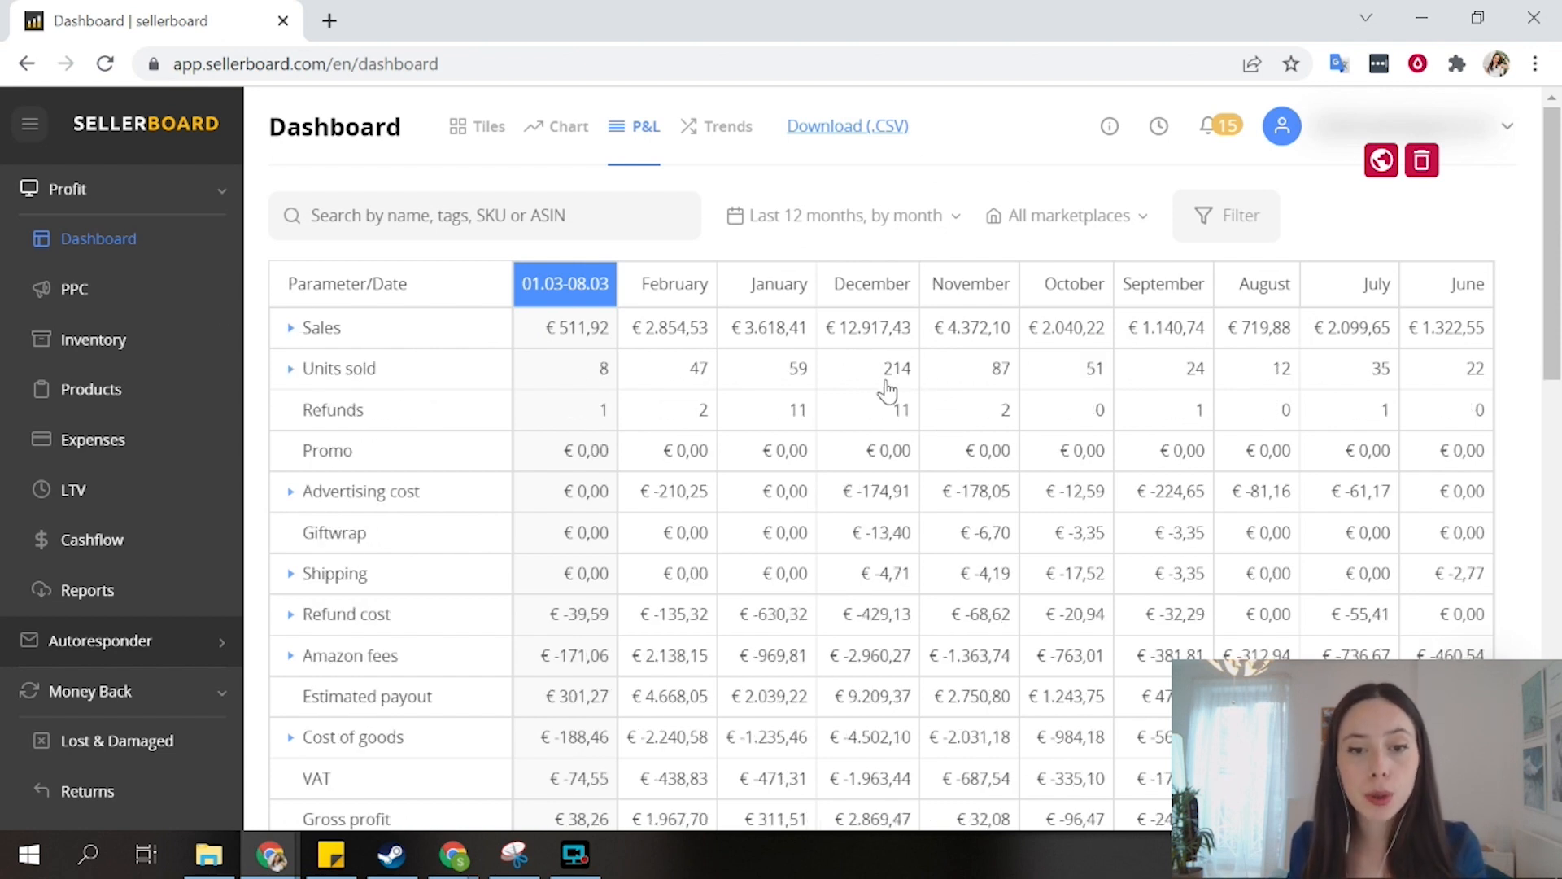
scroll(down, 3)
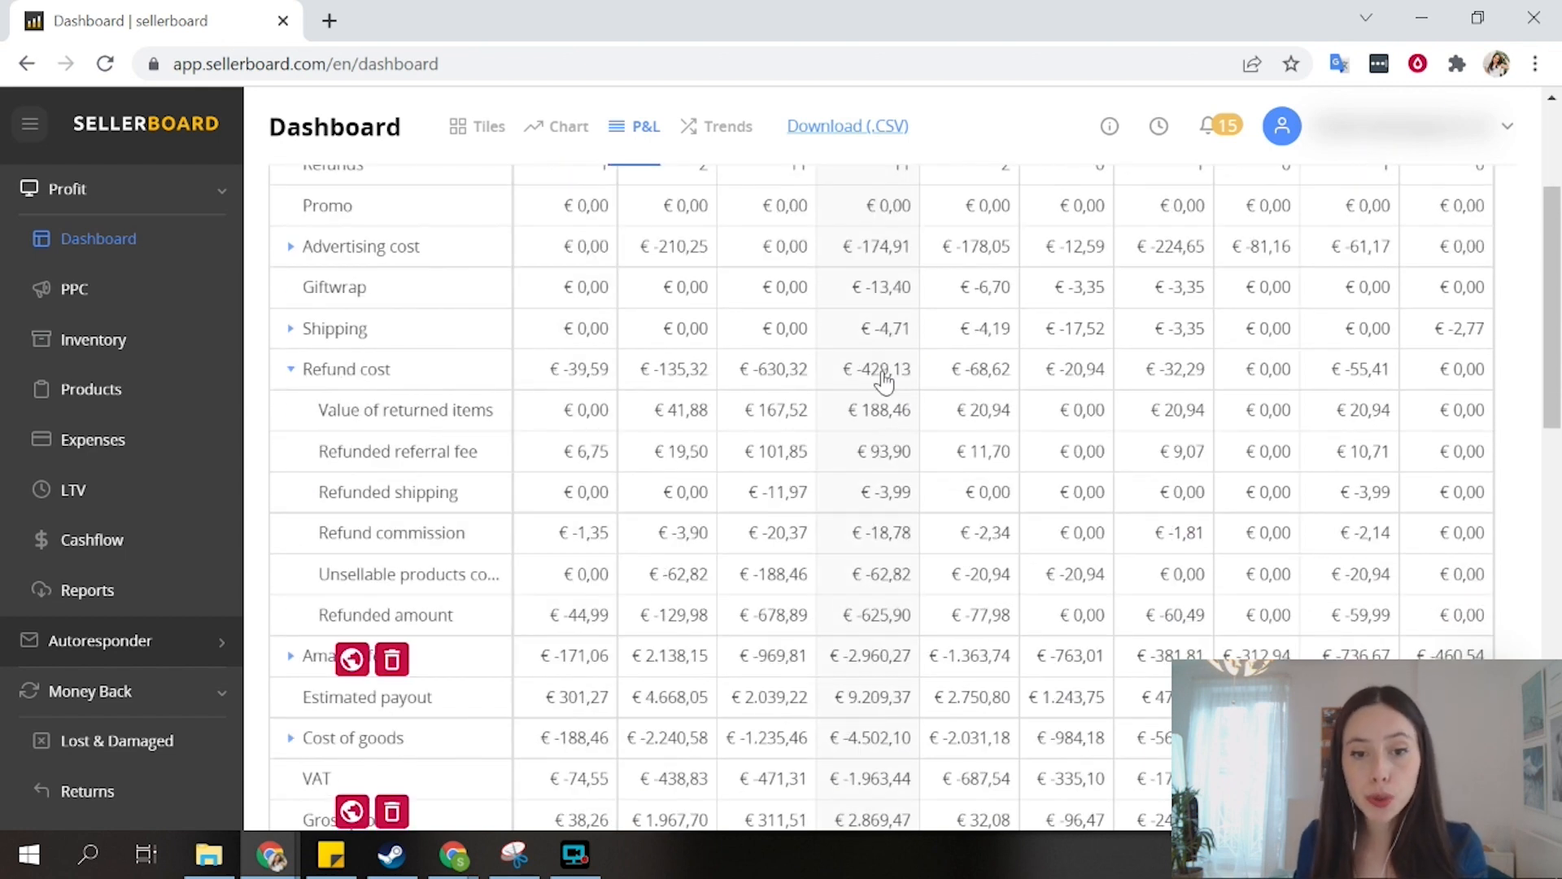
scroll(down, 3)
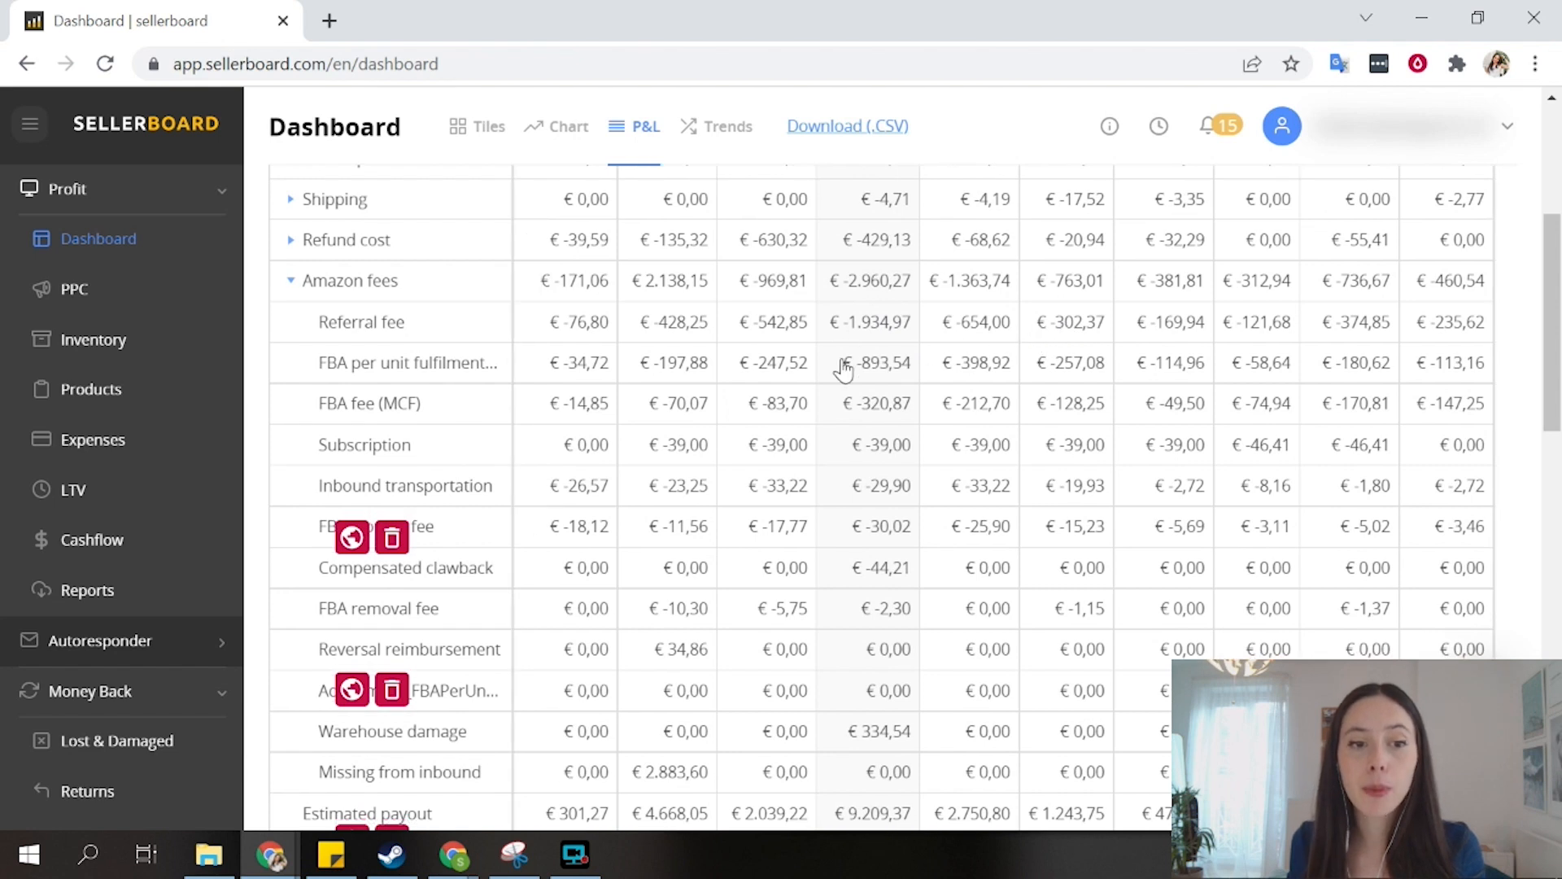
mouse_move(879, 359)
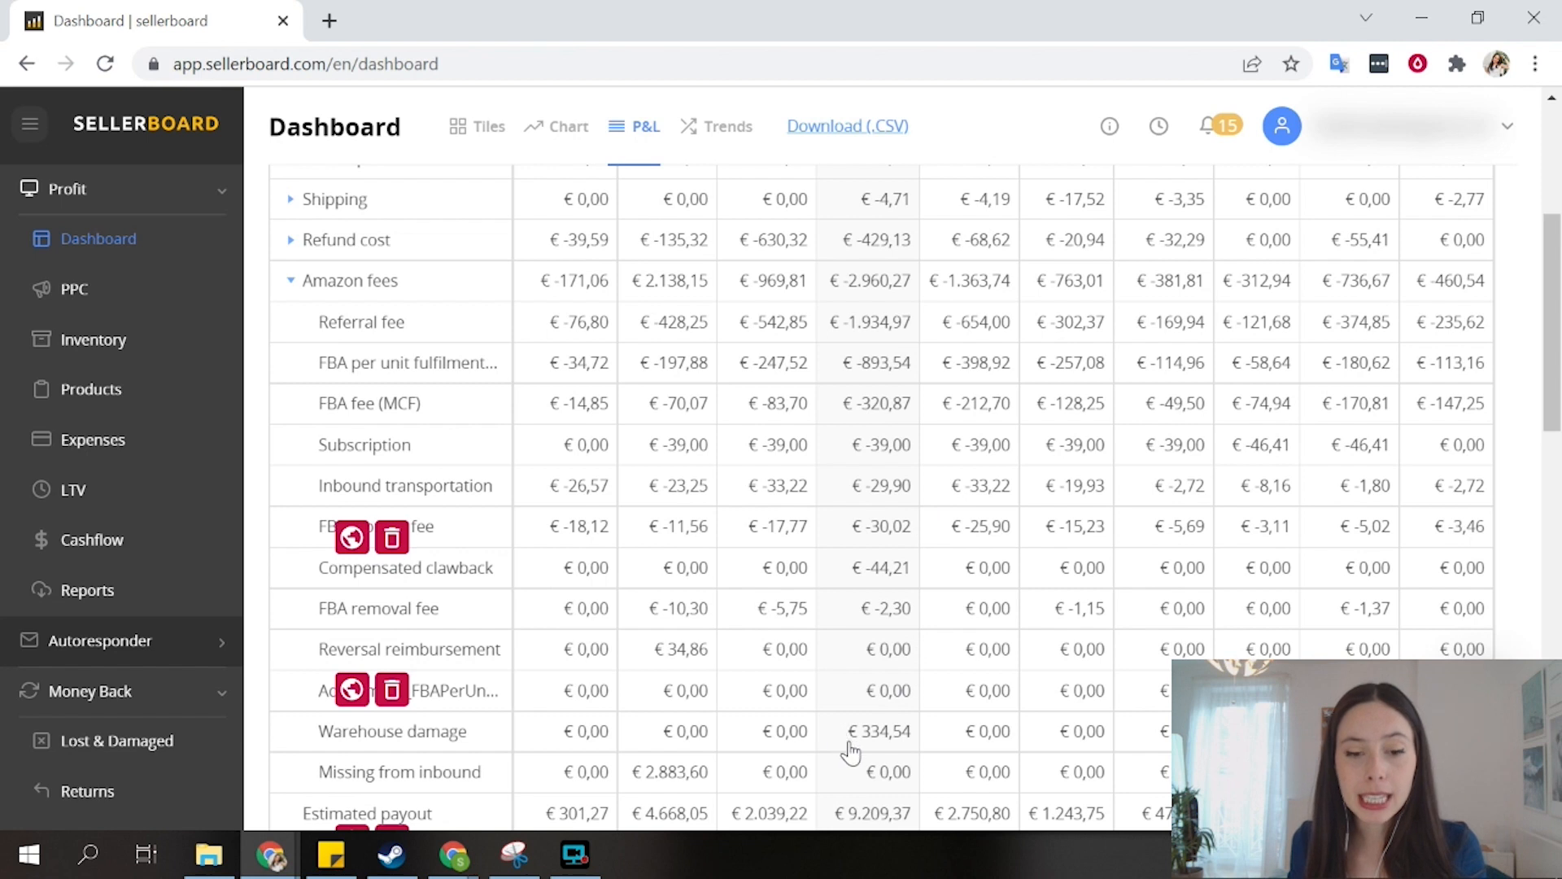
scroll(down, 3)
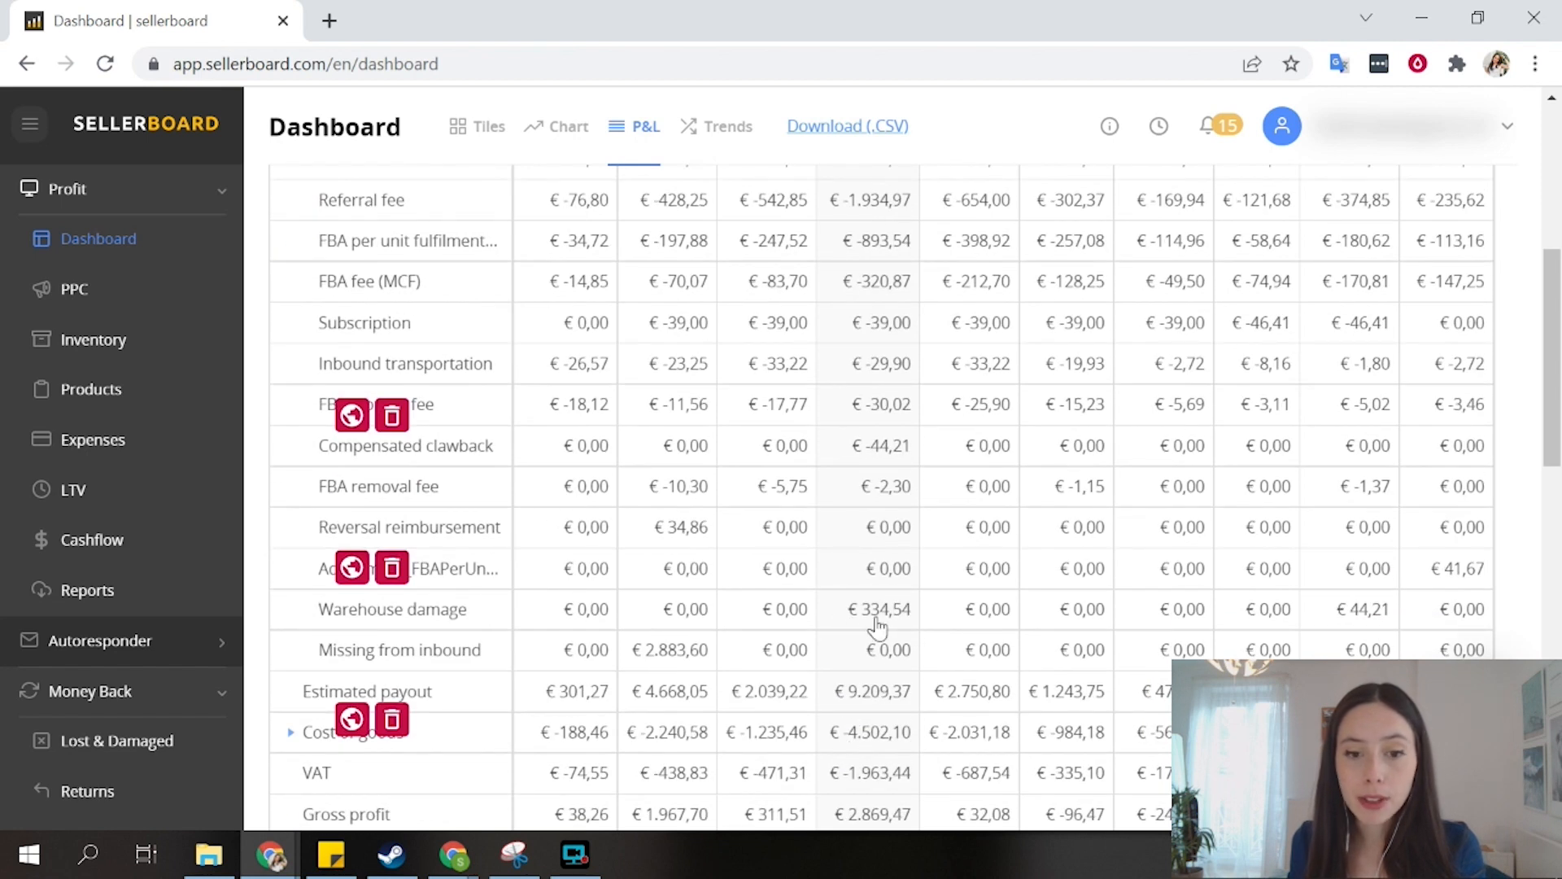
mouse_move(870, 605)
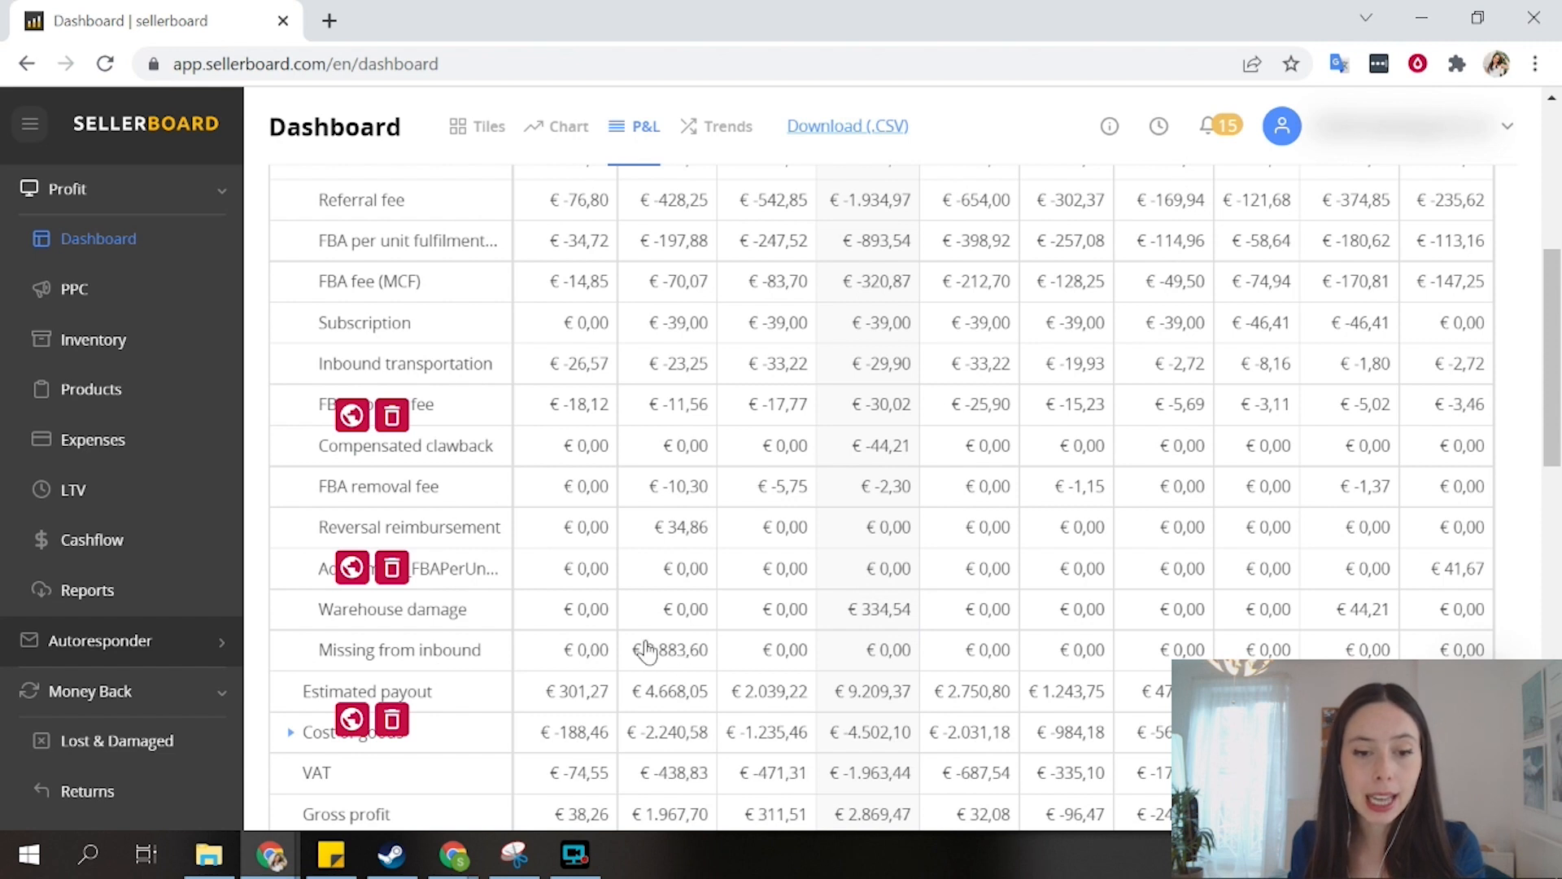
mouse_move(651, 635)
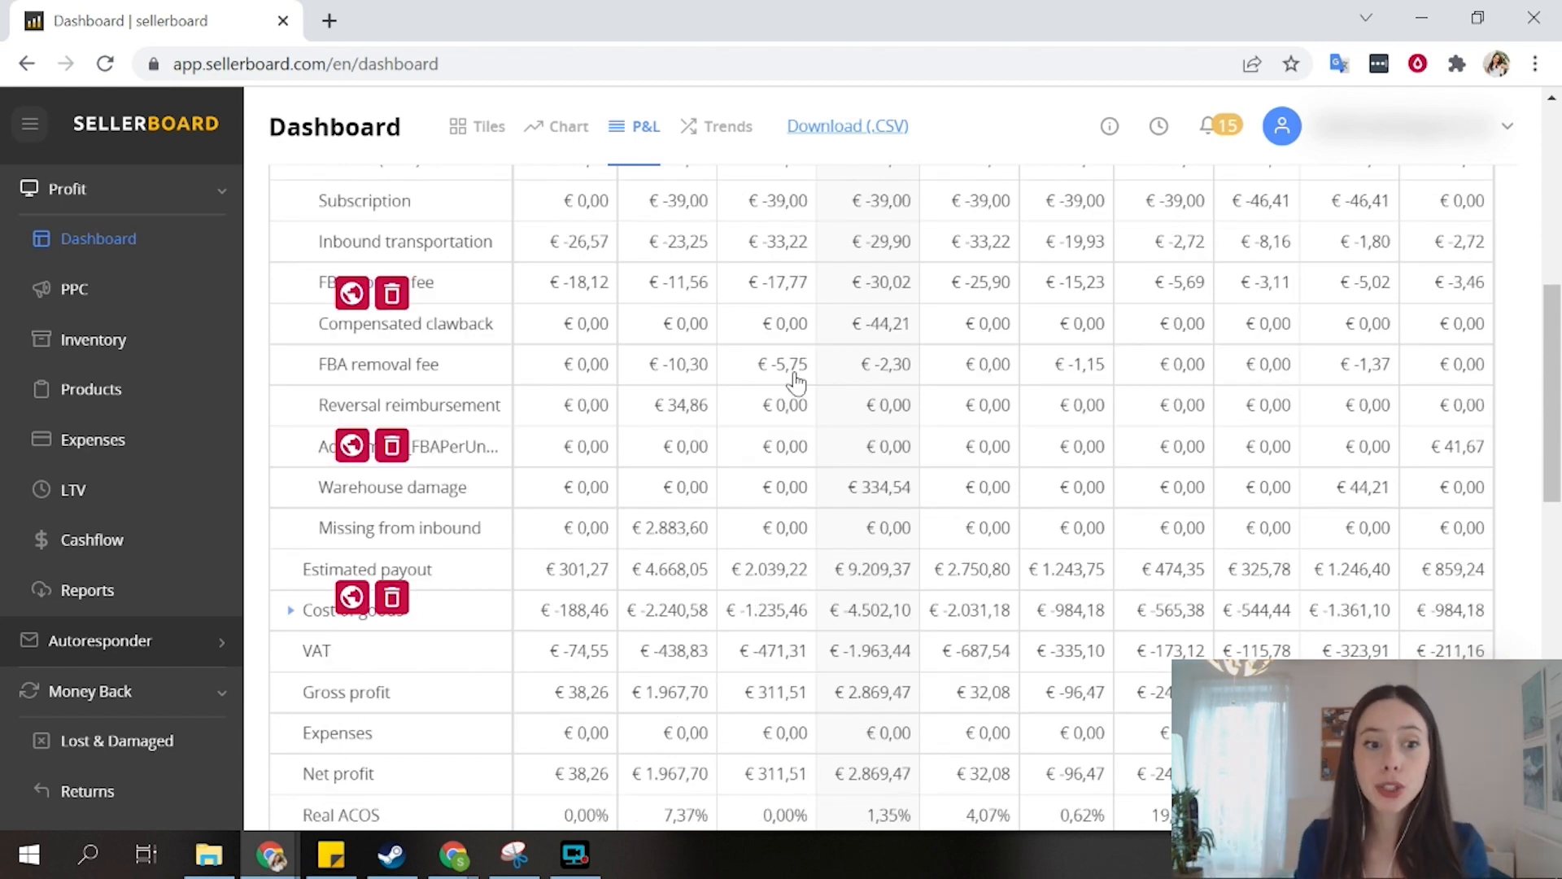
scroll(down, 3)
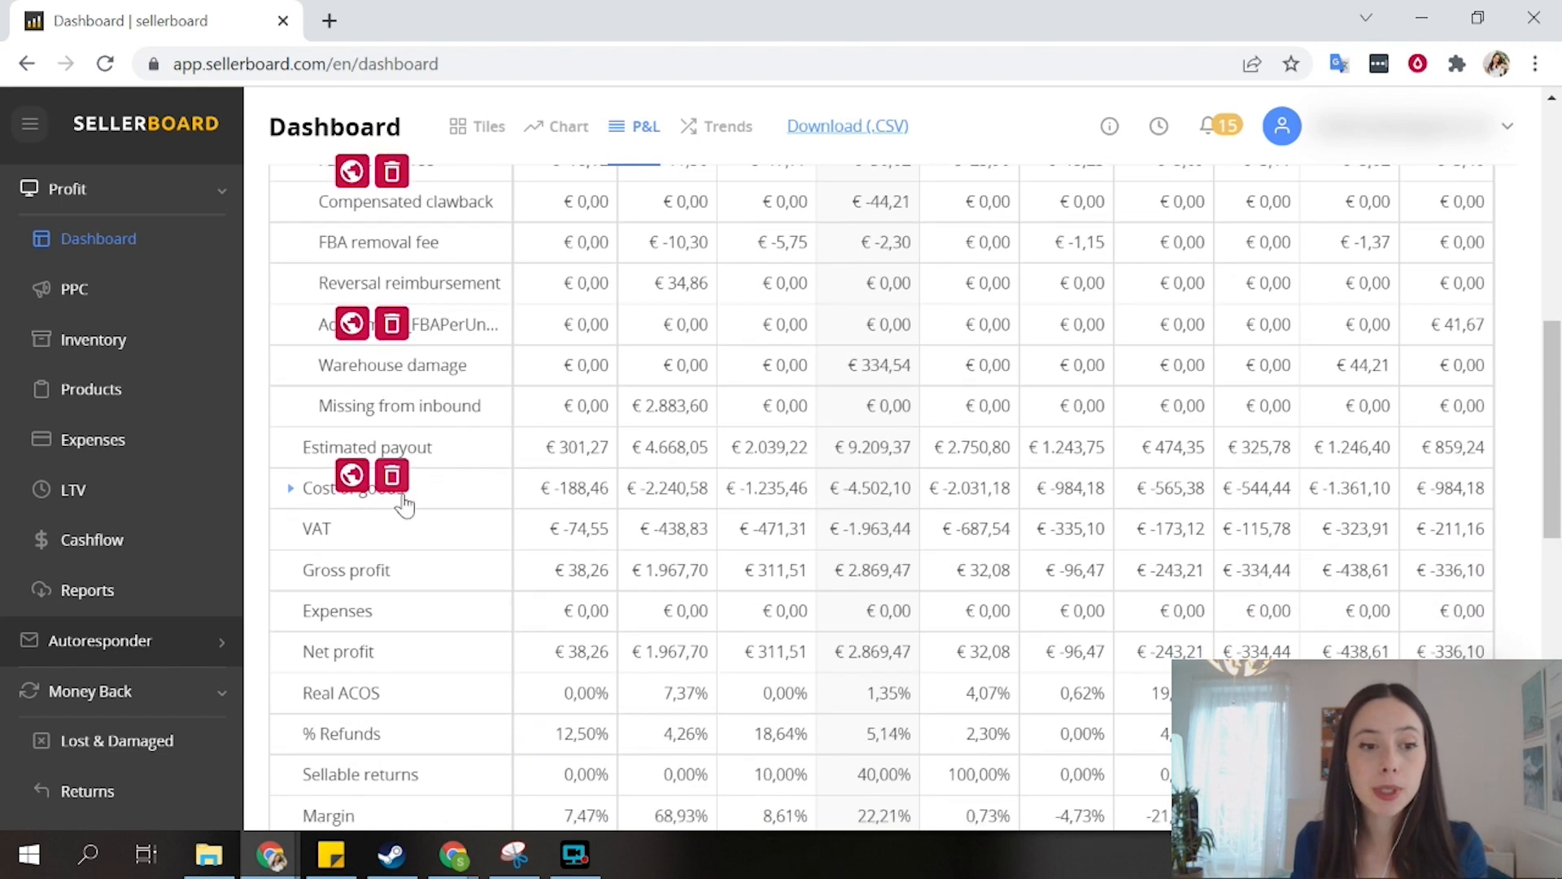
scroll(down, 3)
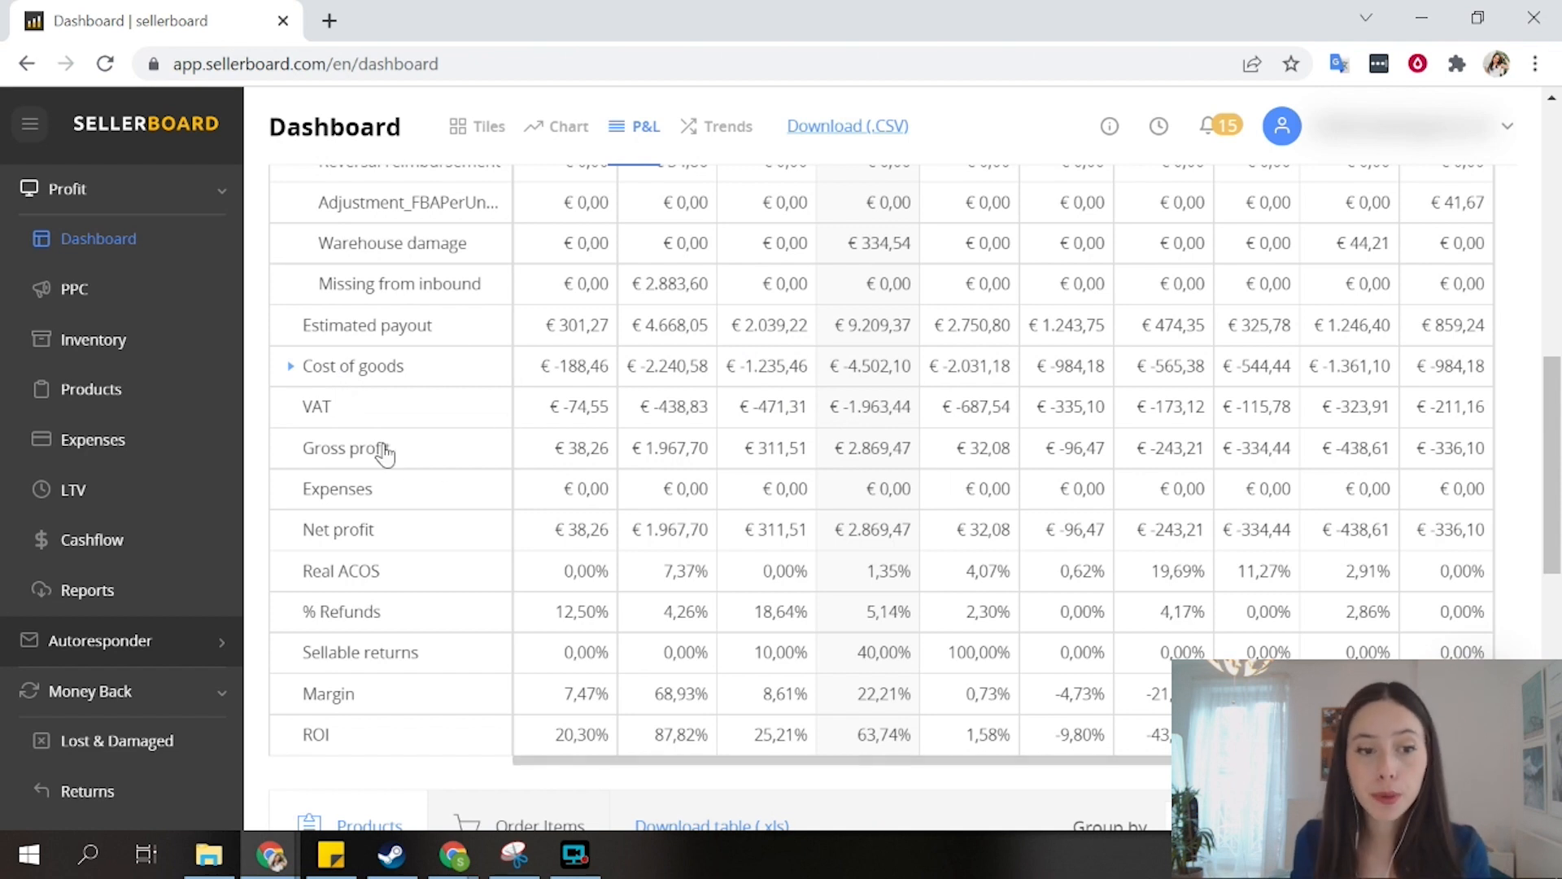
mouse_move(1261, 555)
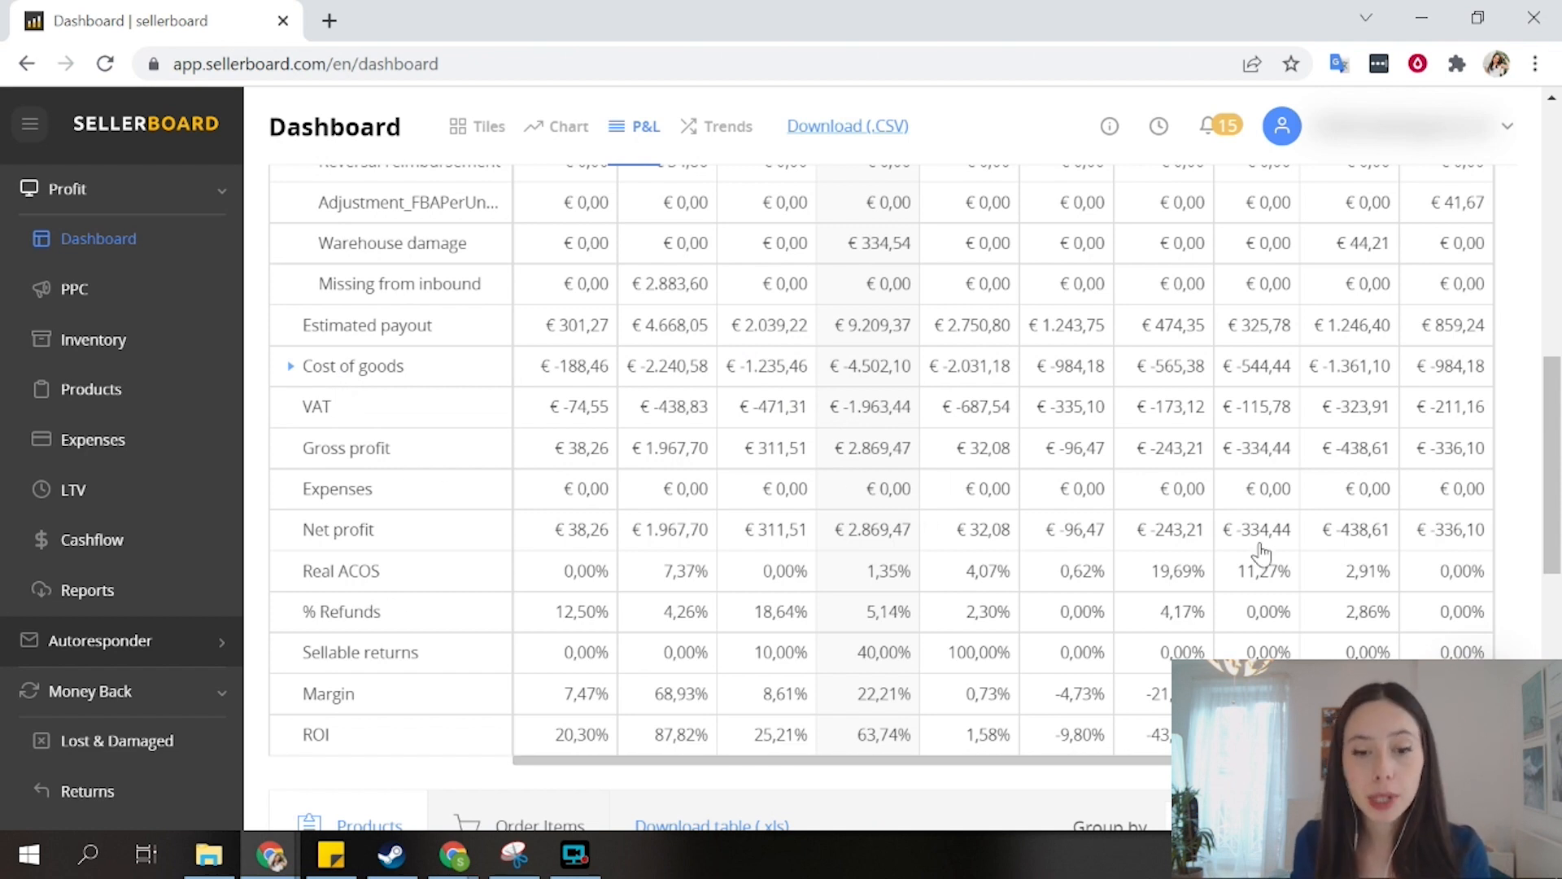
scroll(down, 3)
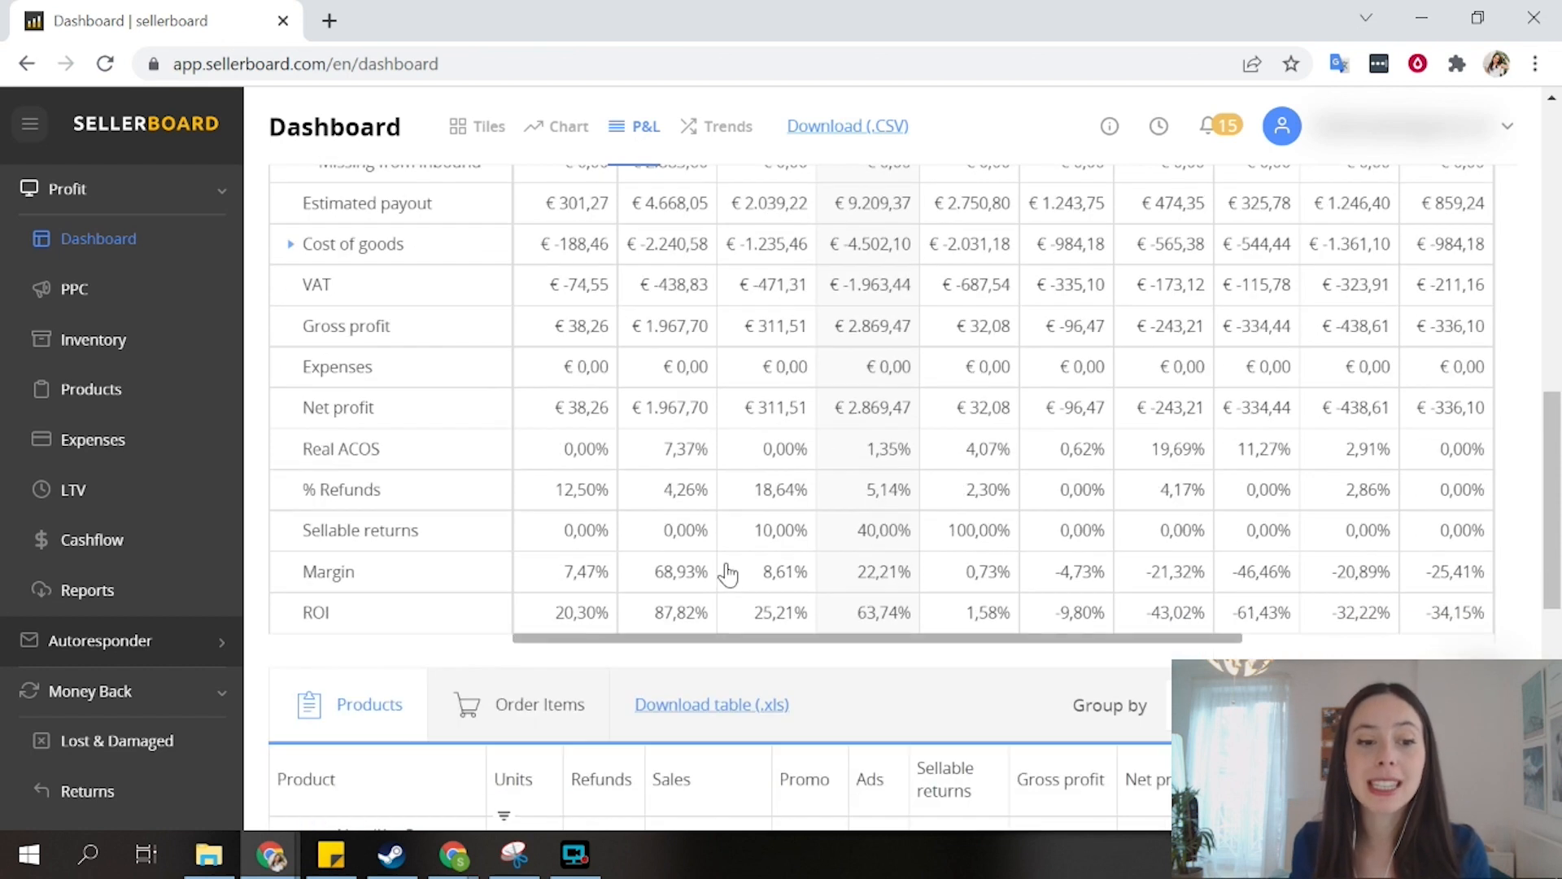
scroll(down, 3)
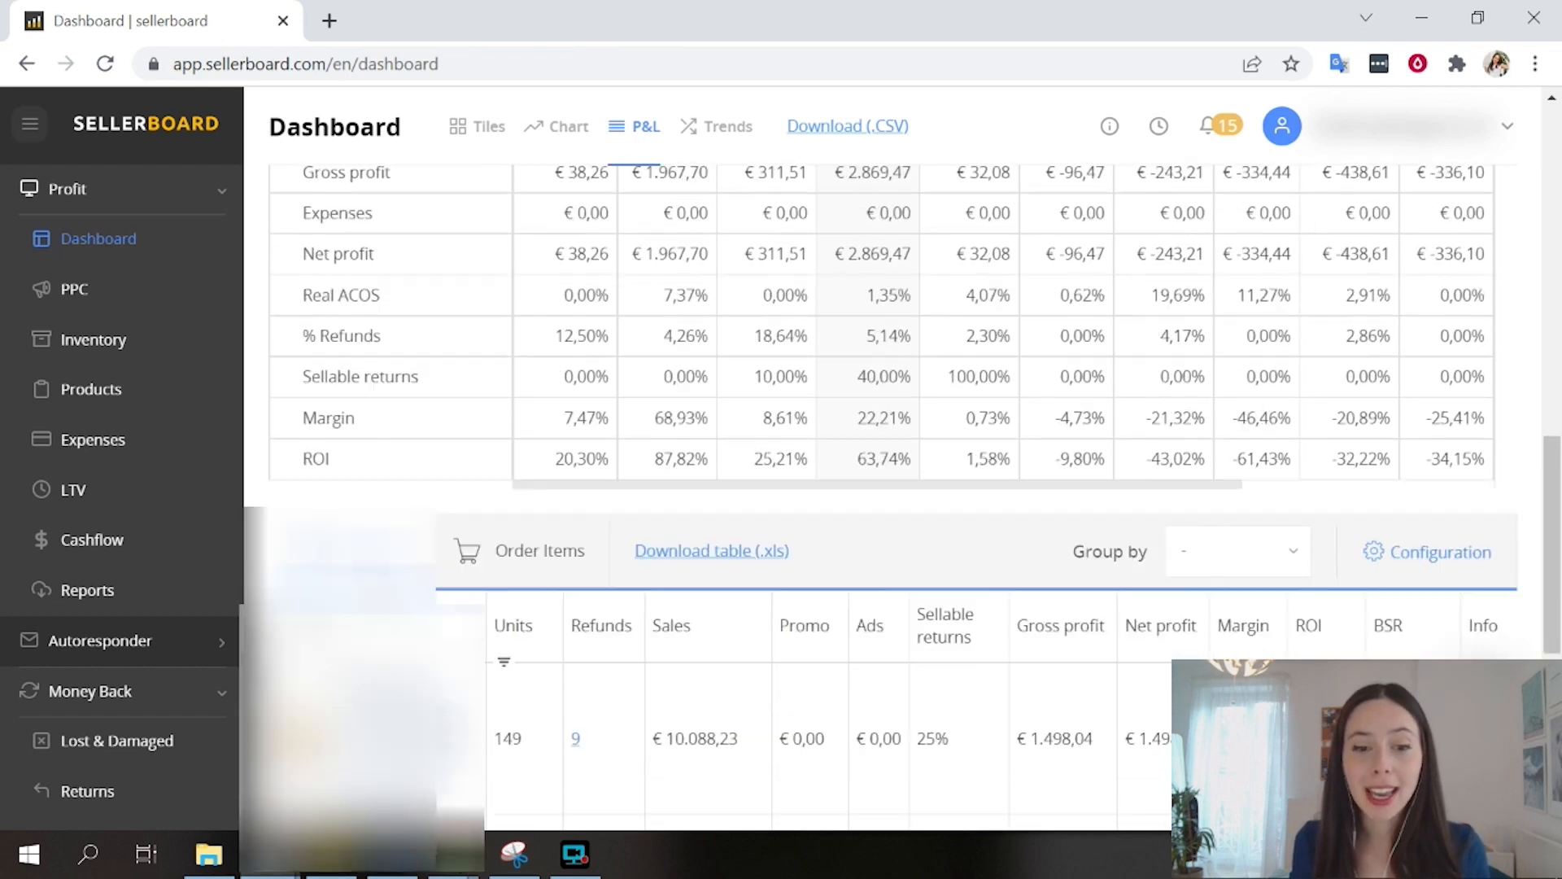
scroll(down, 3)
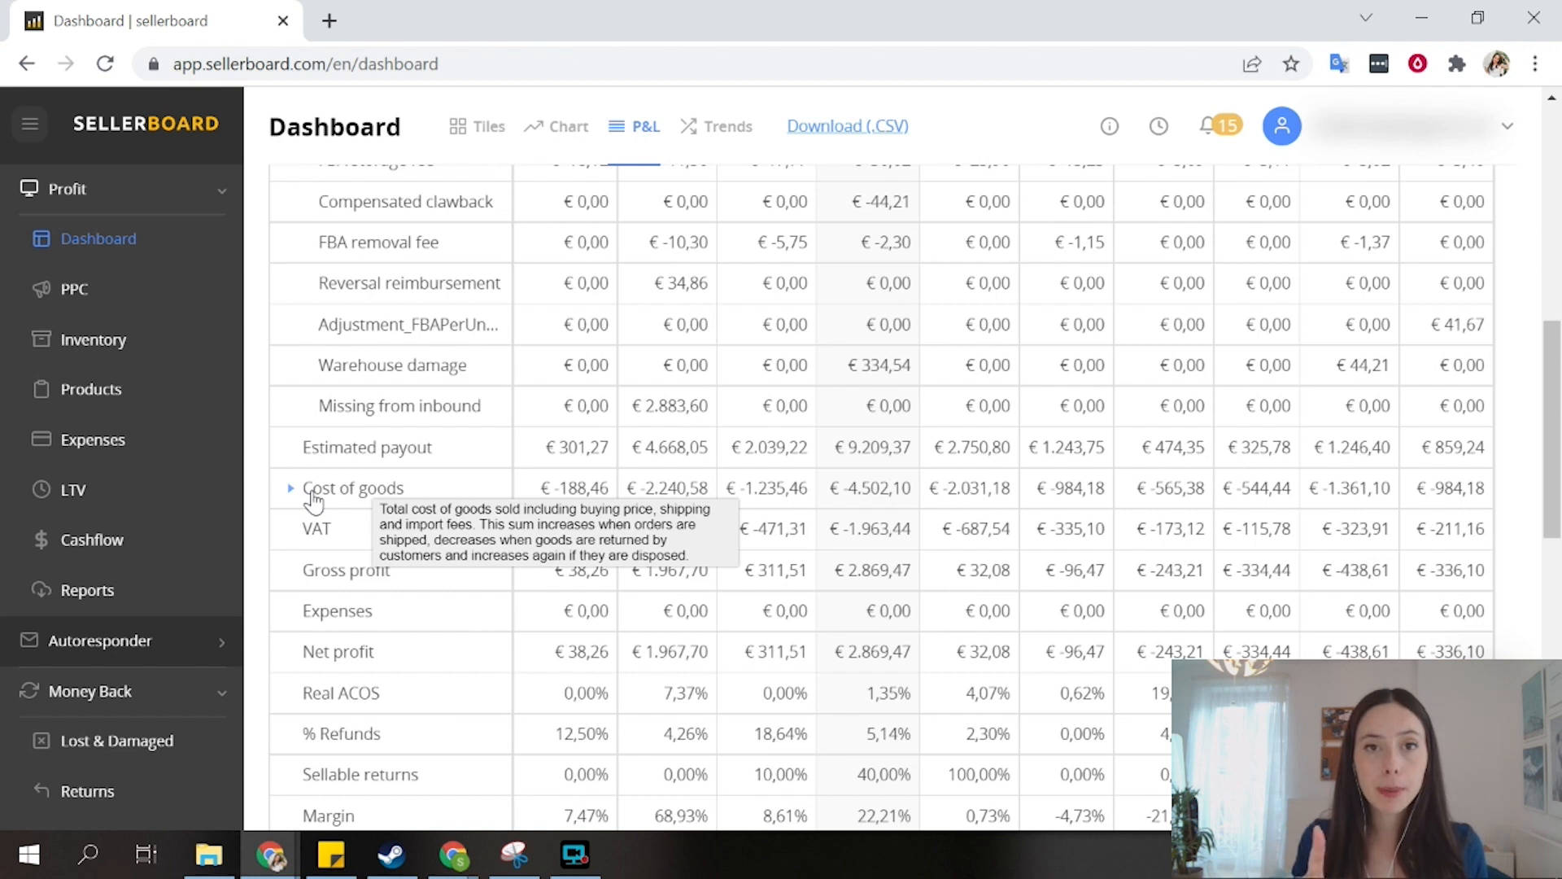
mouse_move(1235, 469)
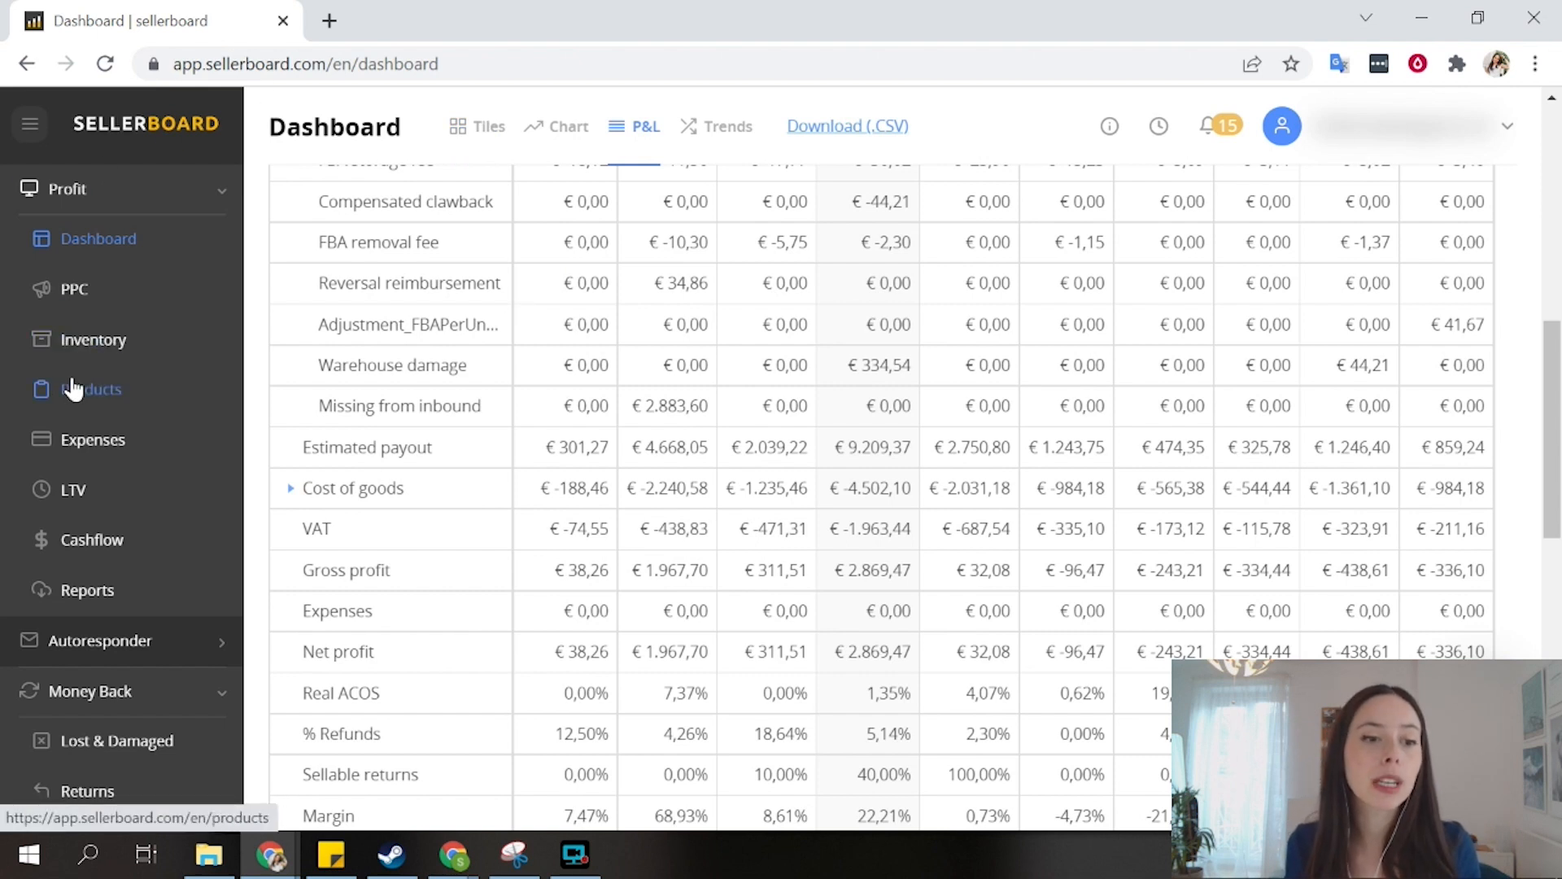
Step: Open the Products list and scroll down to the third product
click(90, 389)
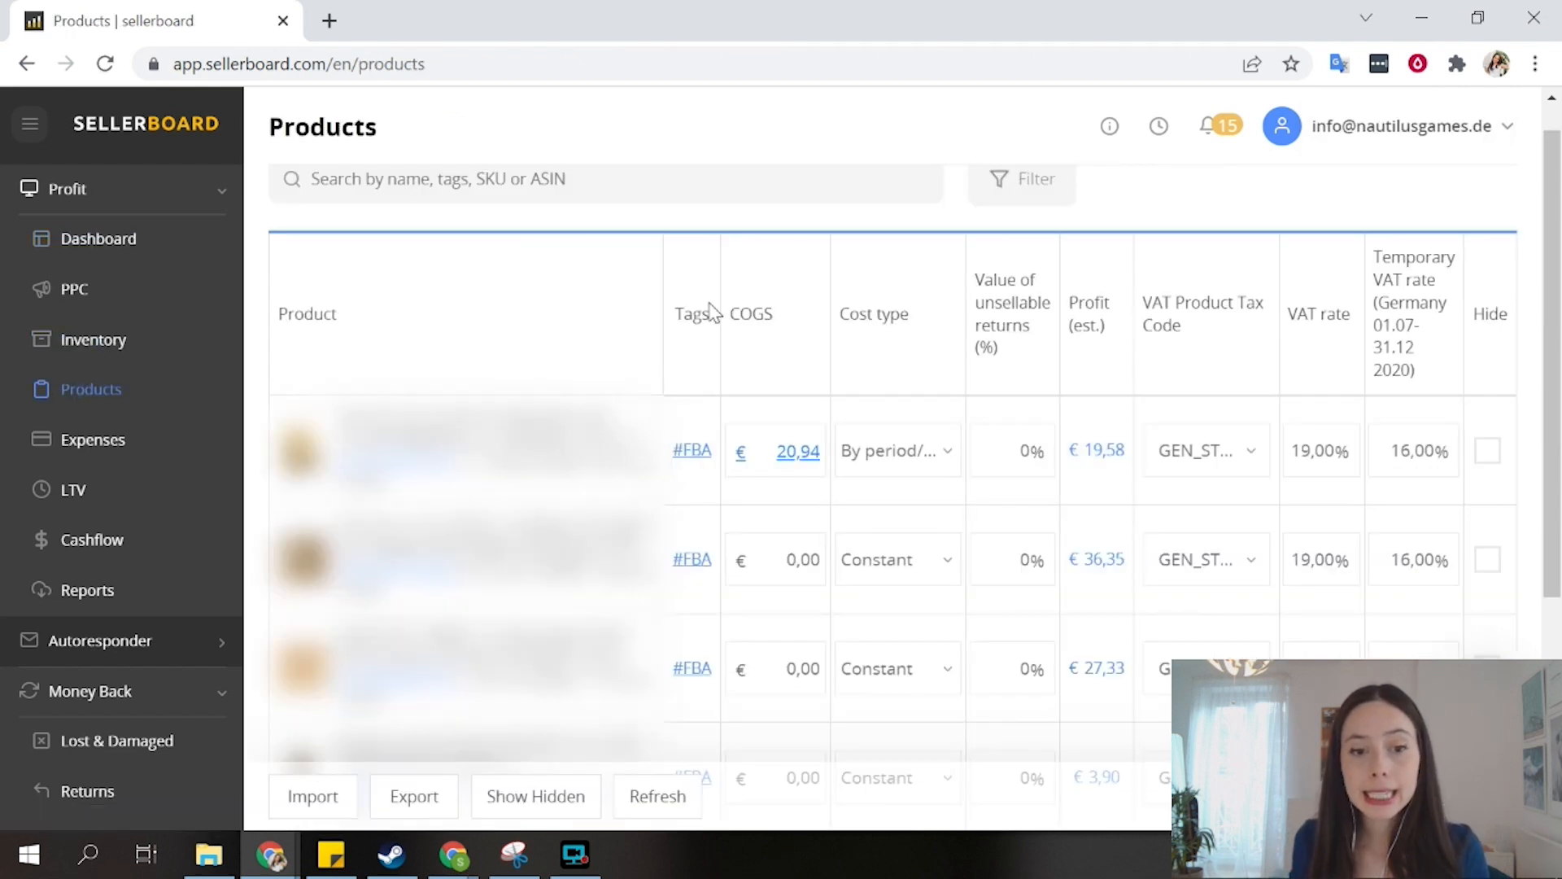
mouse_move(389, 698)
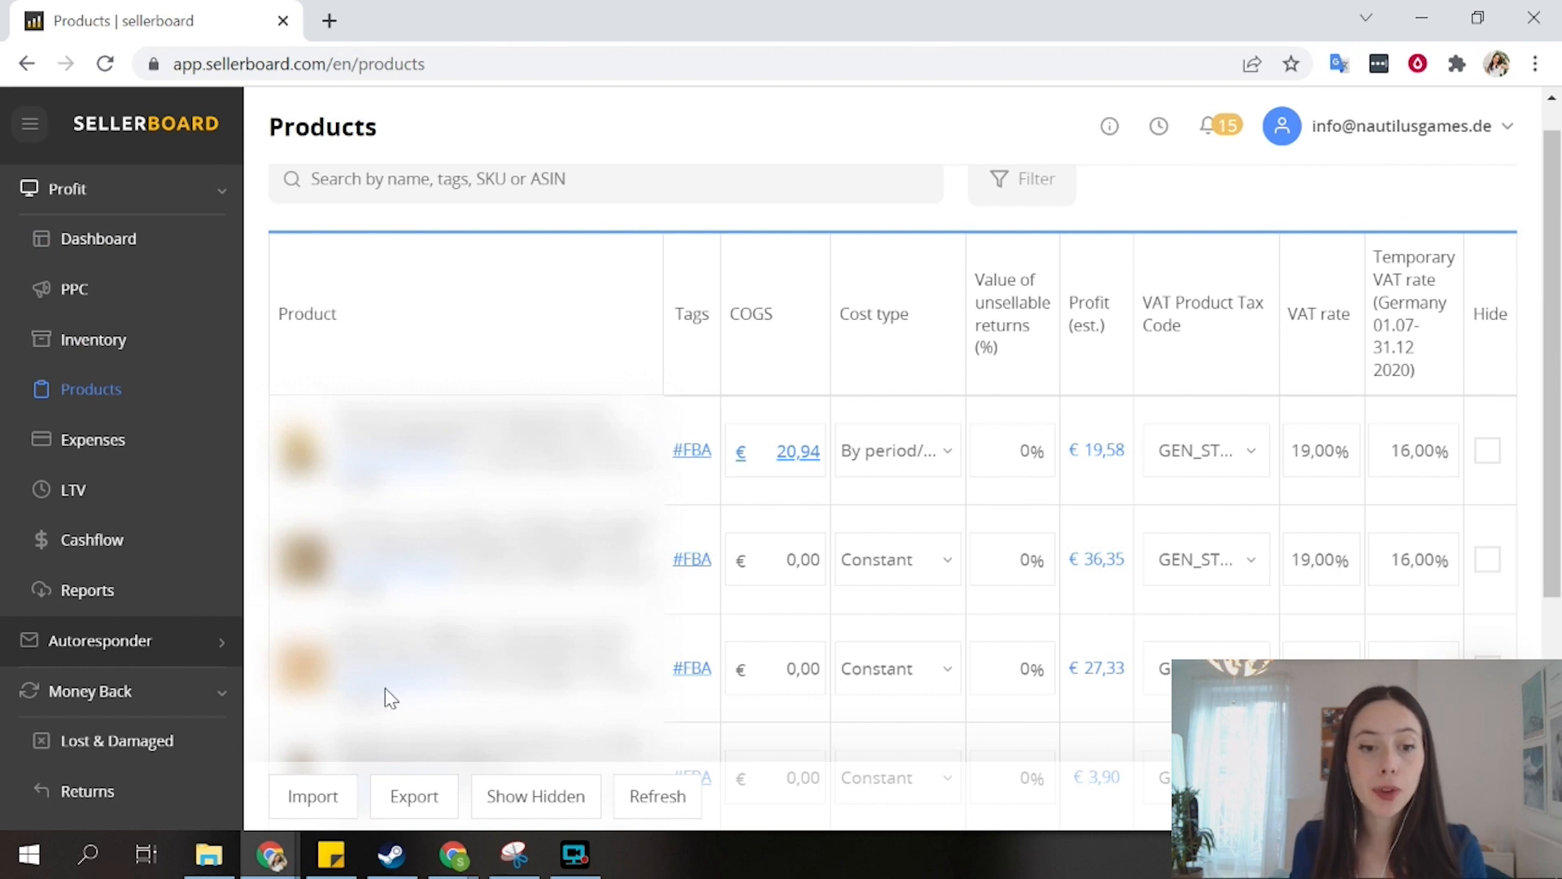
scroll(down, 3)
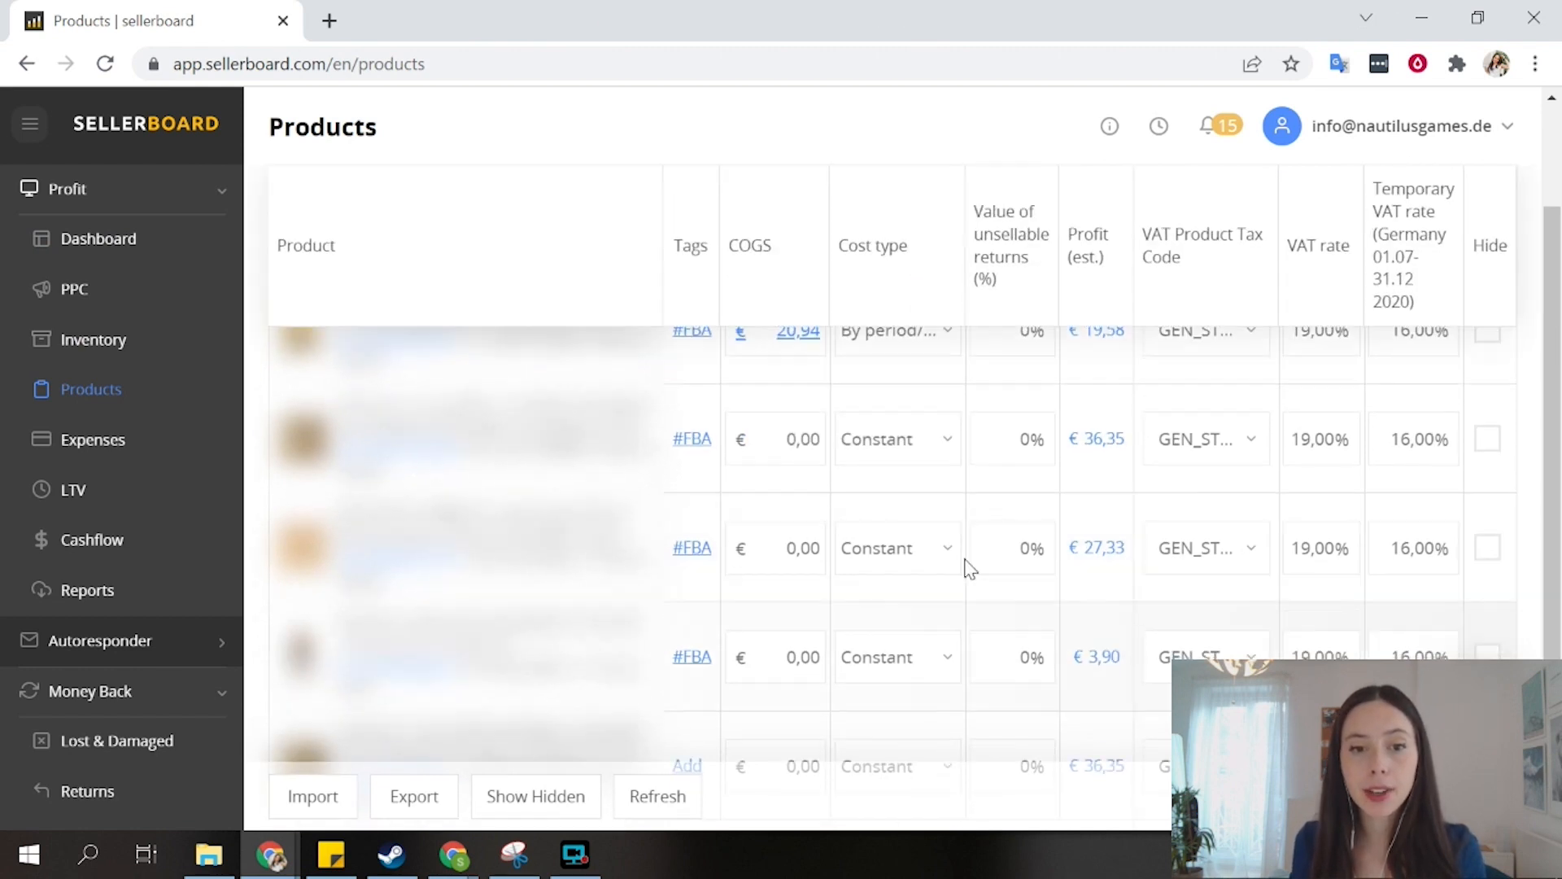
scroll(down, 3)
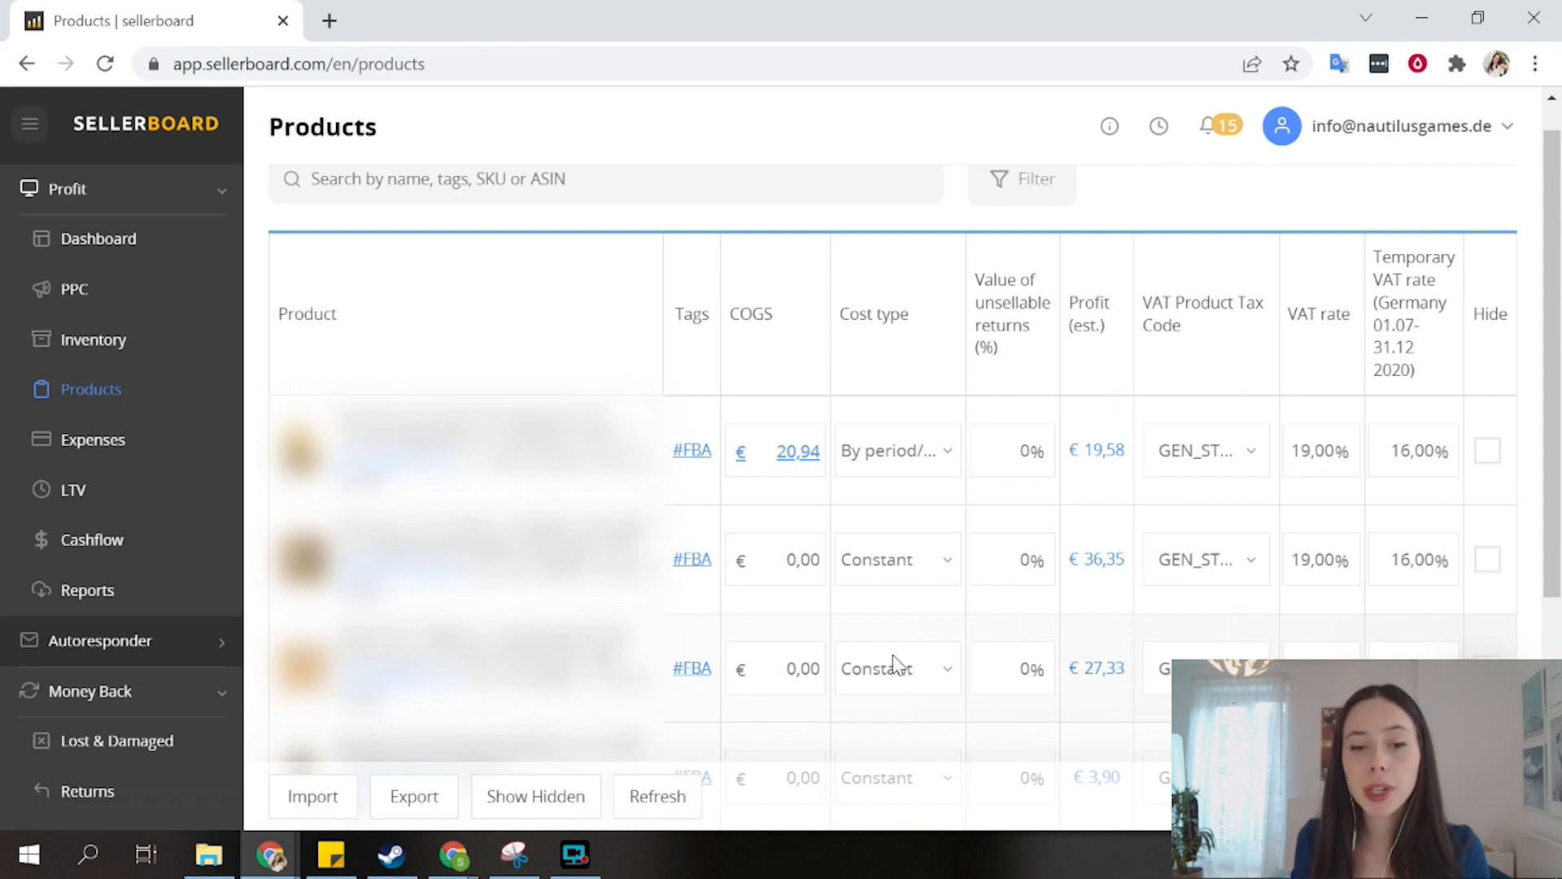
mouse_move(882, 648)
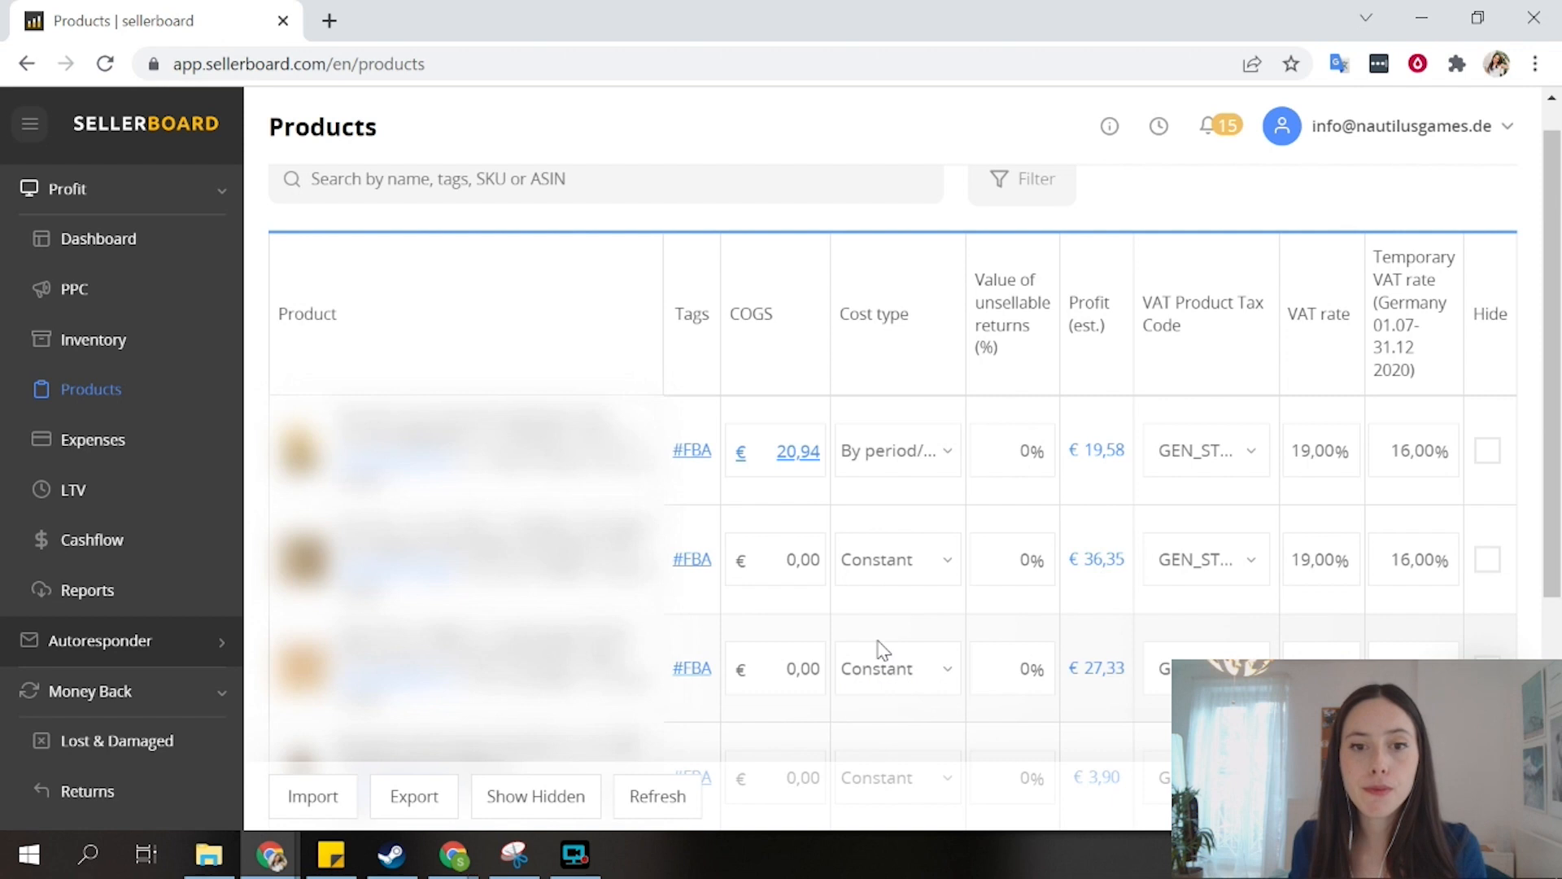
Step: Enter 15 as the third product's COGS and set its cost type to per-batch
click(774, 669)
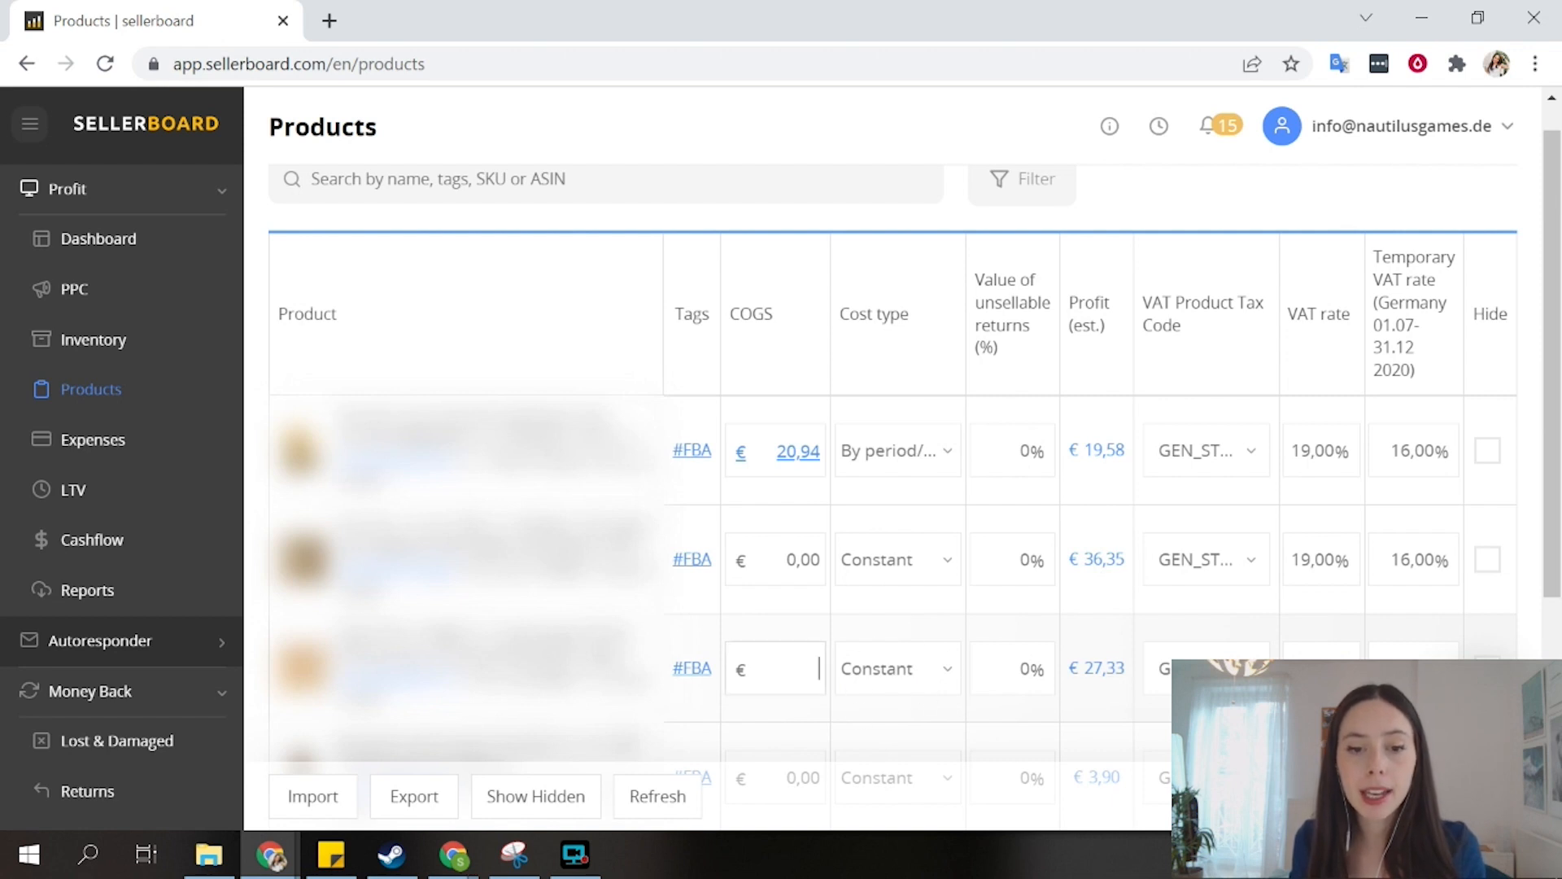
text(15)
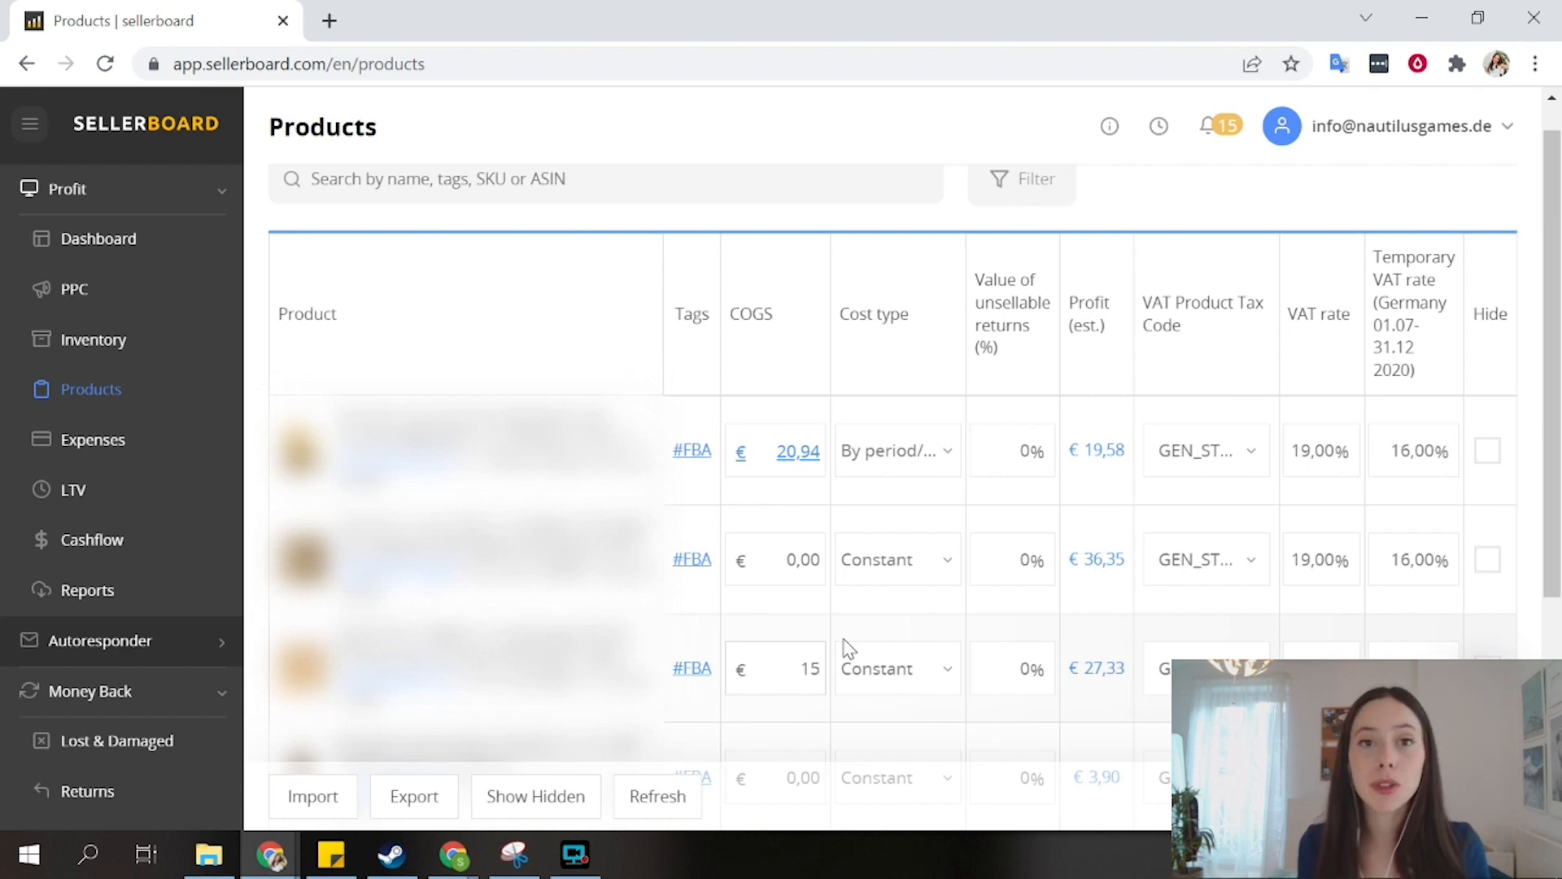
click(798, 669)
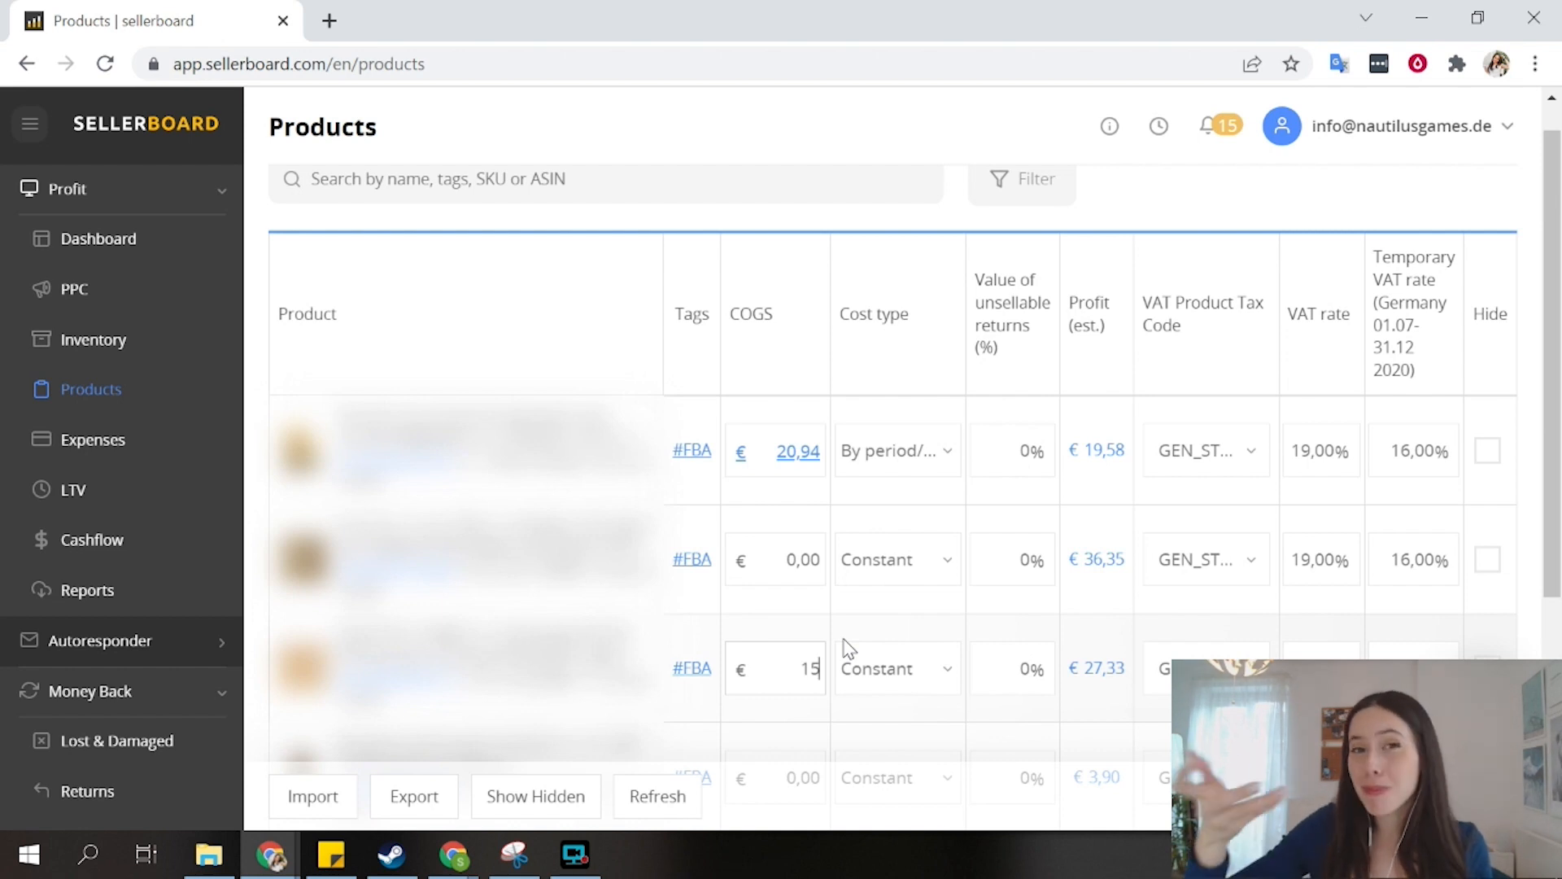
click(895, 667)
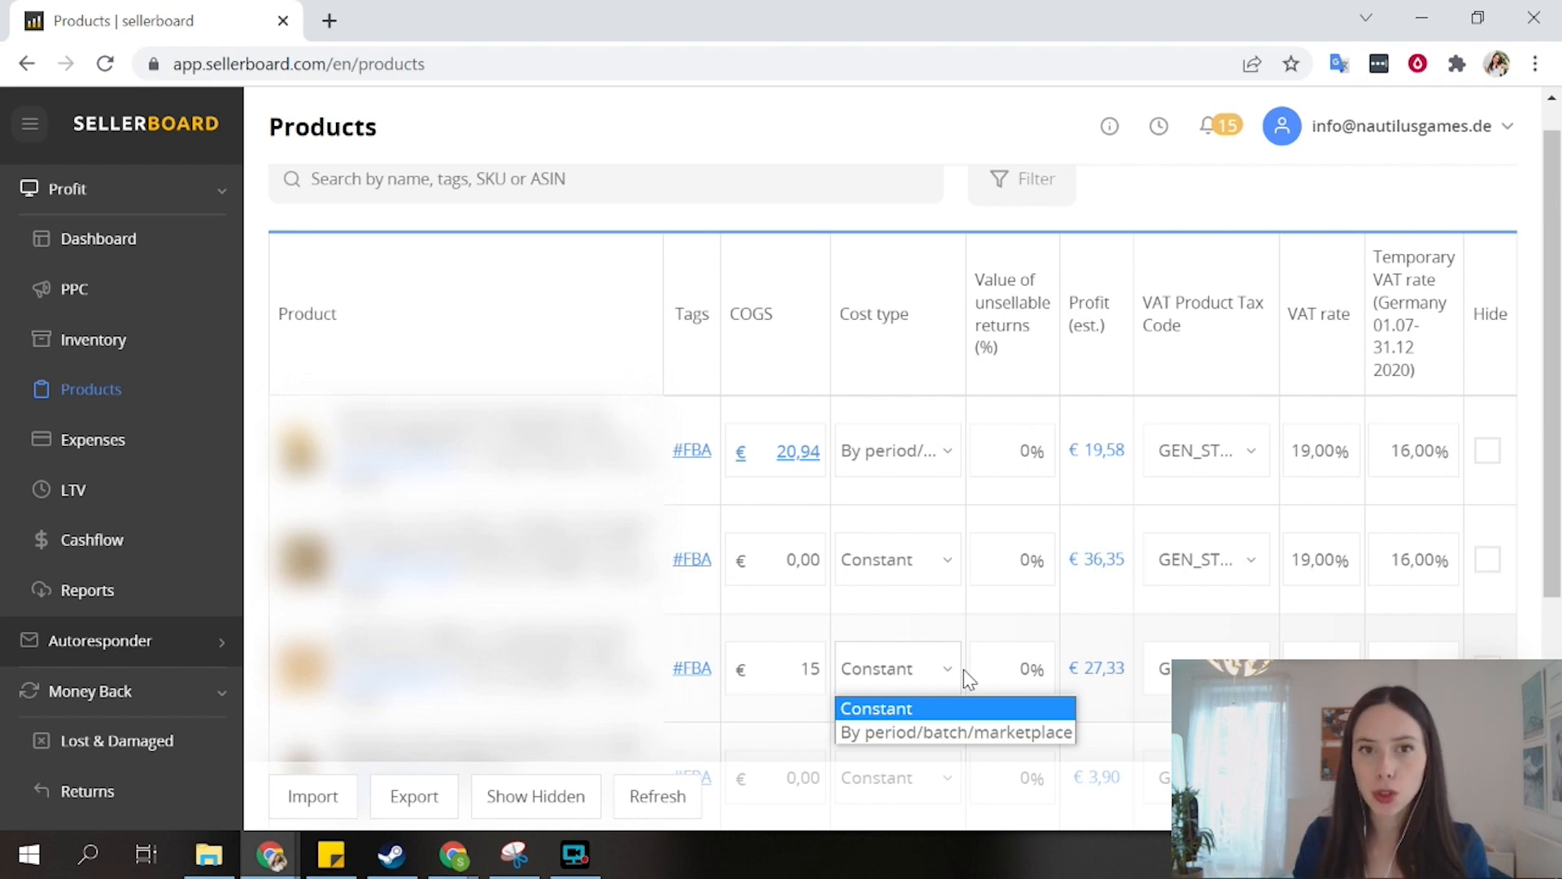
click(953, 731)
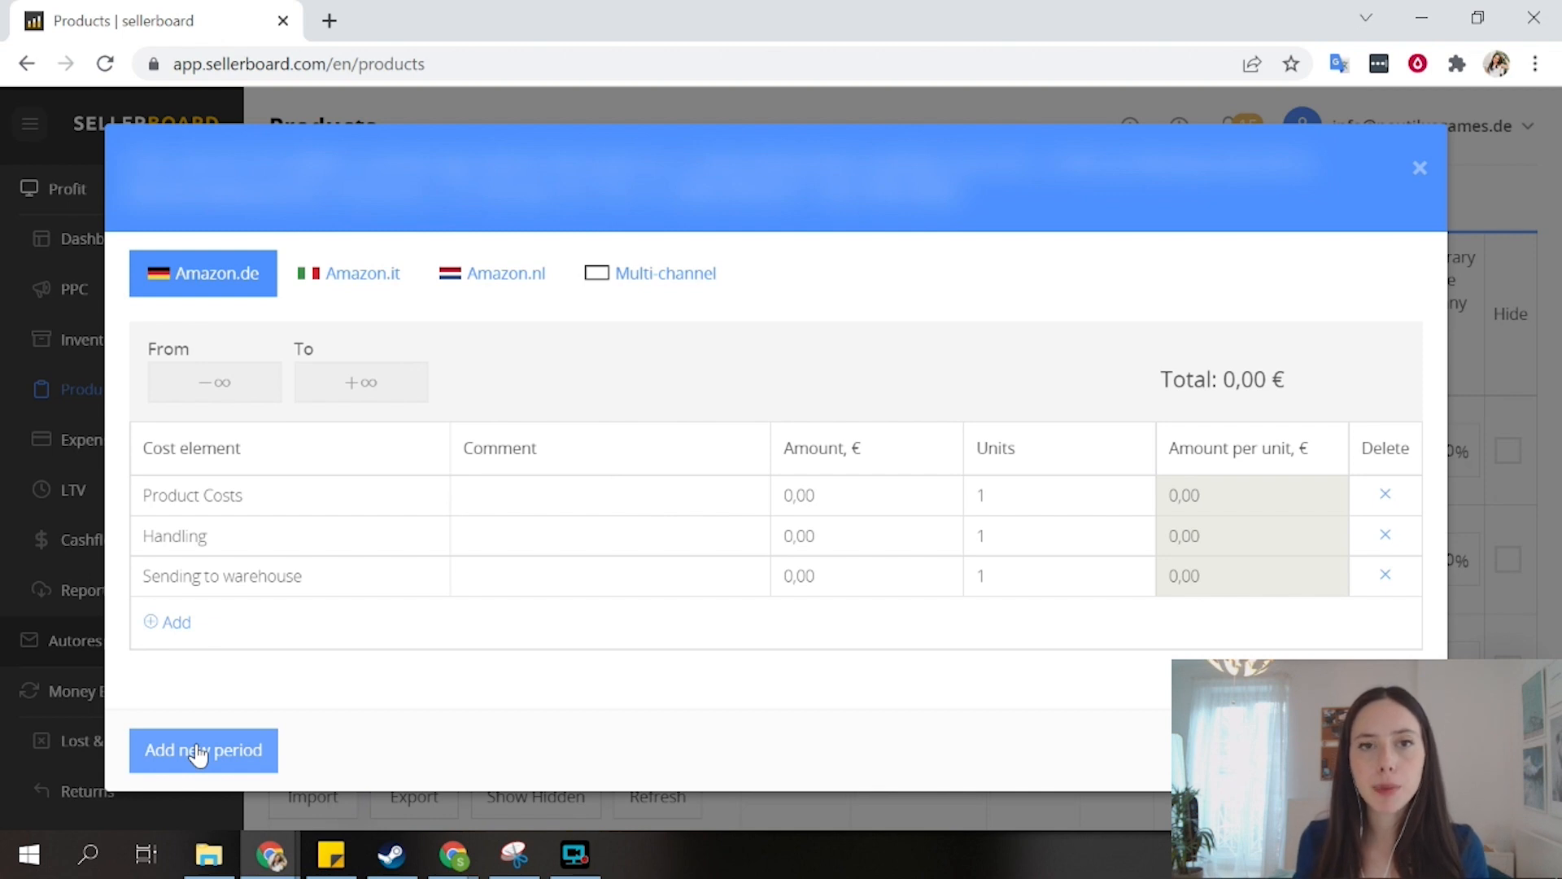
Step: Add a new cost period and open its inbound date calendar at March 2022
click(202, 751)
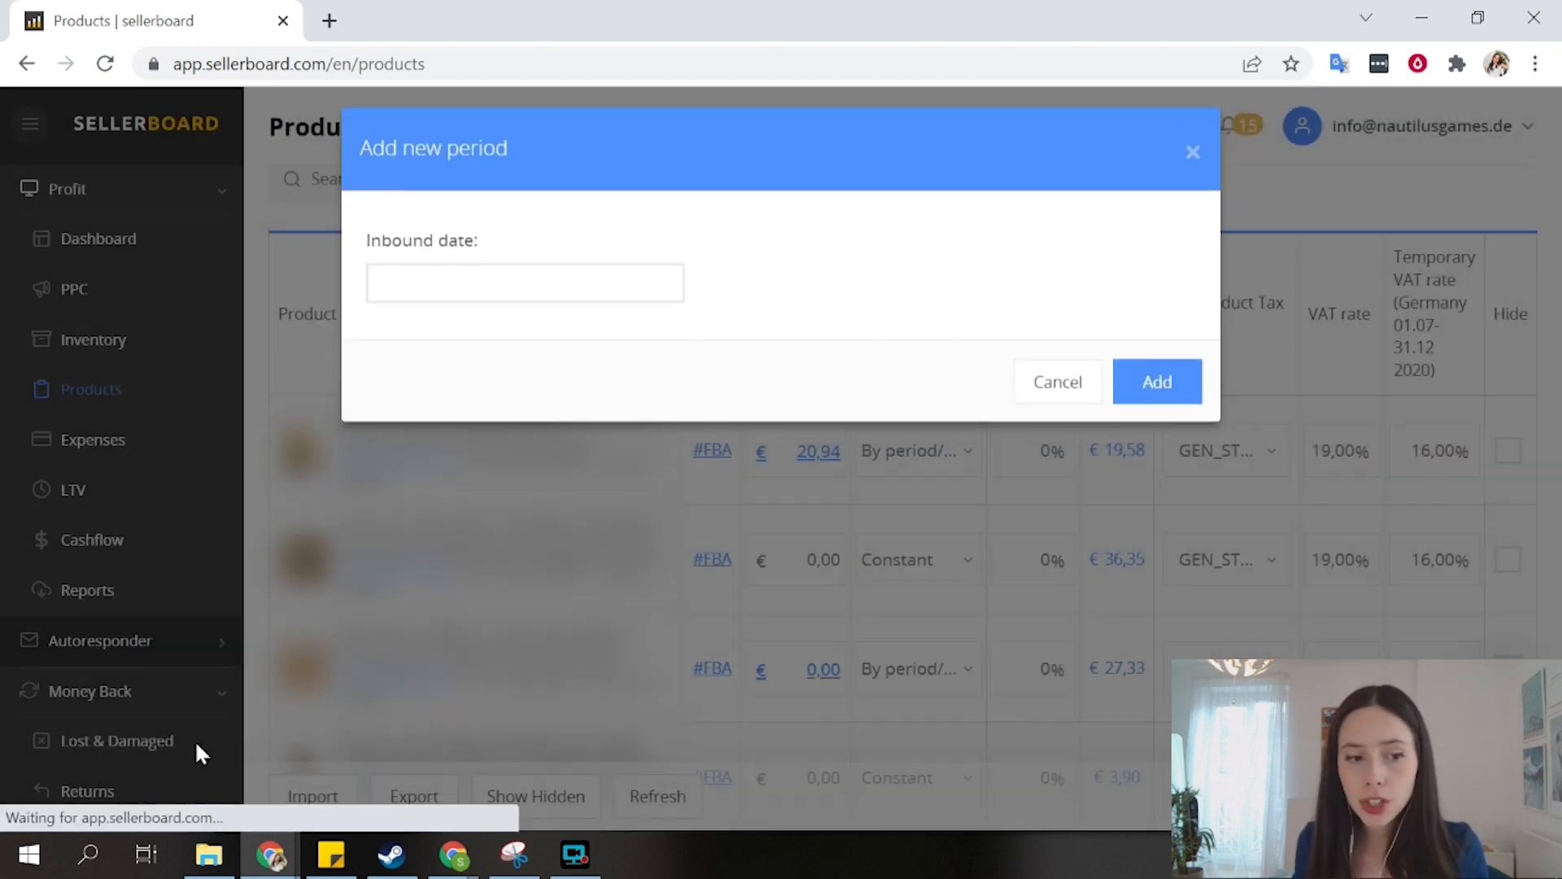
click(524, 283)
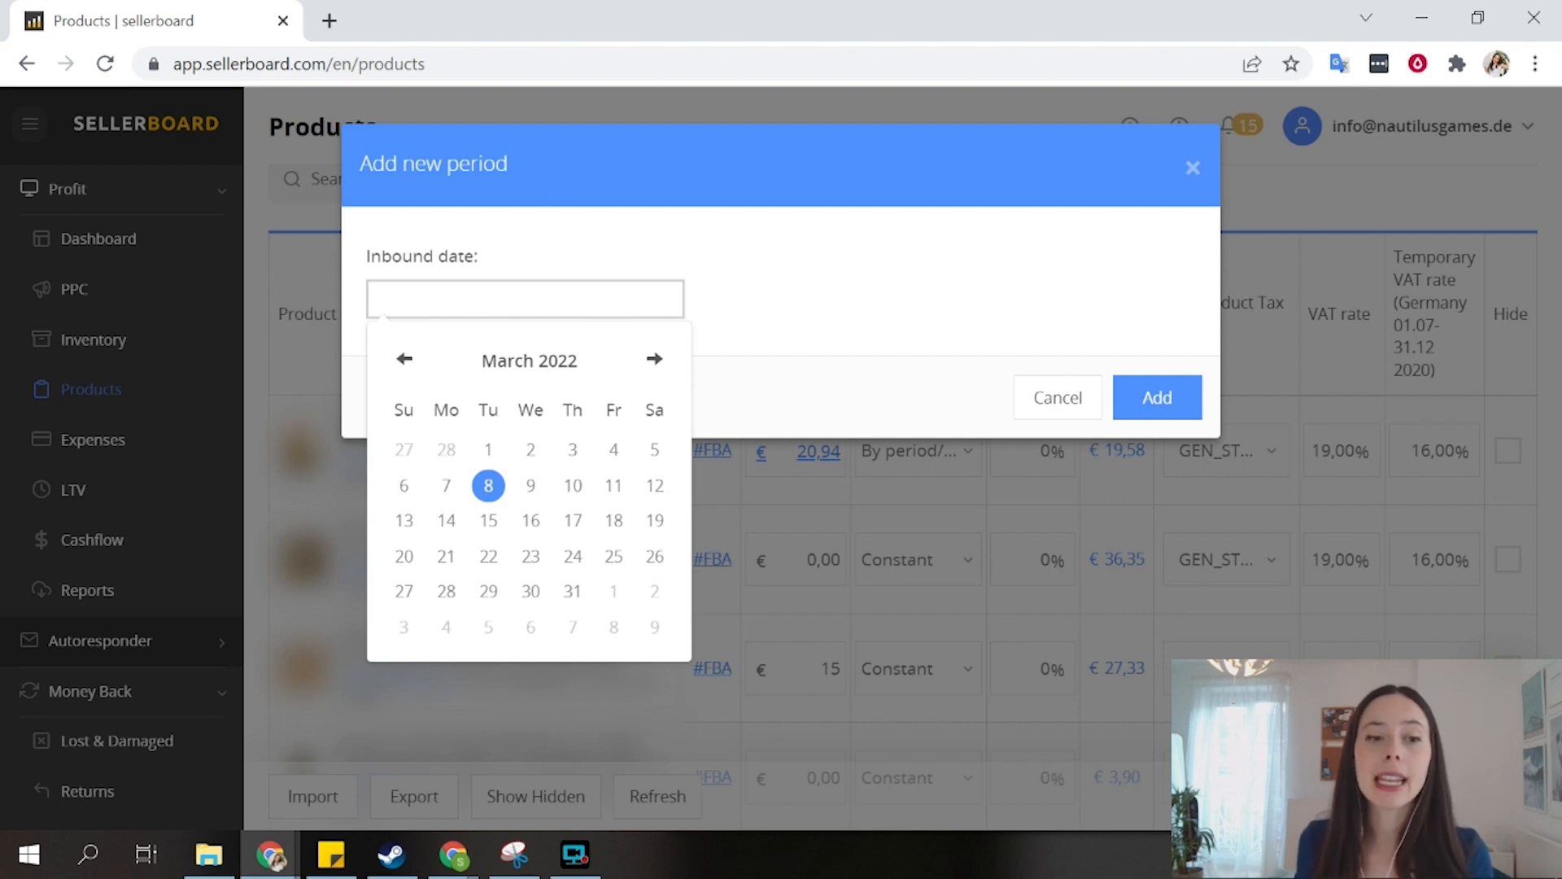
mouse_move(476, 280)
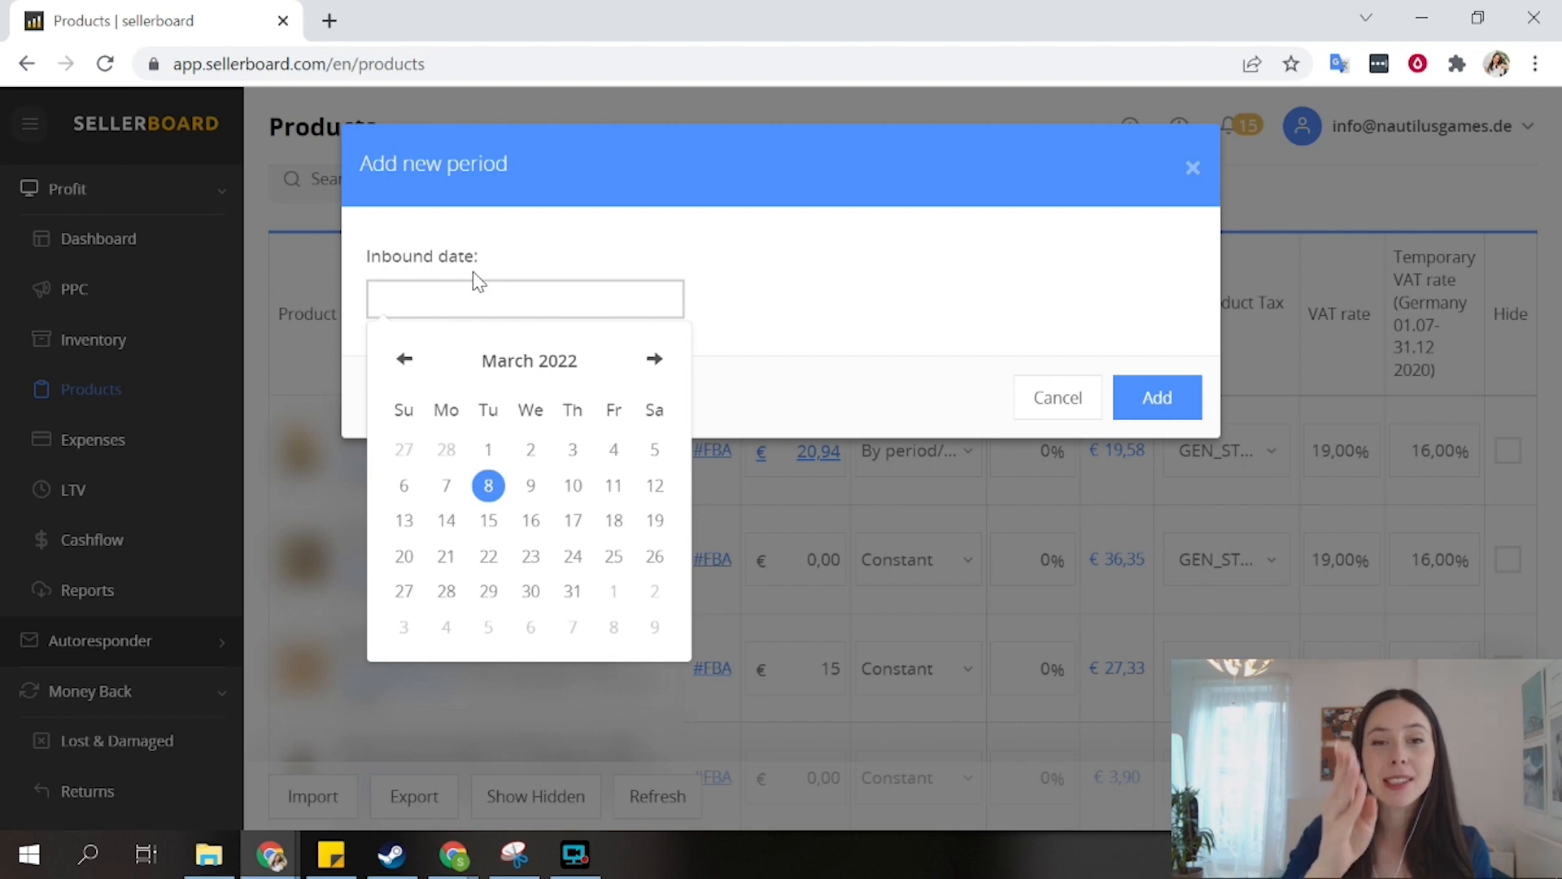
click(525, 298)
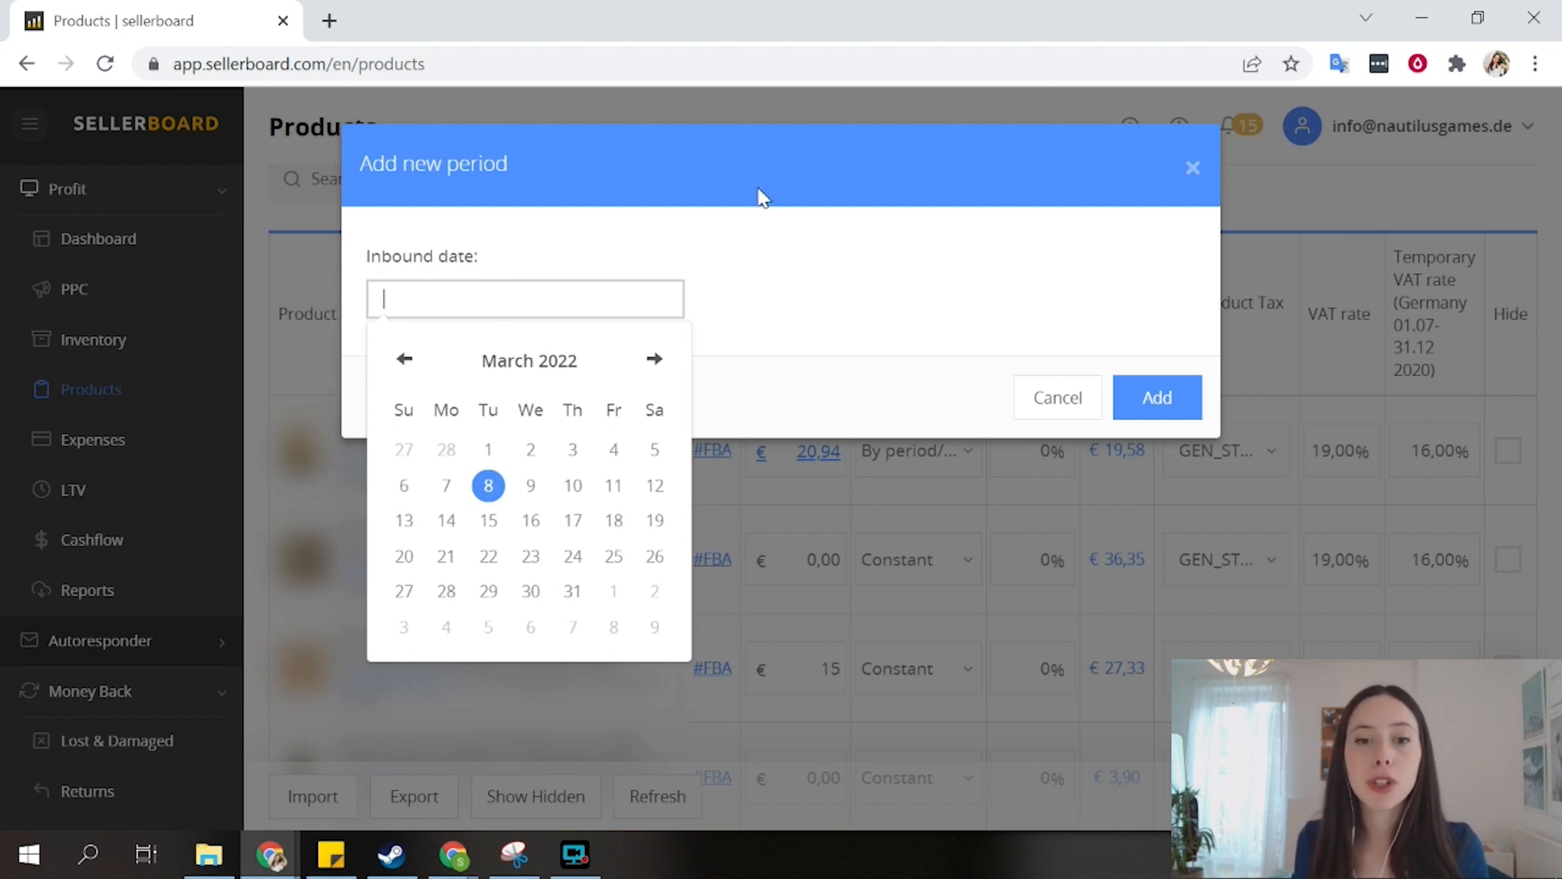
mouse_move(1190, 501)
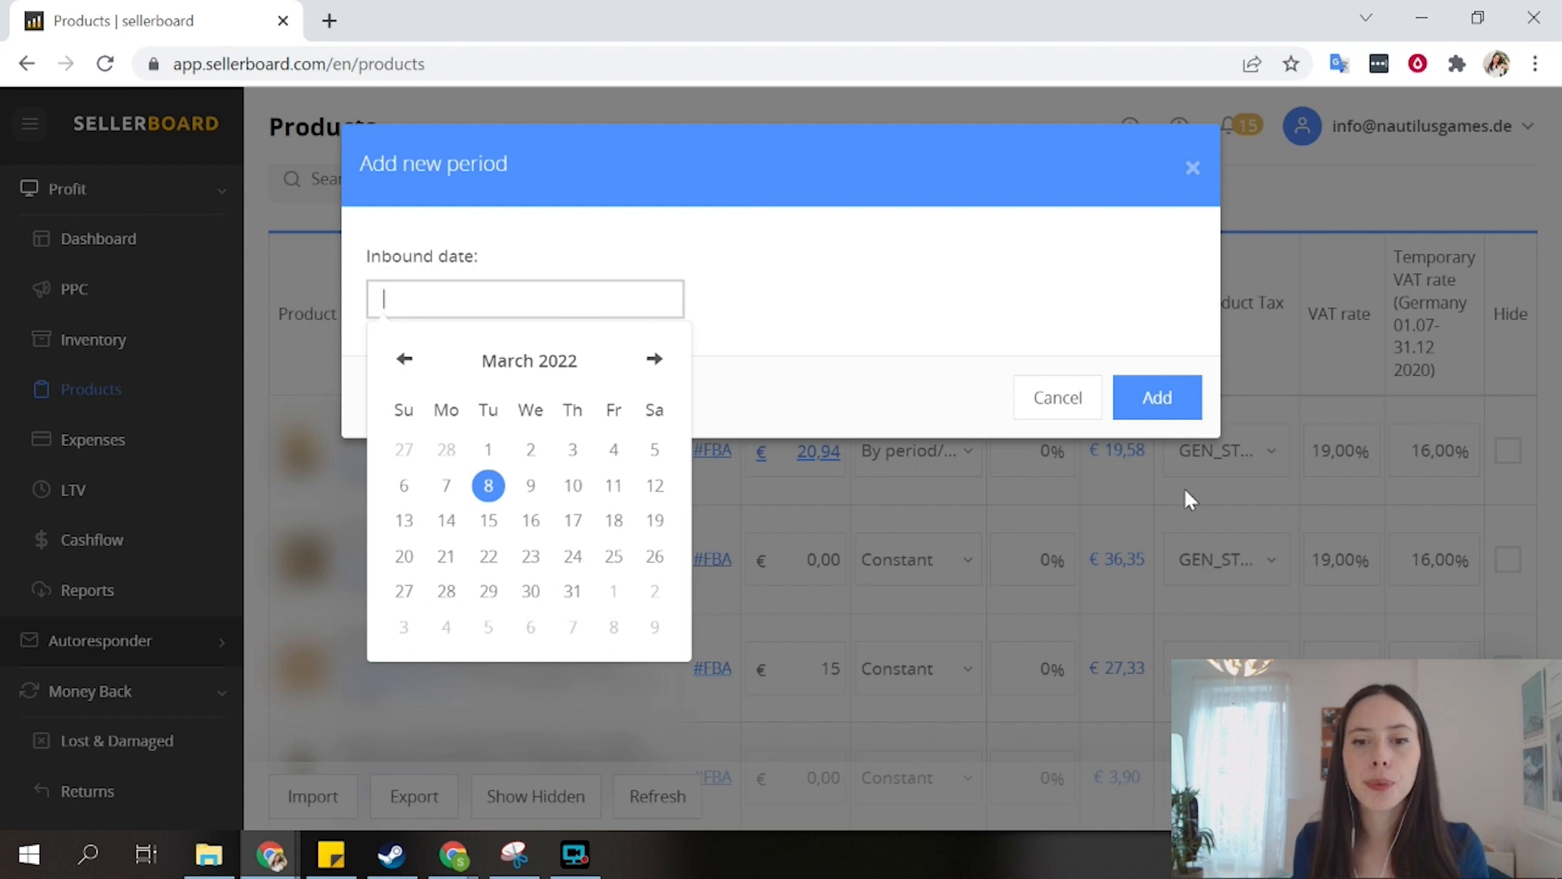
Step: Enter Amazon.de costs: product 17.59, handling 1.69, sending to warehouse 0.35
click(1157, 398)
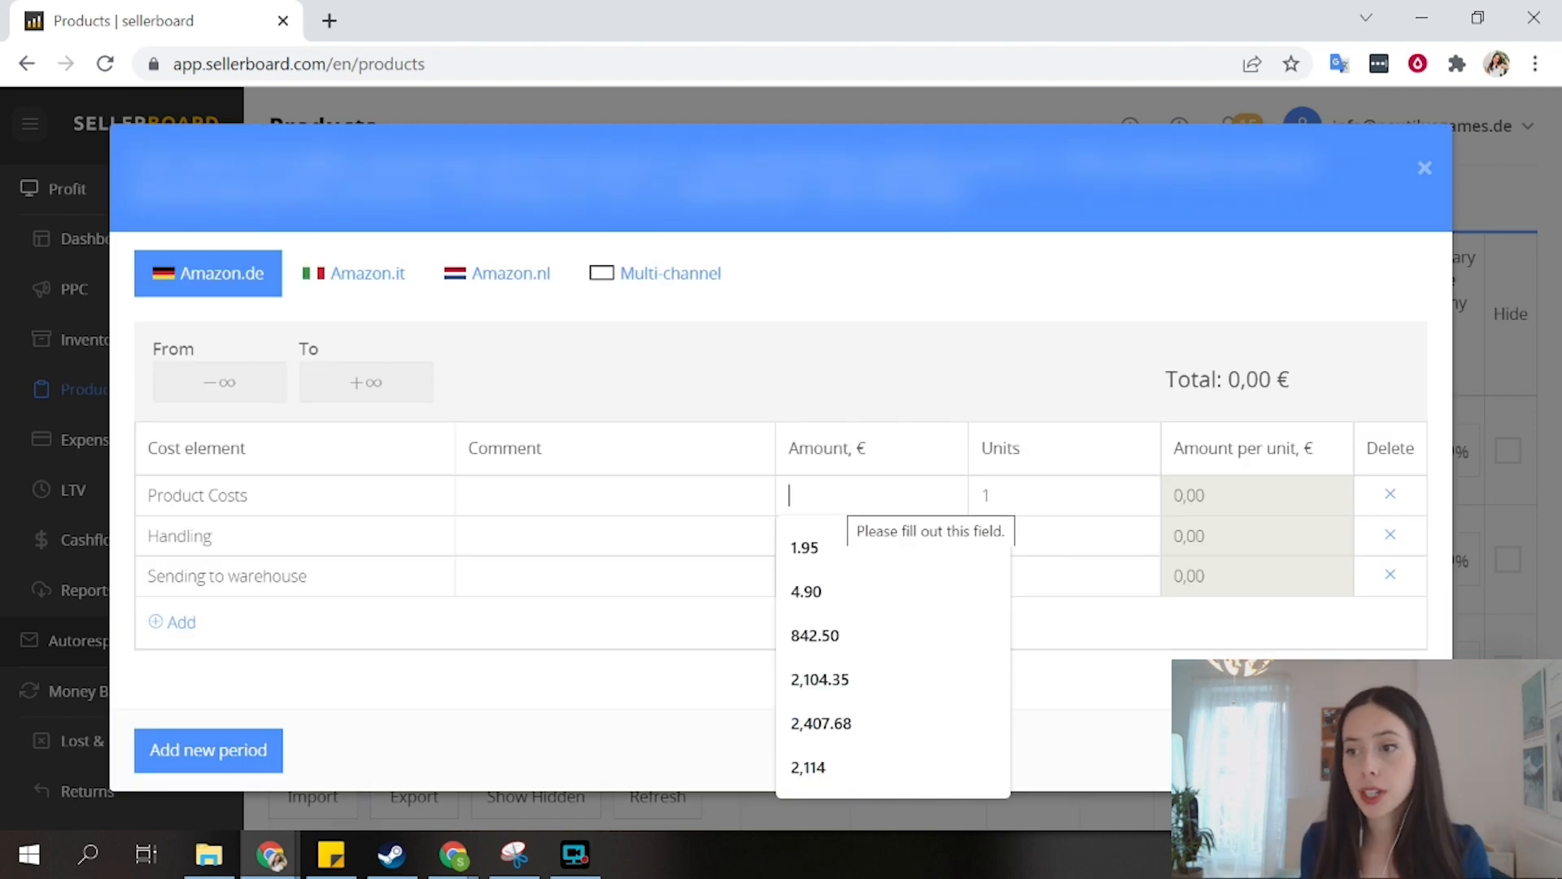
text(17,59)
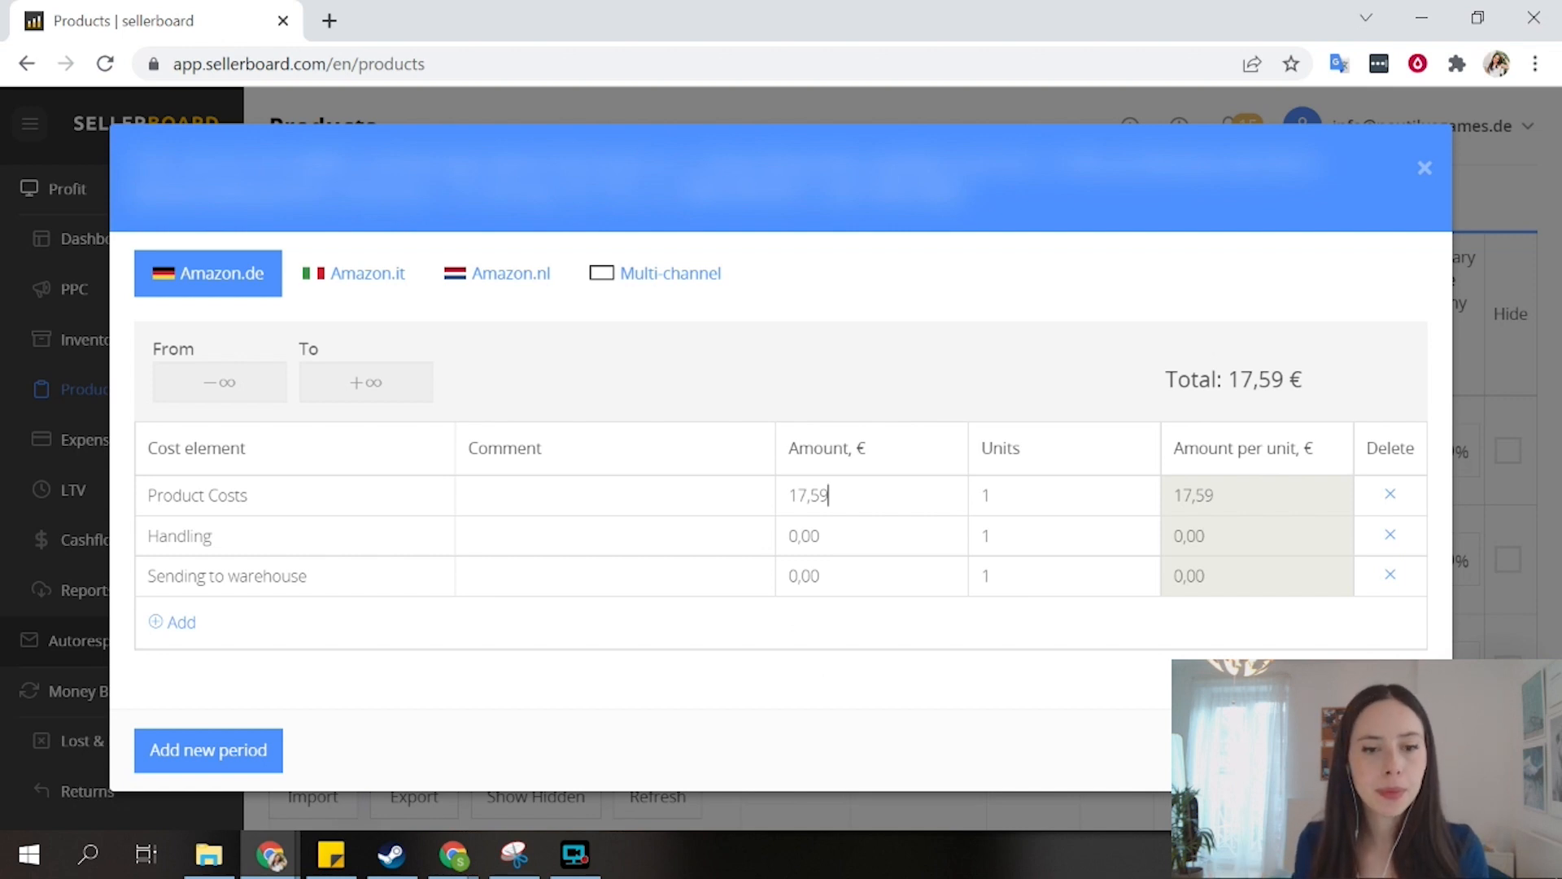
click(867, 535)
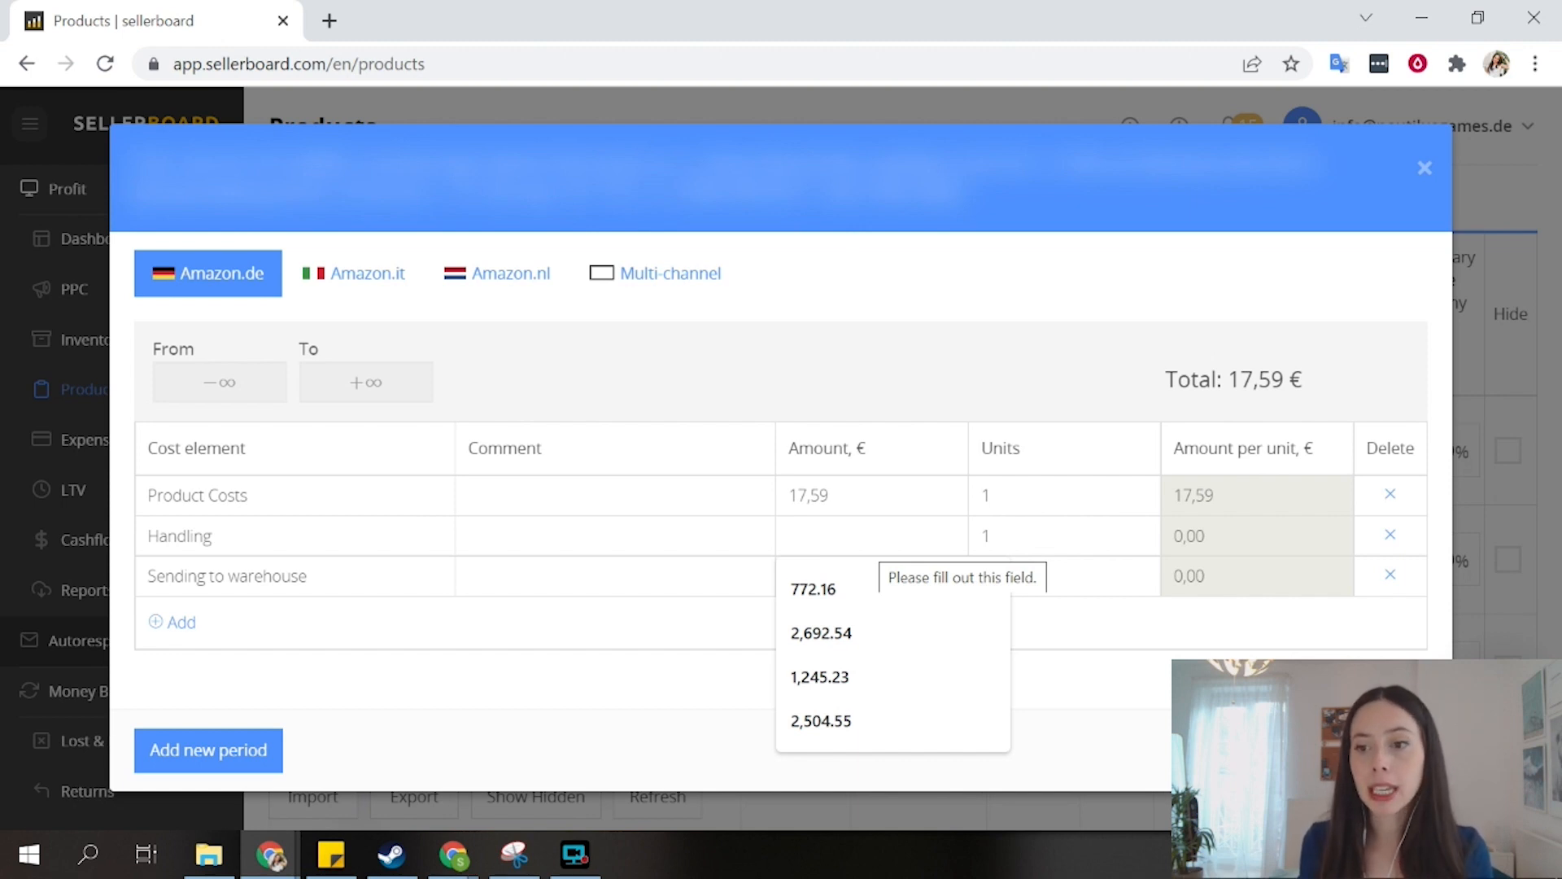
click(871, 535)
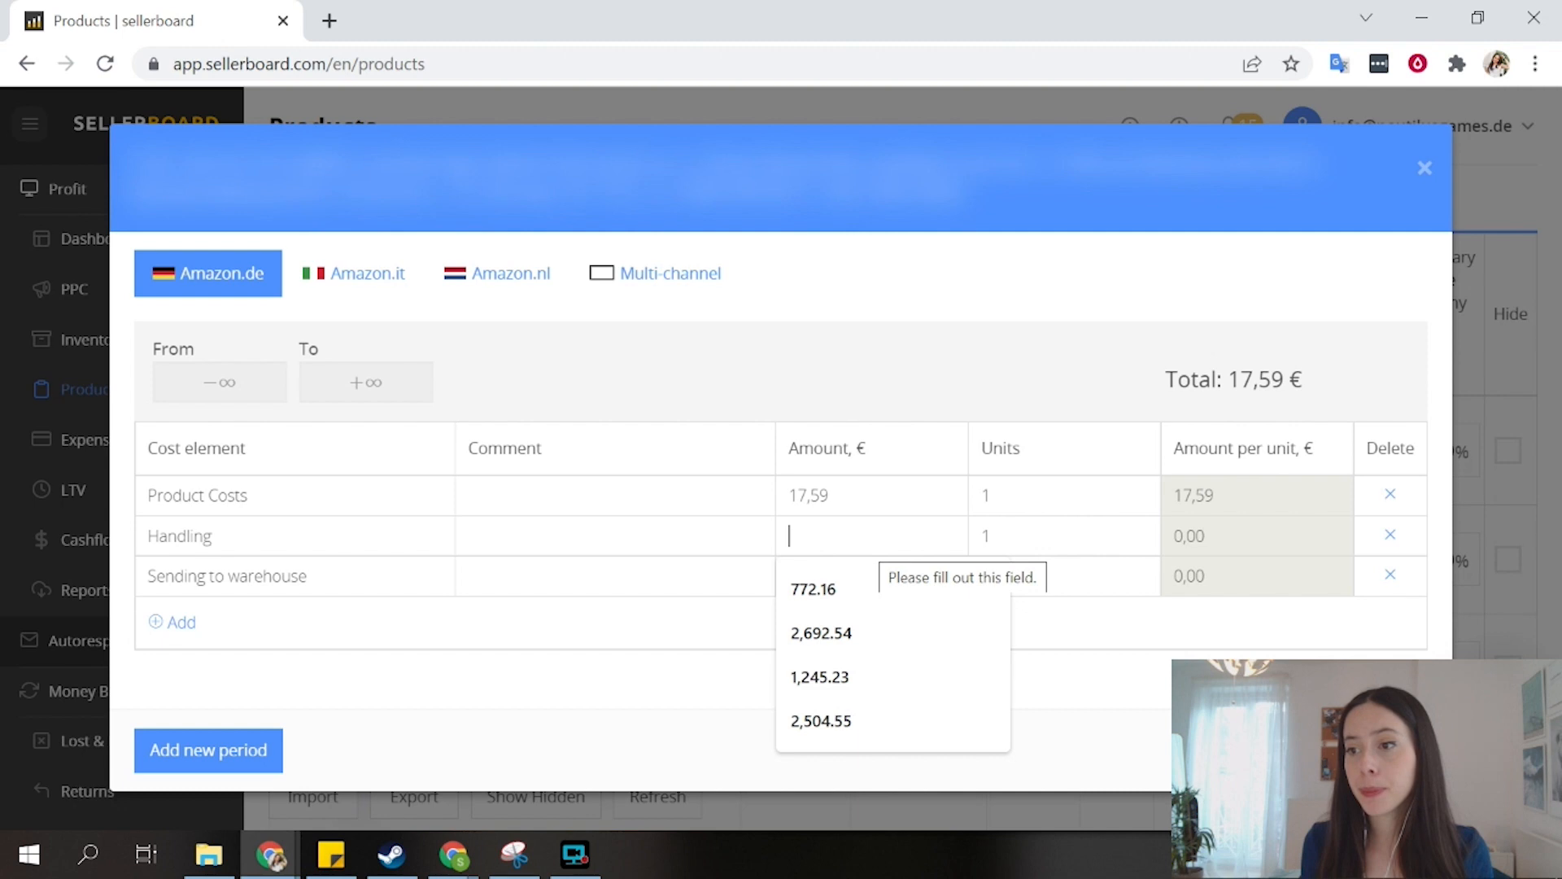
text(1,6)
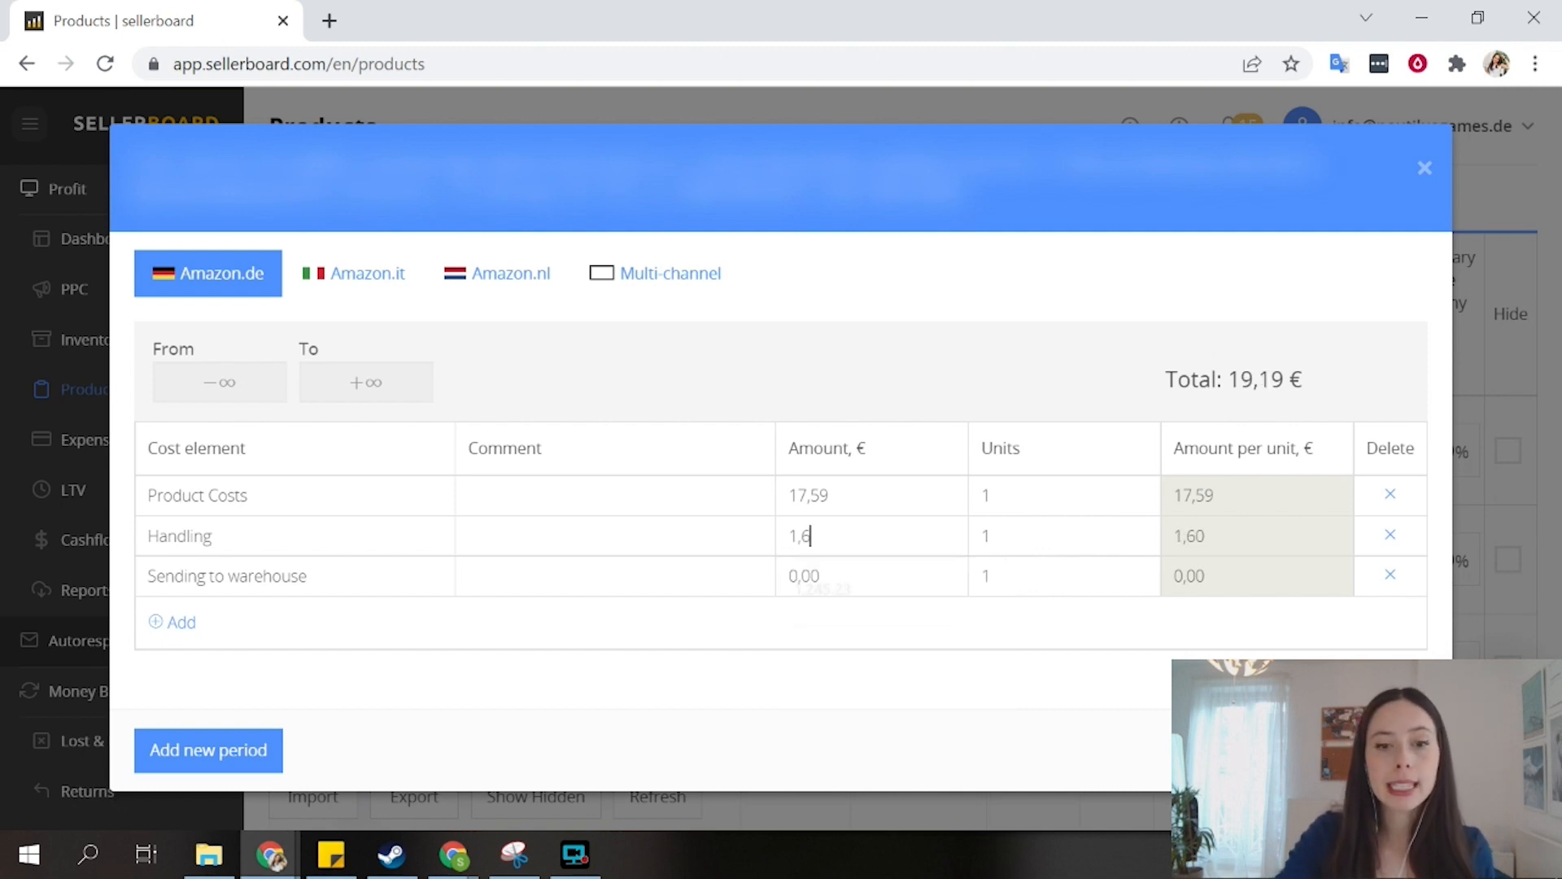
click(871, 576)
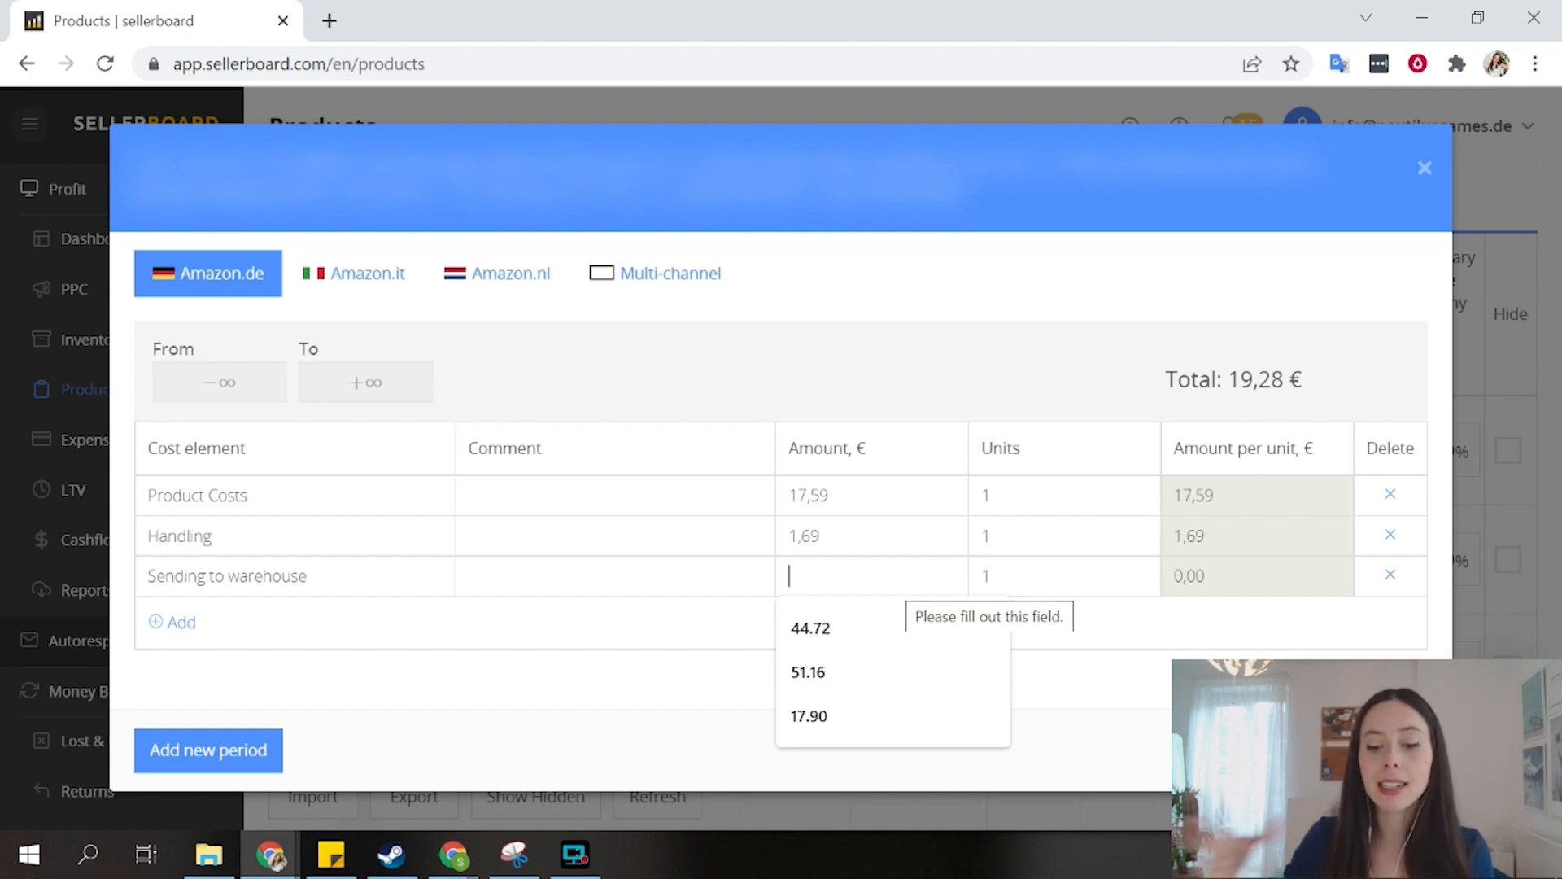
text(0)
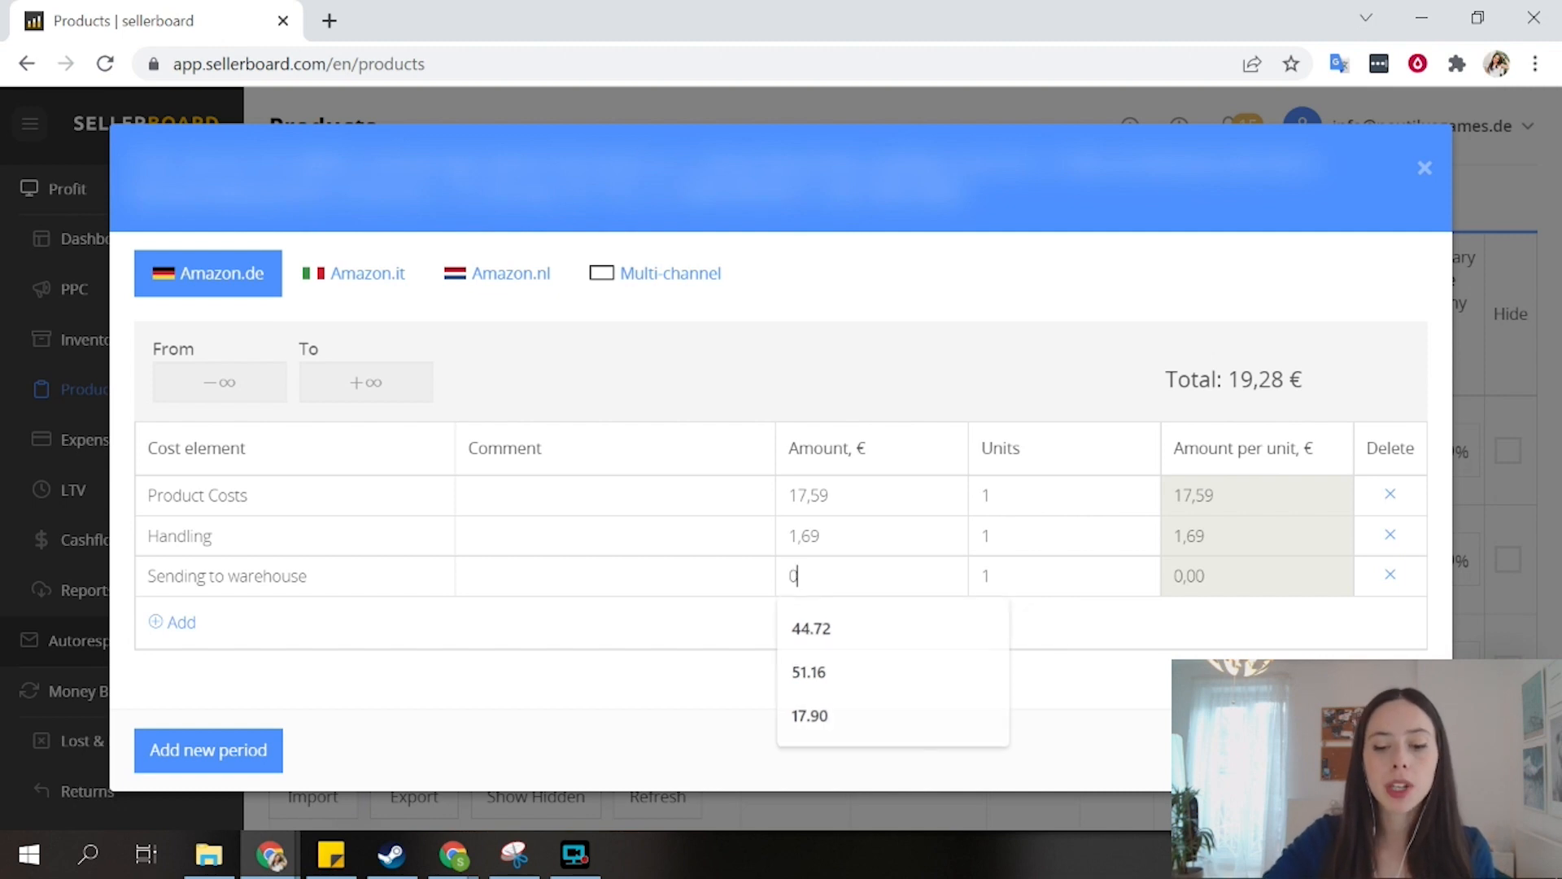
text(0,59)
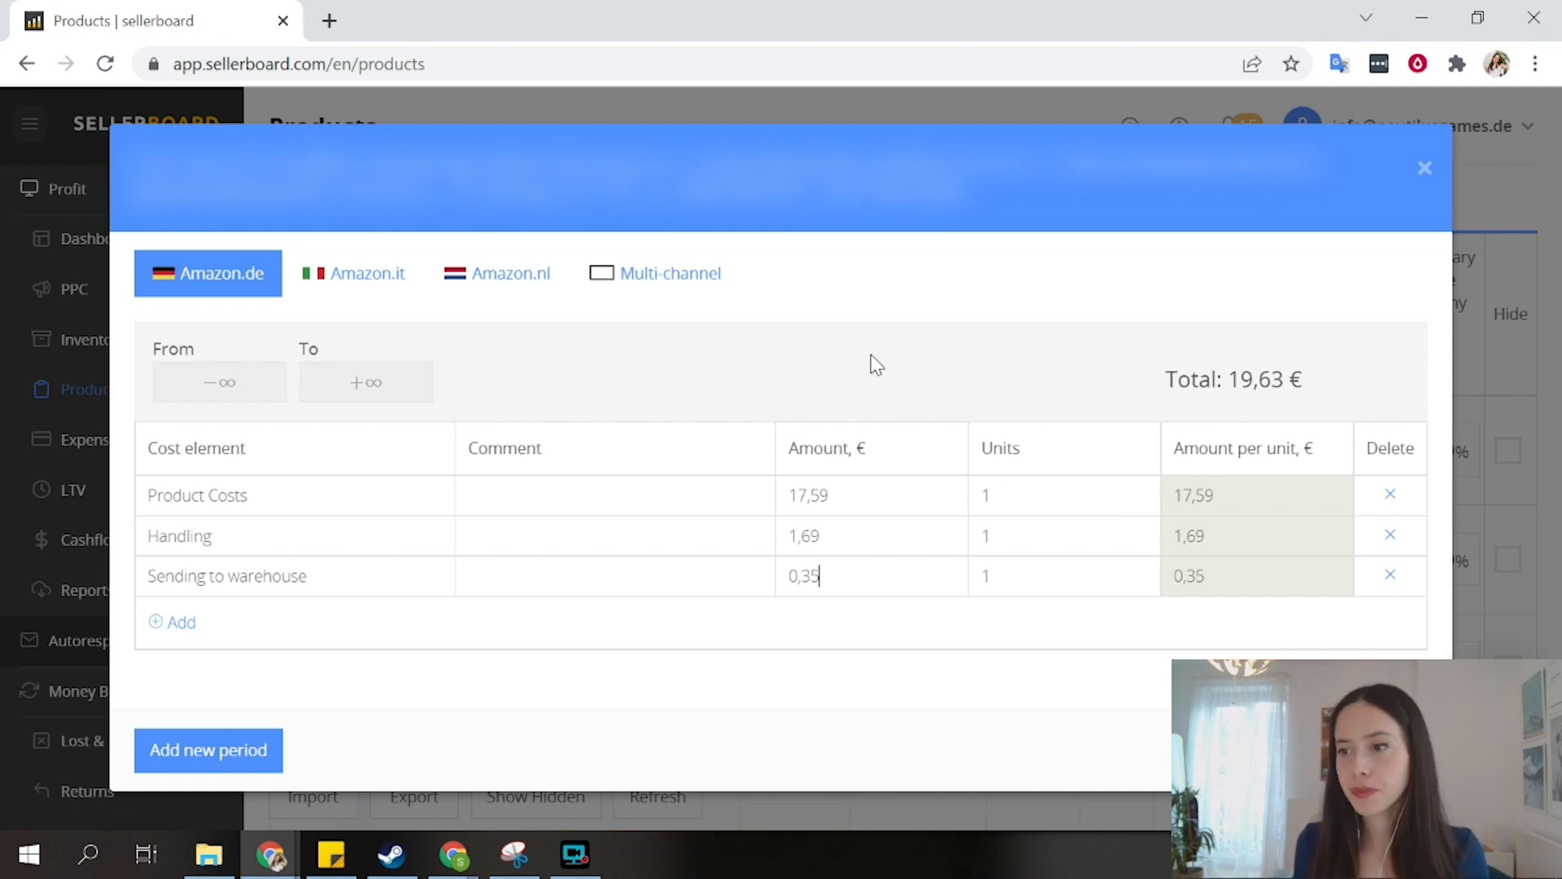
mouse_move(1260, 126)
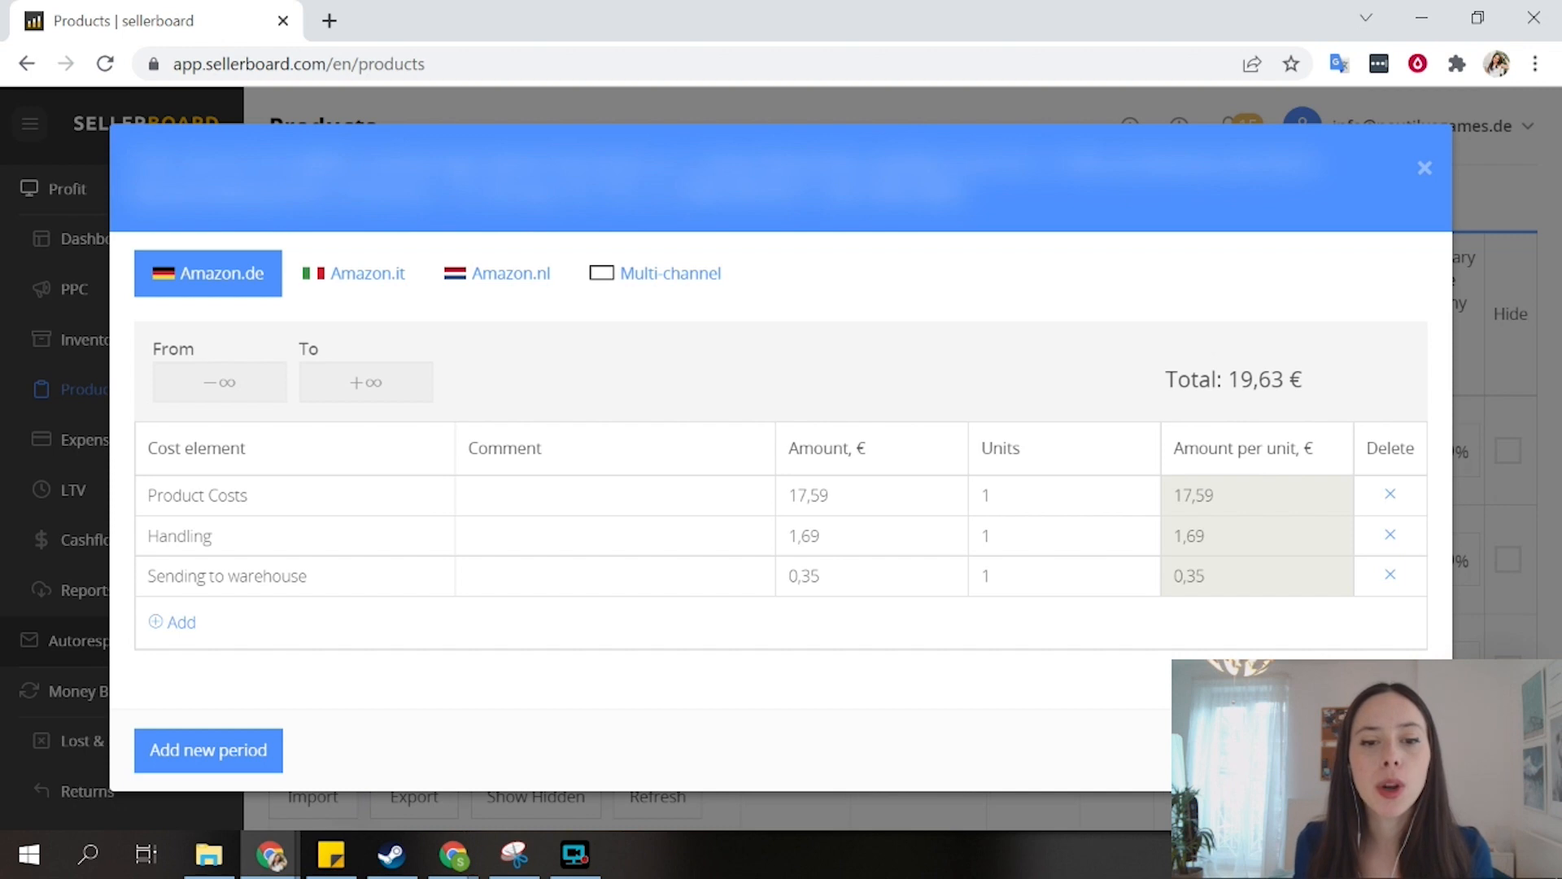
Step: Try a 2.000 € product cost batch over 1.000 units, then re-enter the amount
text(20)
text(00)
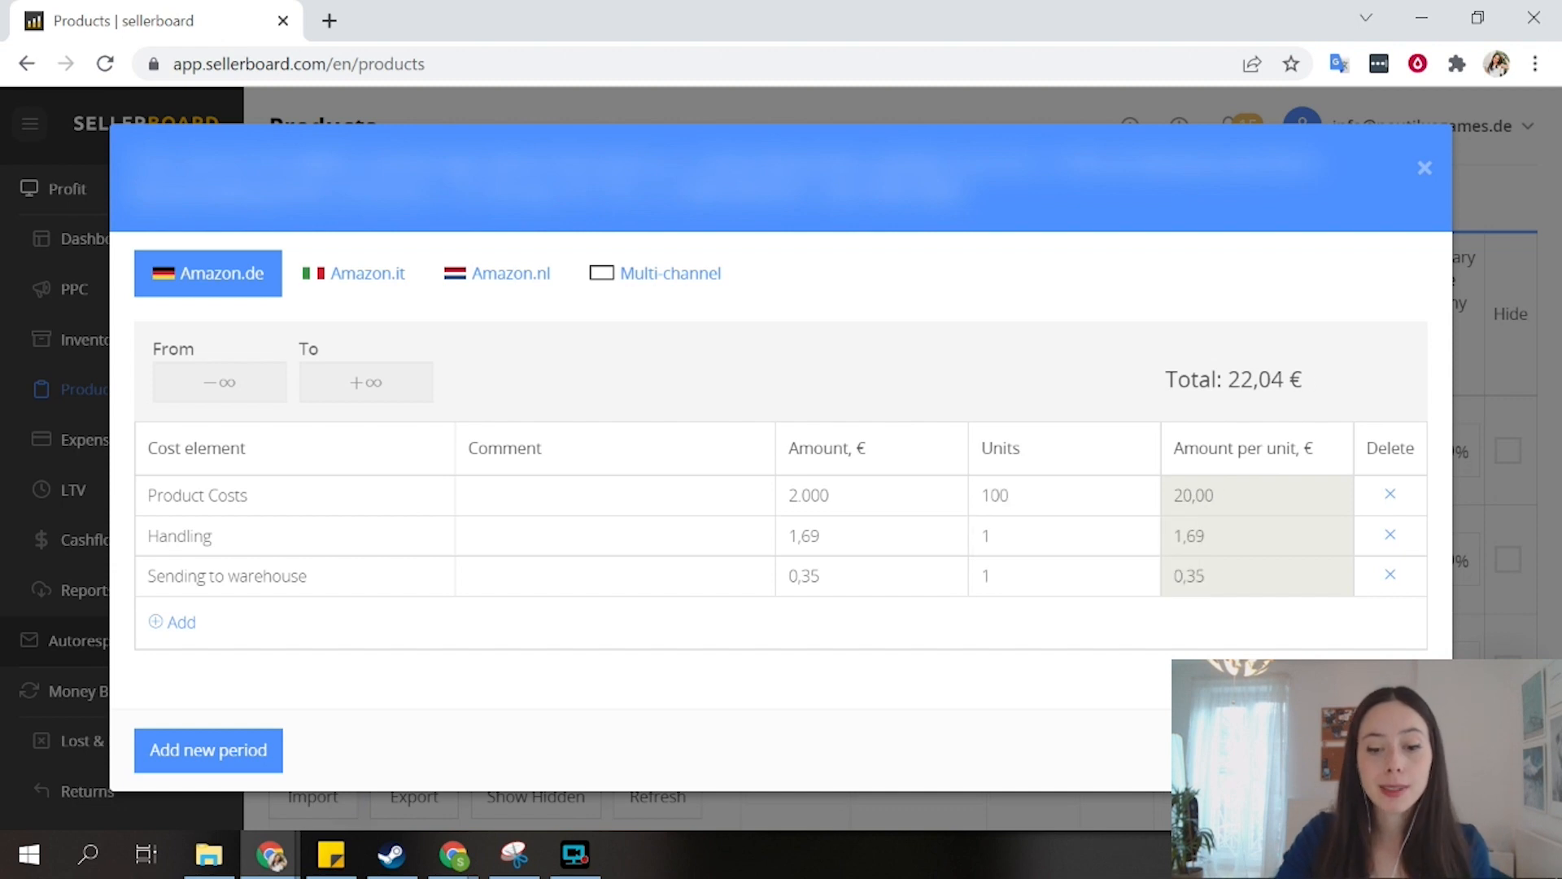
text(1.000)
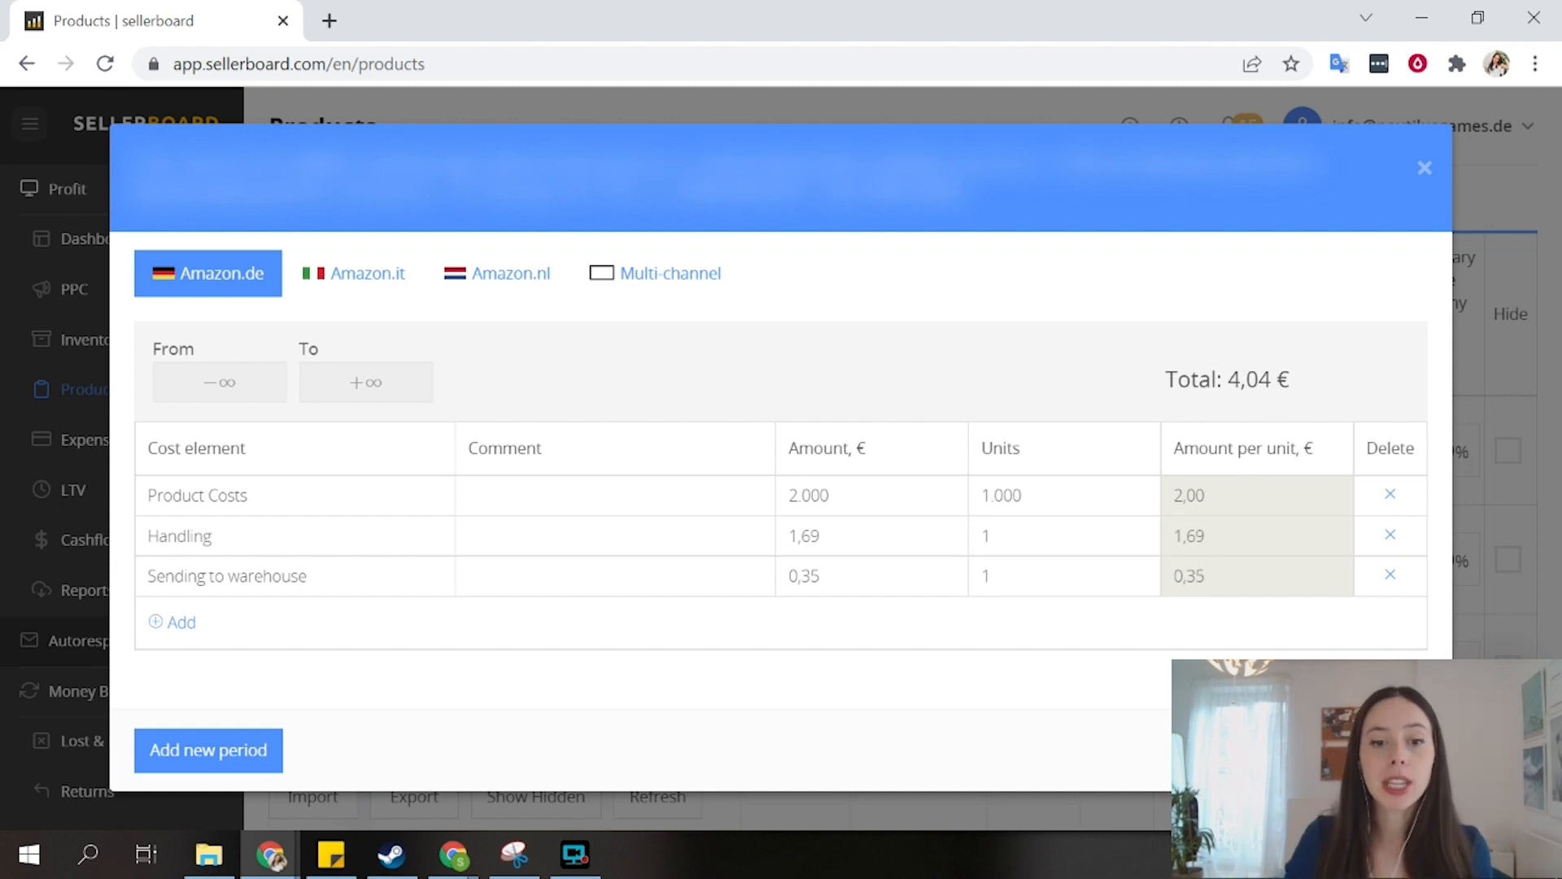
double_click(803, 537)
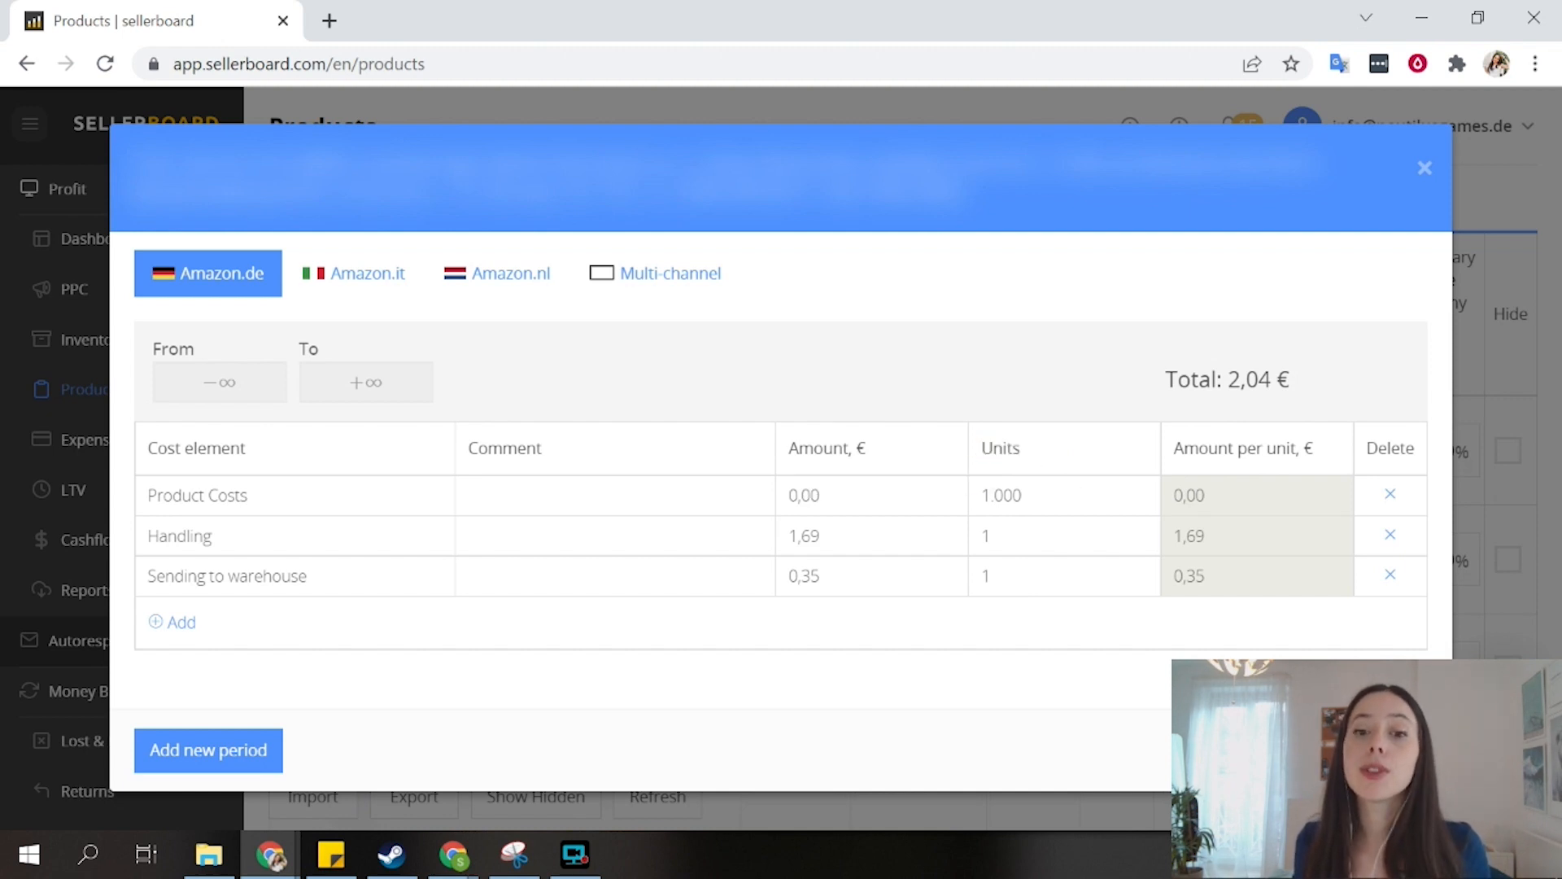
click(869, 495)
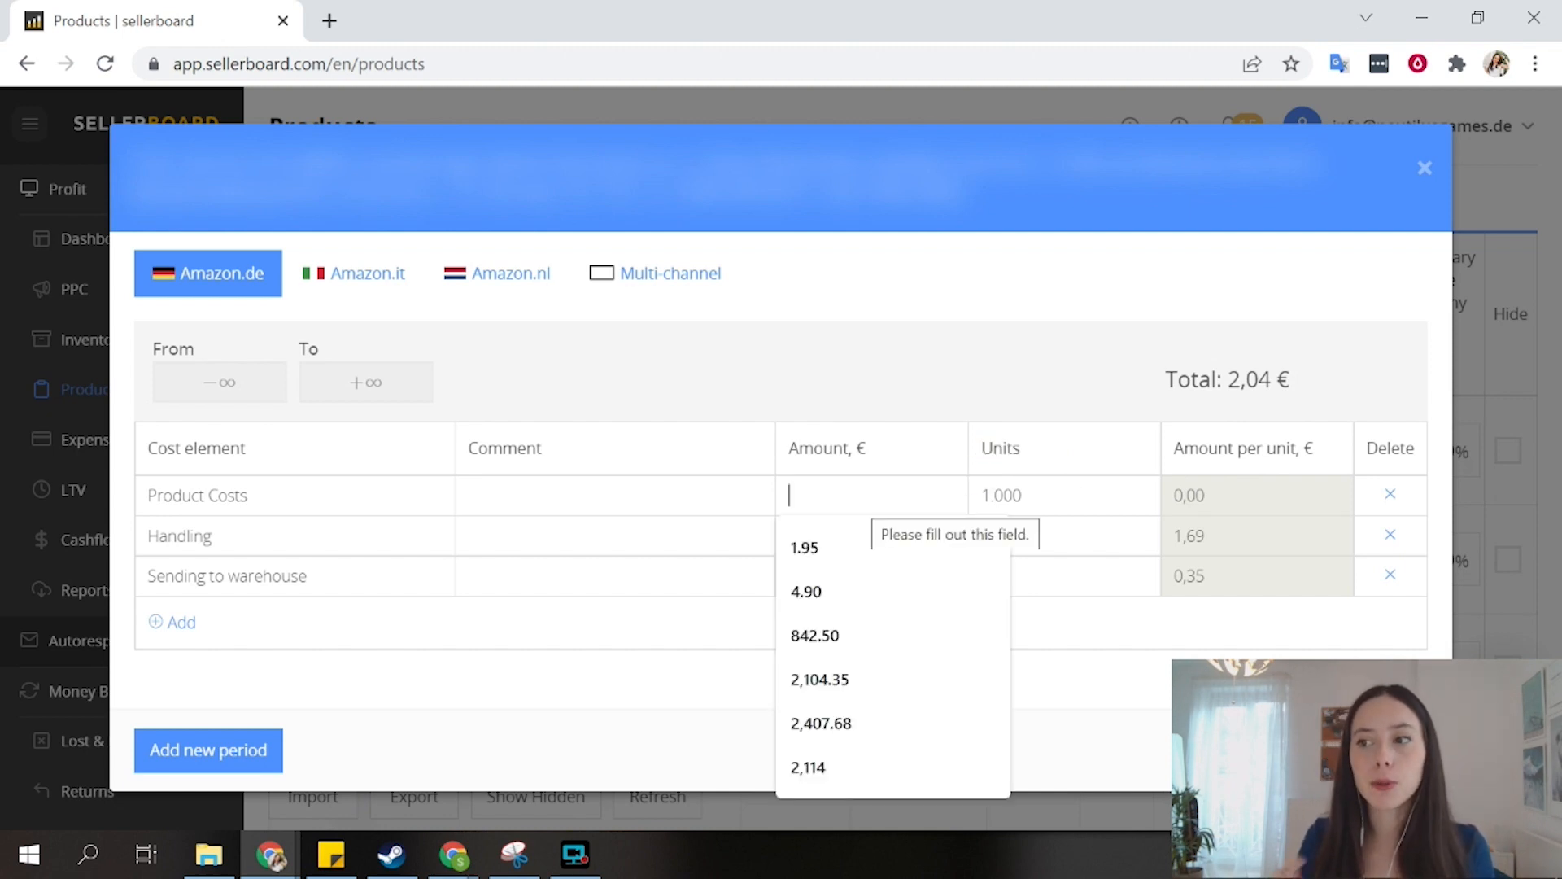
text(1)
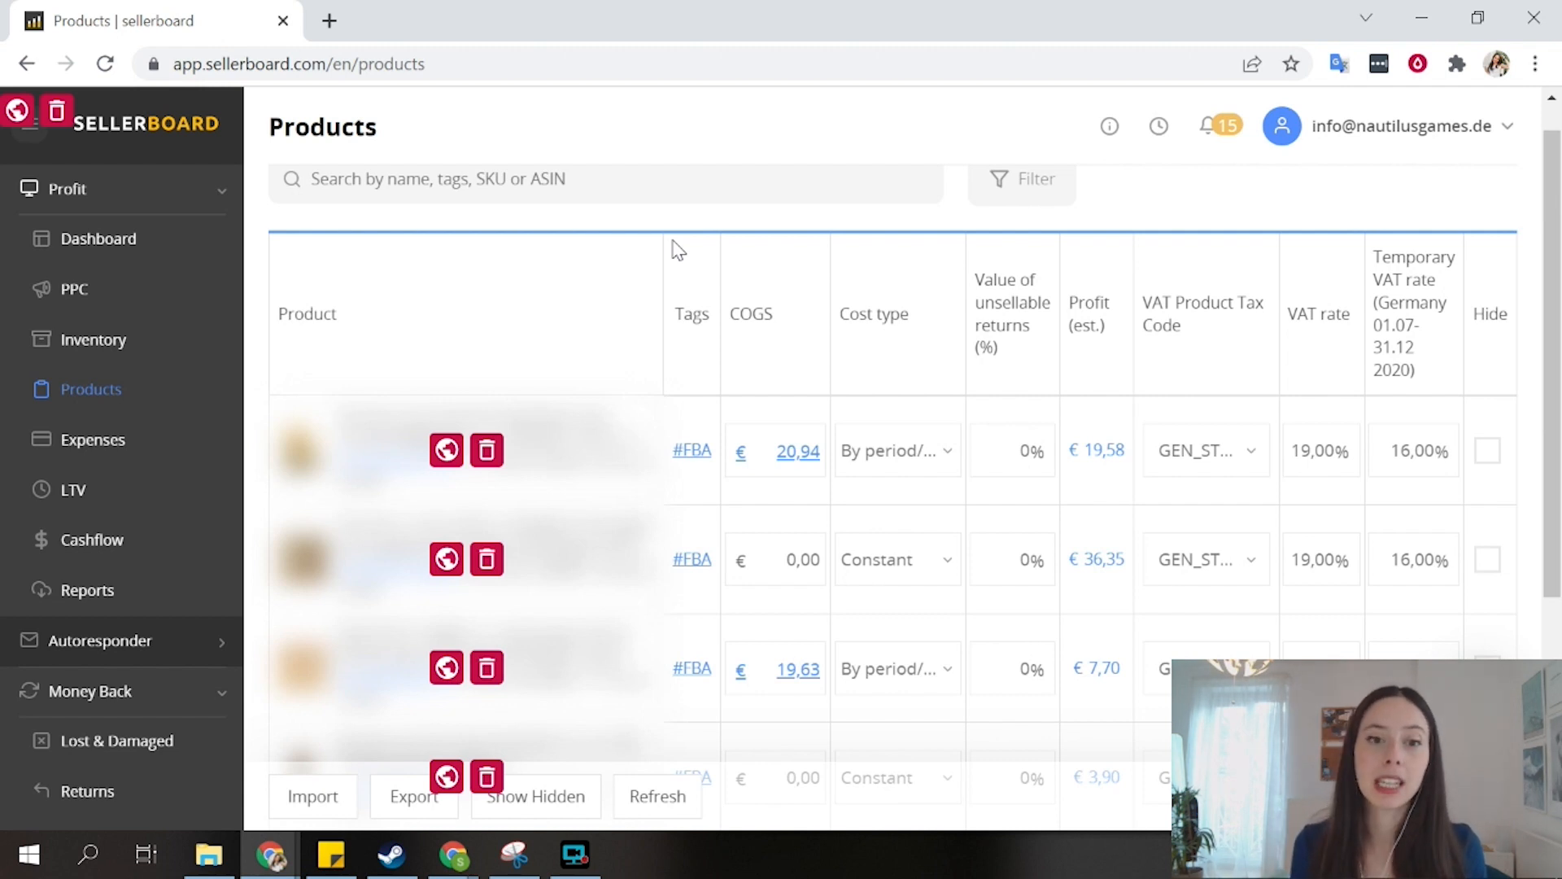
mouse_move(1201, 434)
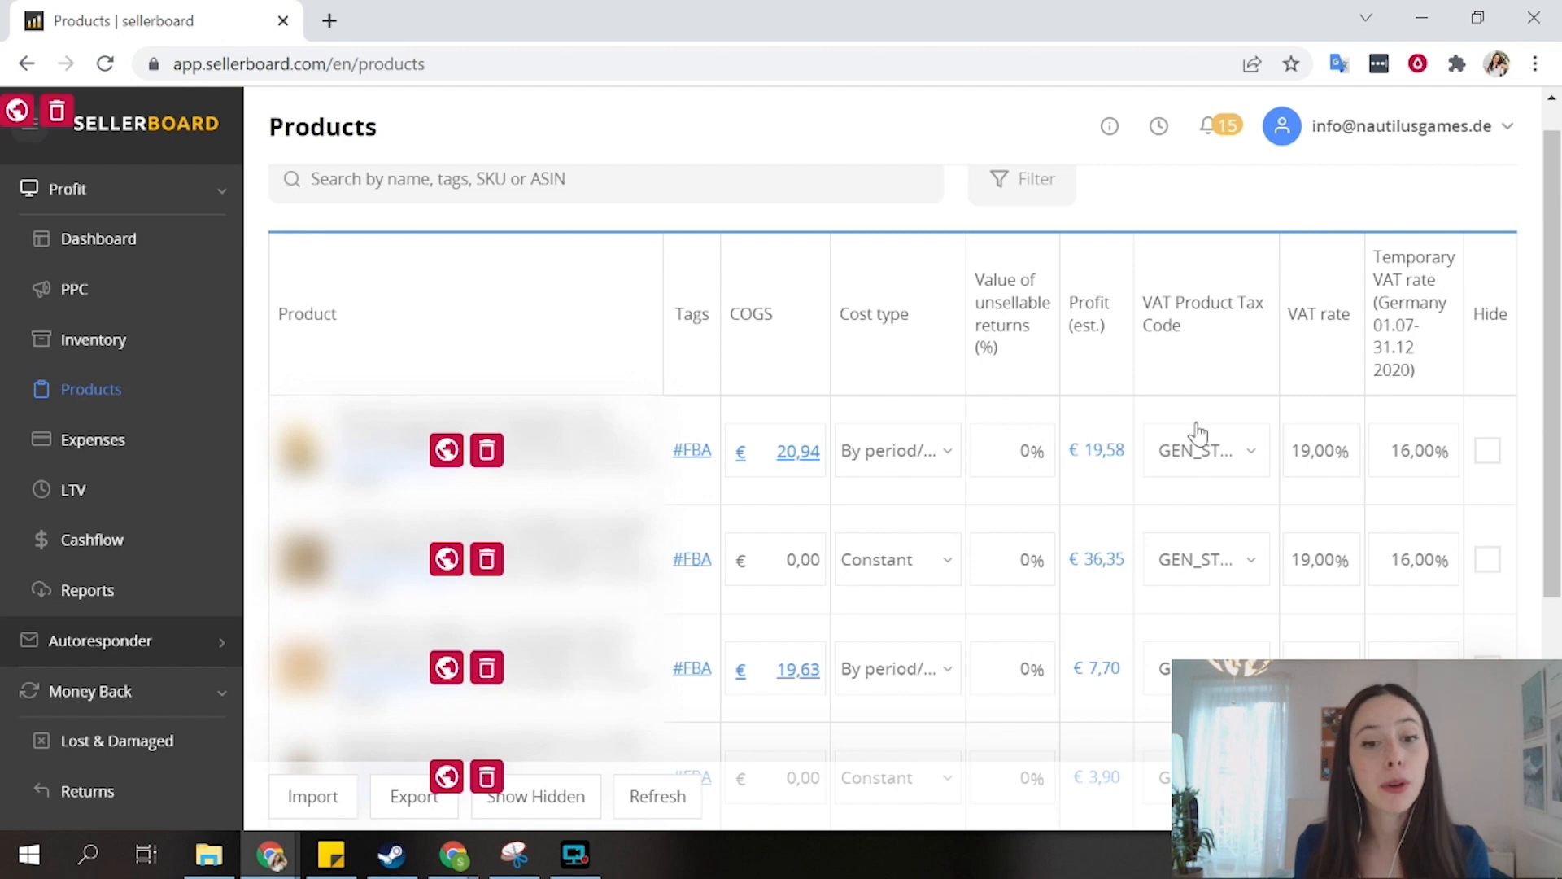
Step: Scroll the Expenses page to the empty new-expense row dated 08.03.2022
scroll(down, 3)
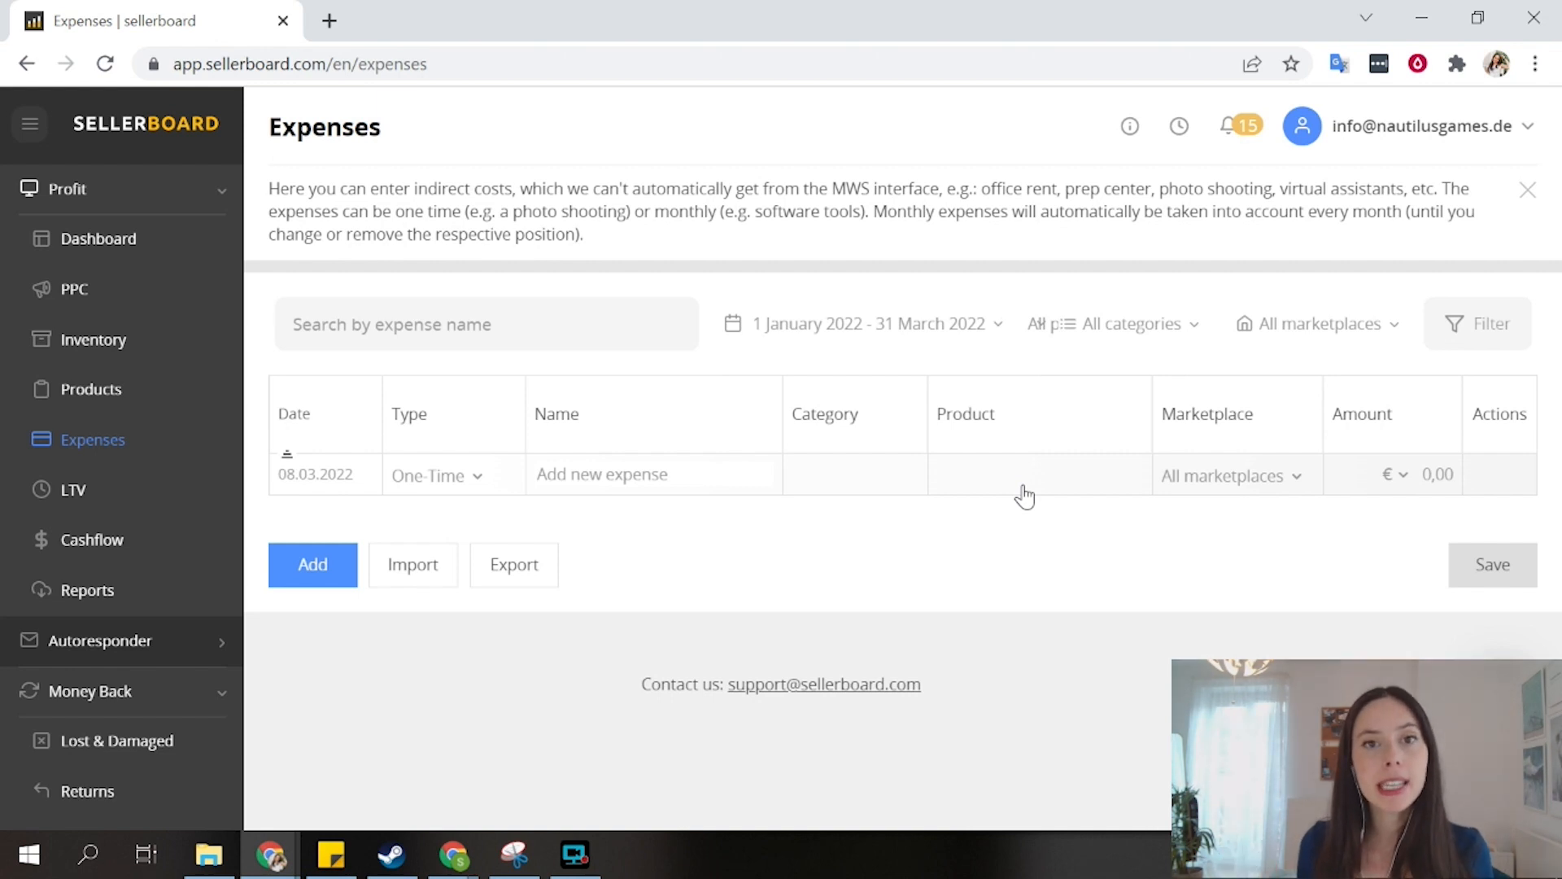
mouse_move(475, 450)
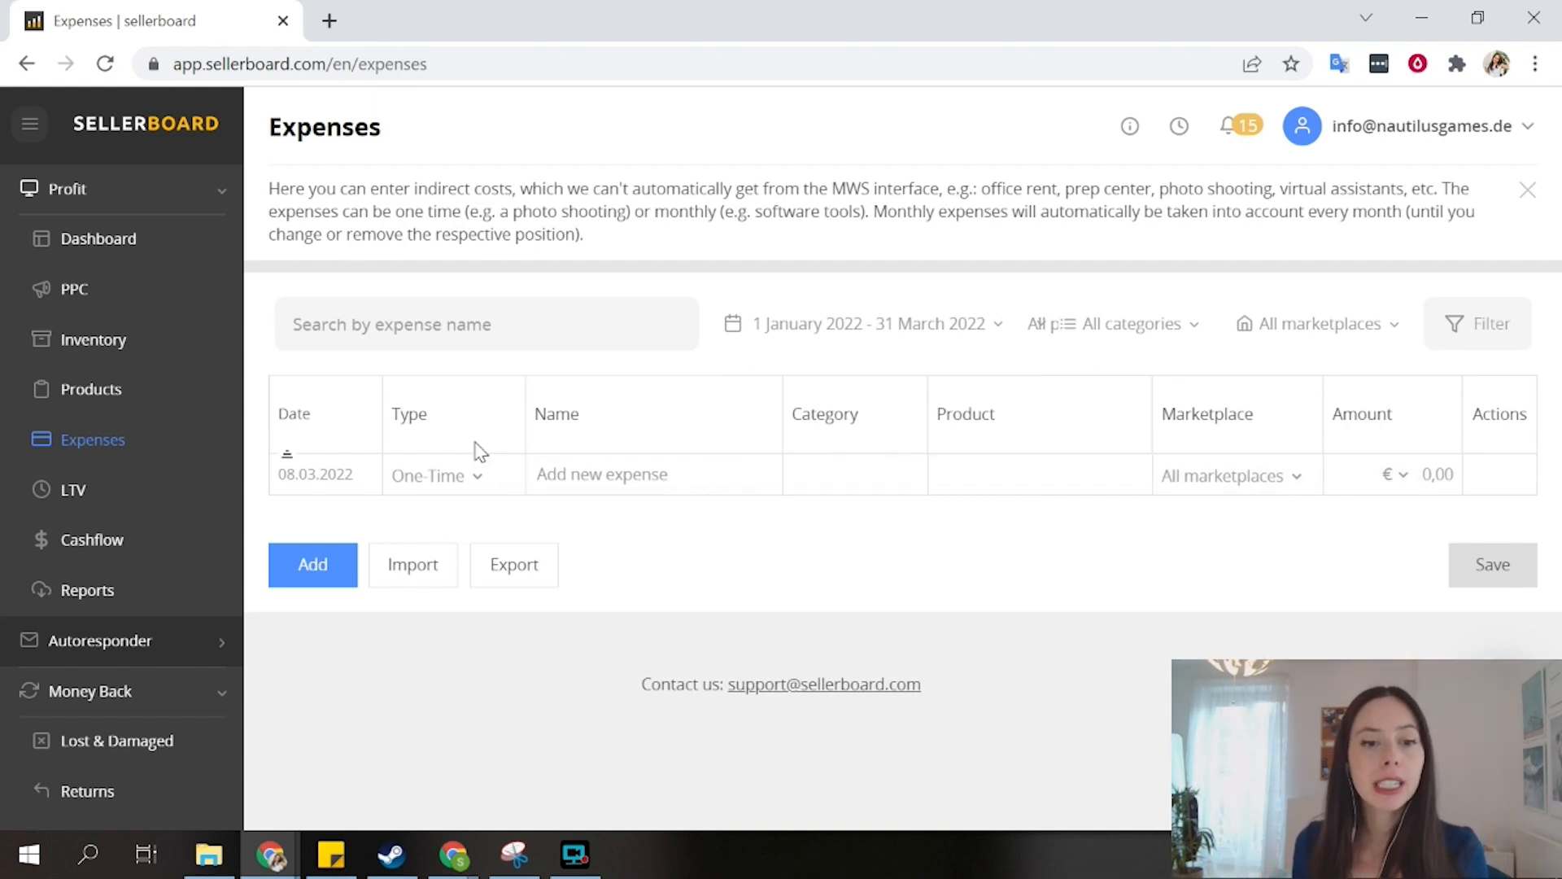
Step: Set the new expense's Type to Monthly, then go to the Inventory page
click(439, 475)
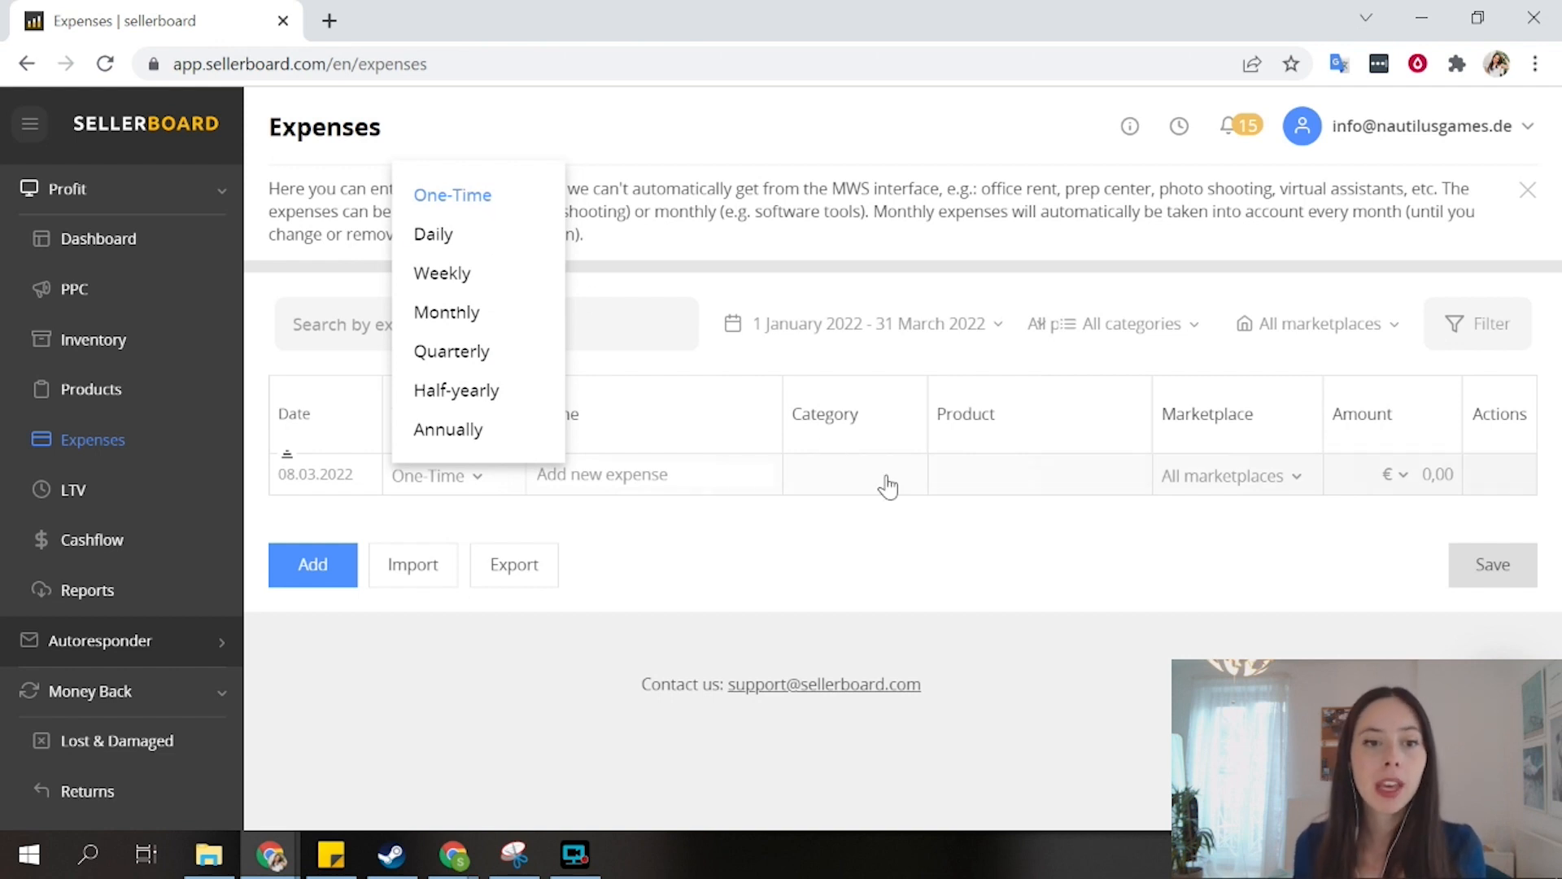
mouse_move(445, 311)
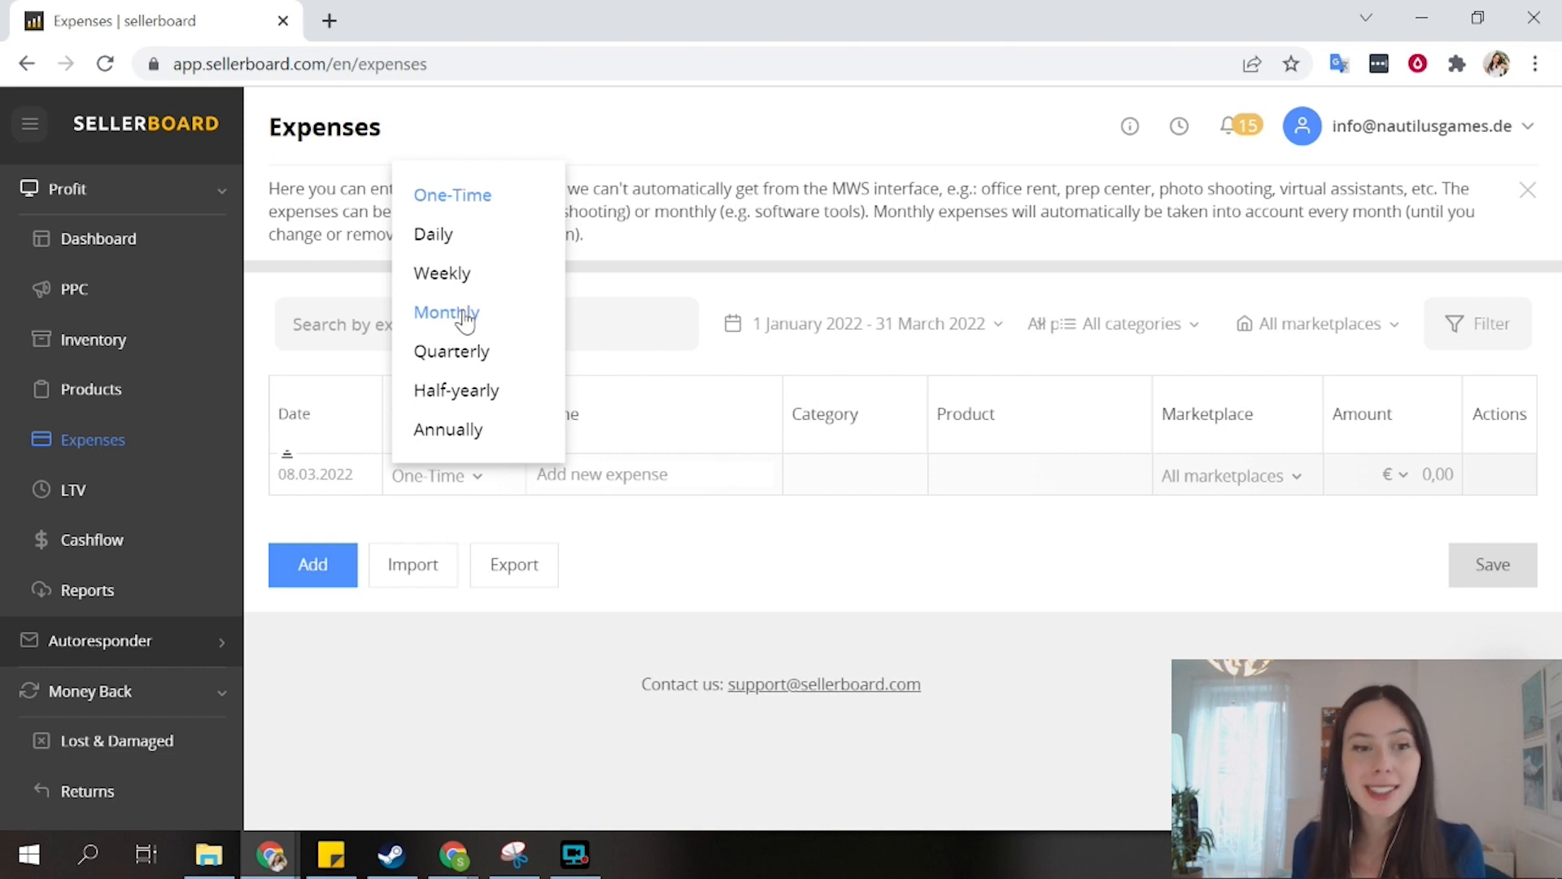
click(445, 311)
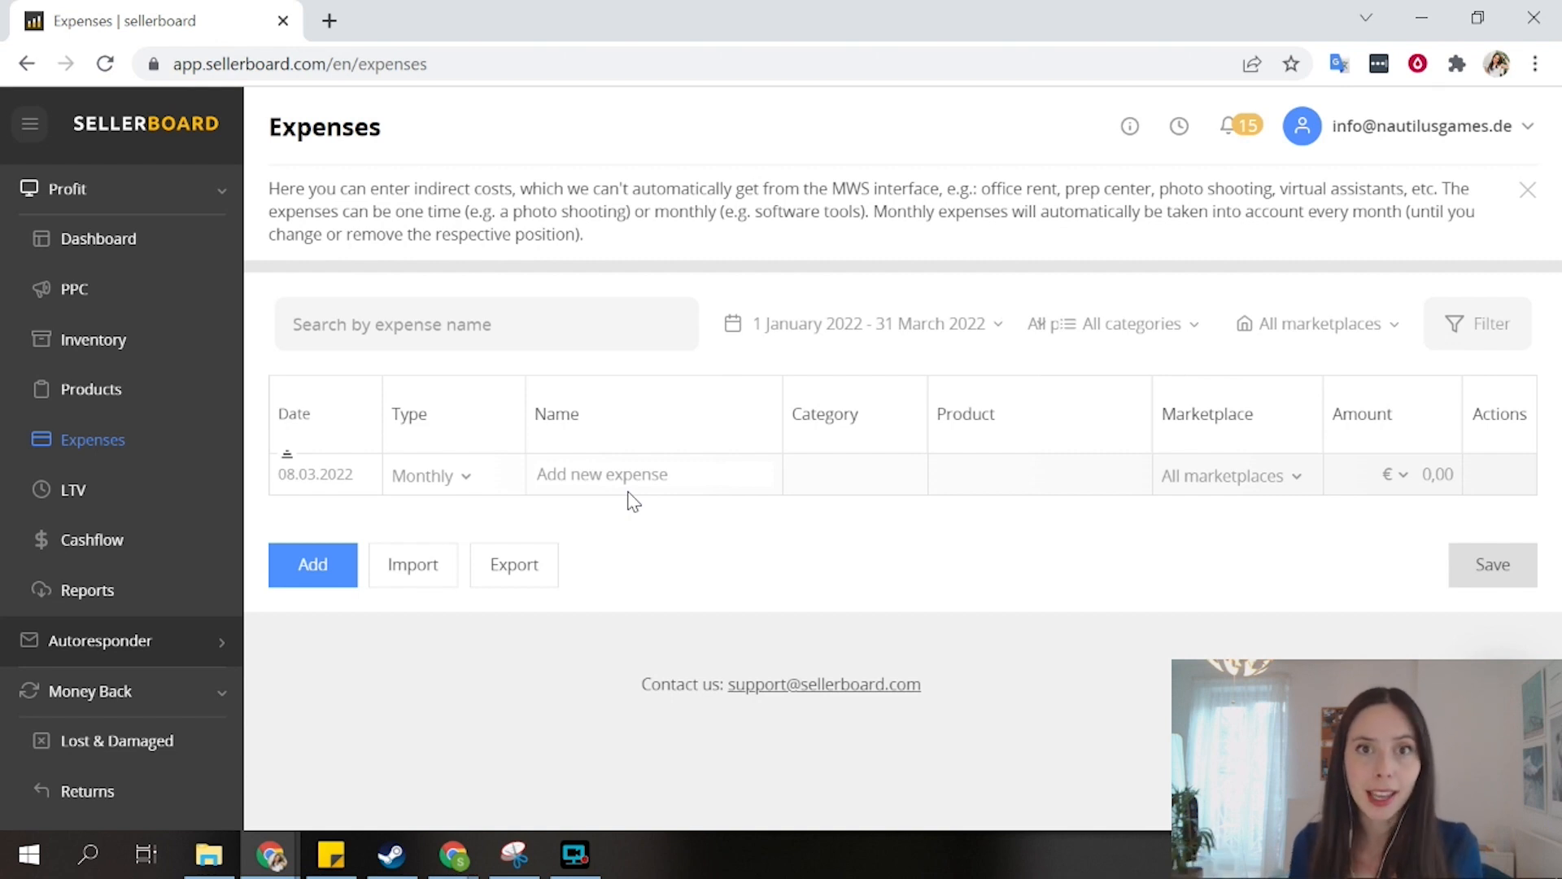
click(93, 339)
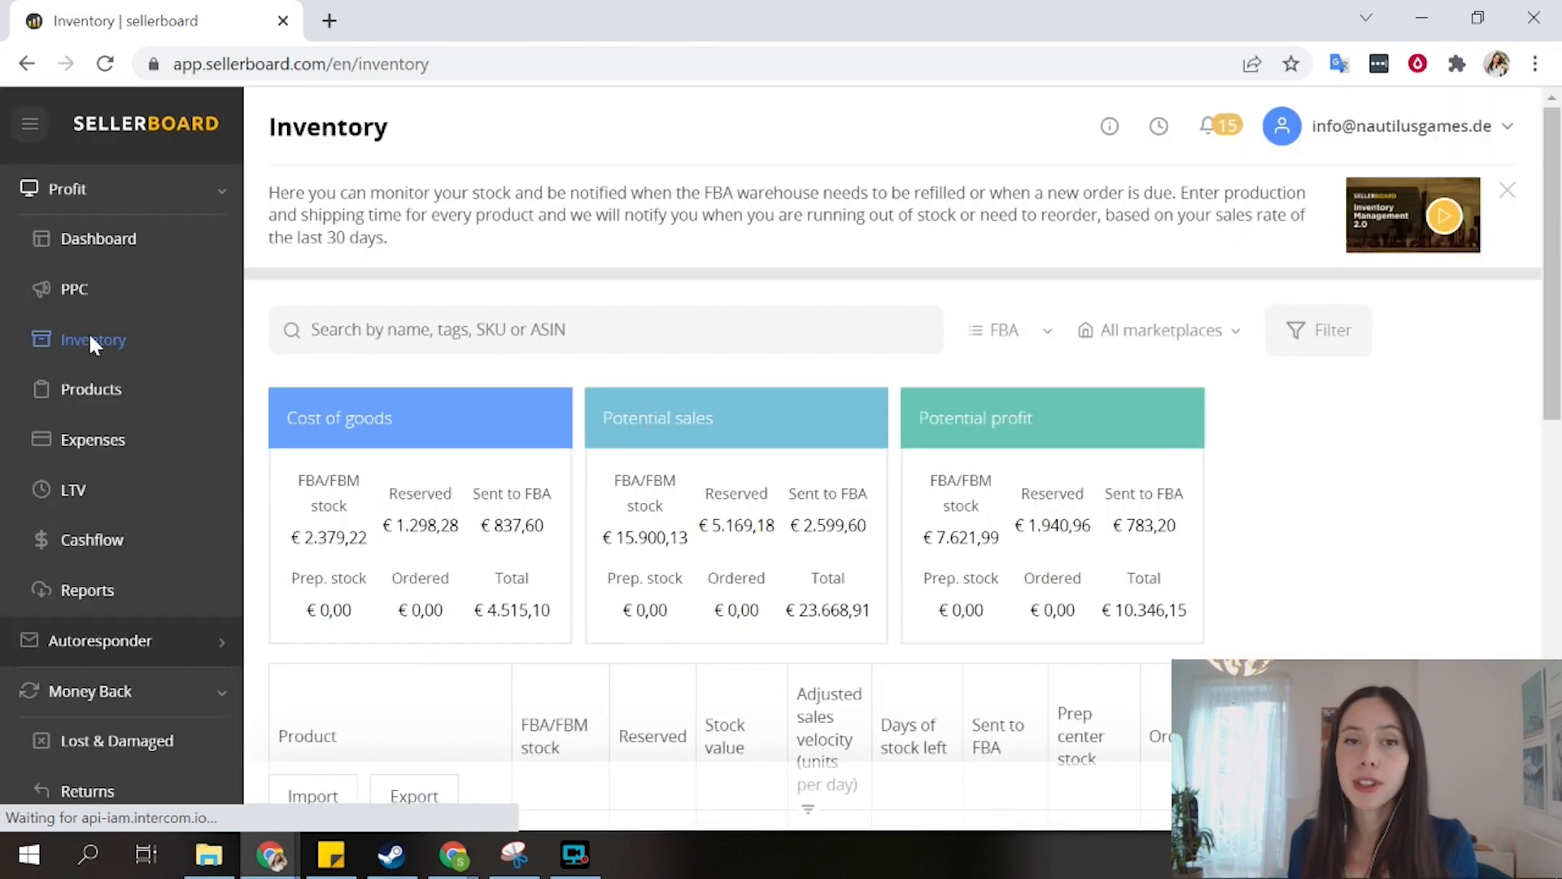
click(1508, 190)
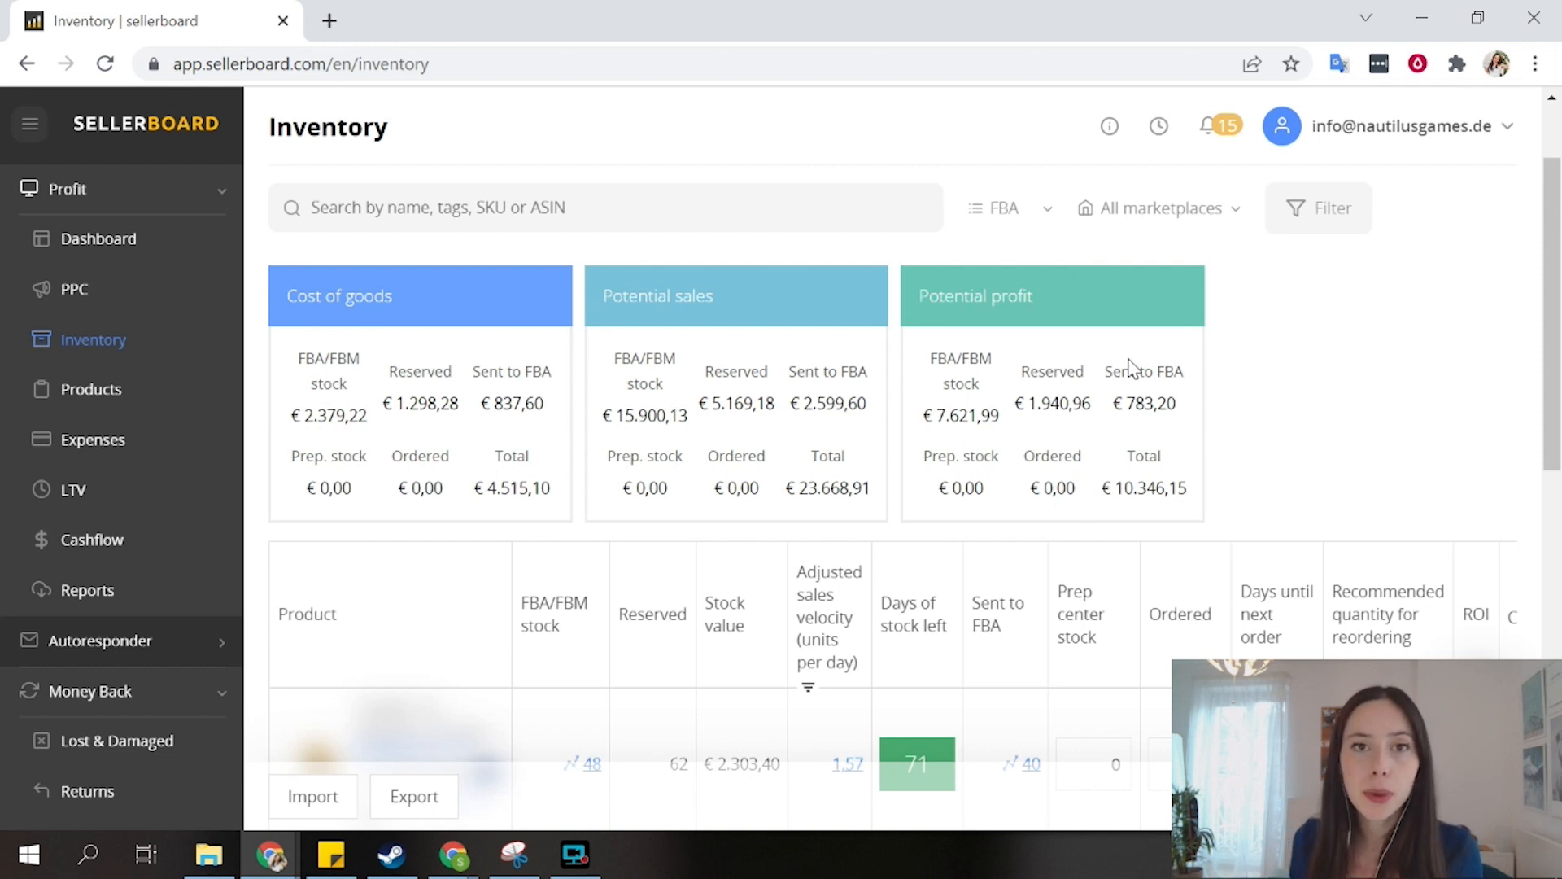
mouse_move(697, 264)
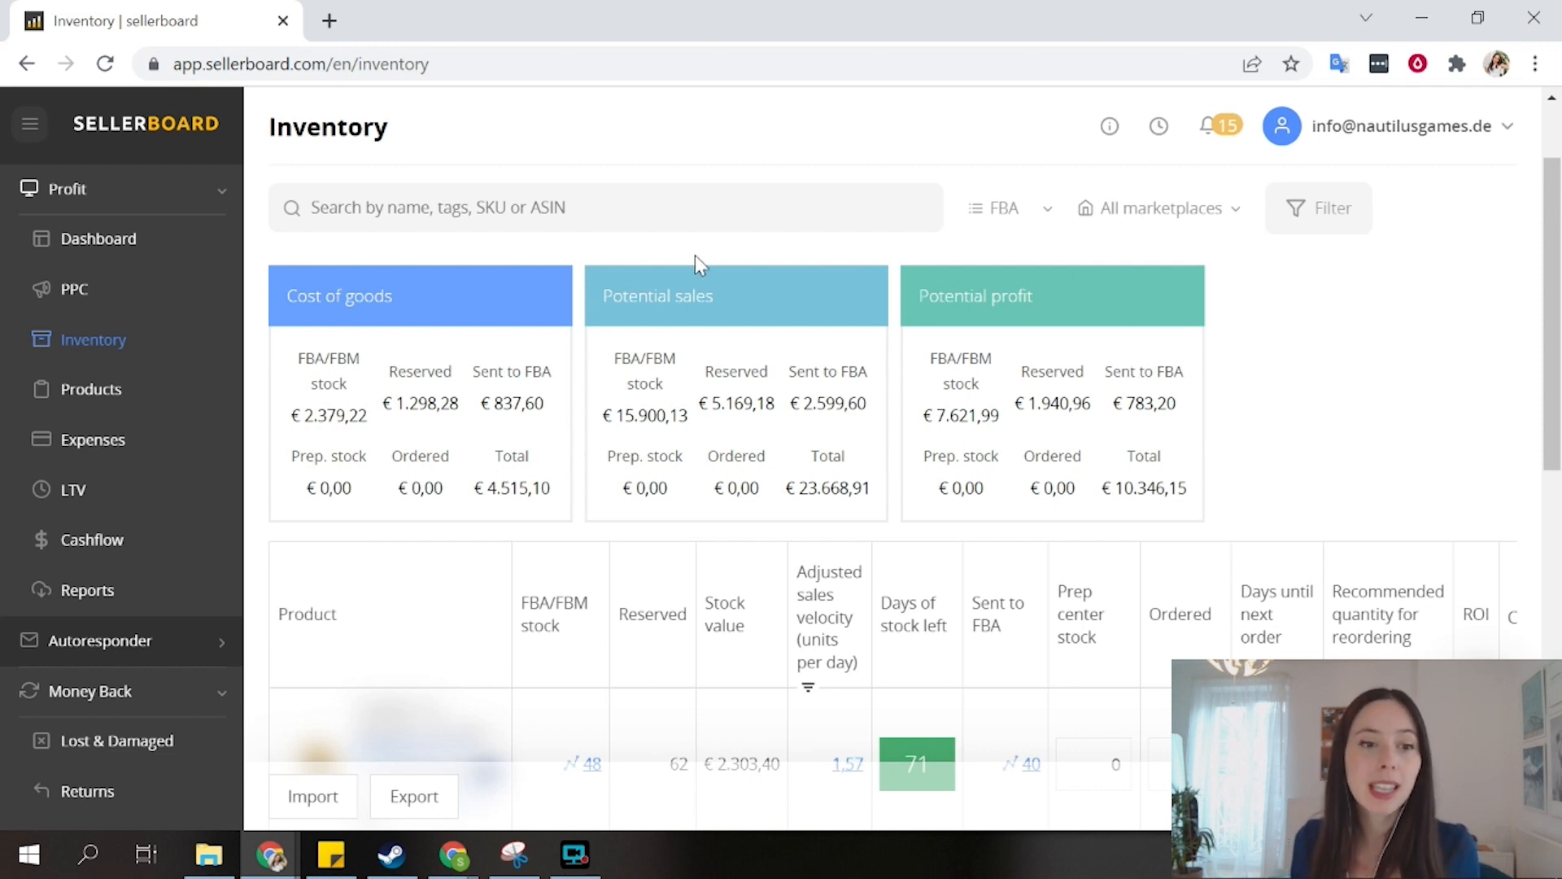
mouse_move(827, 314)
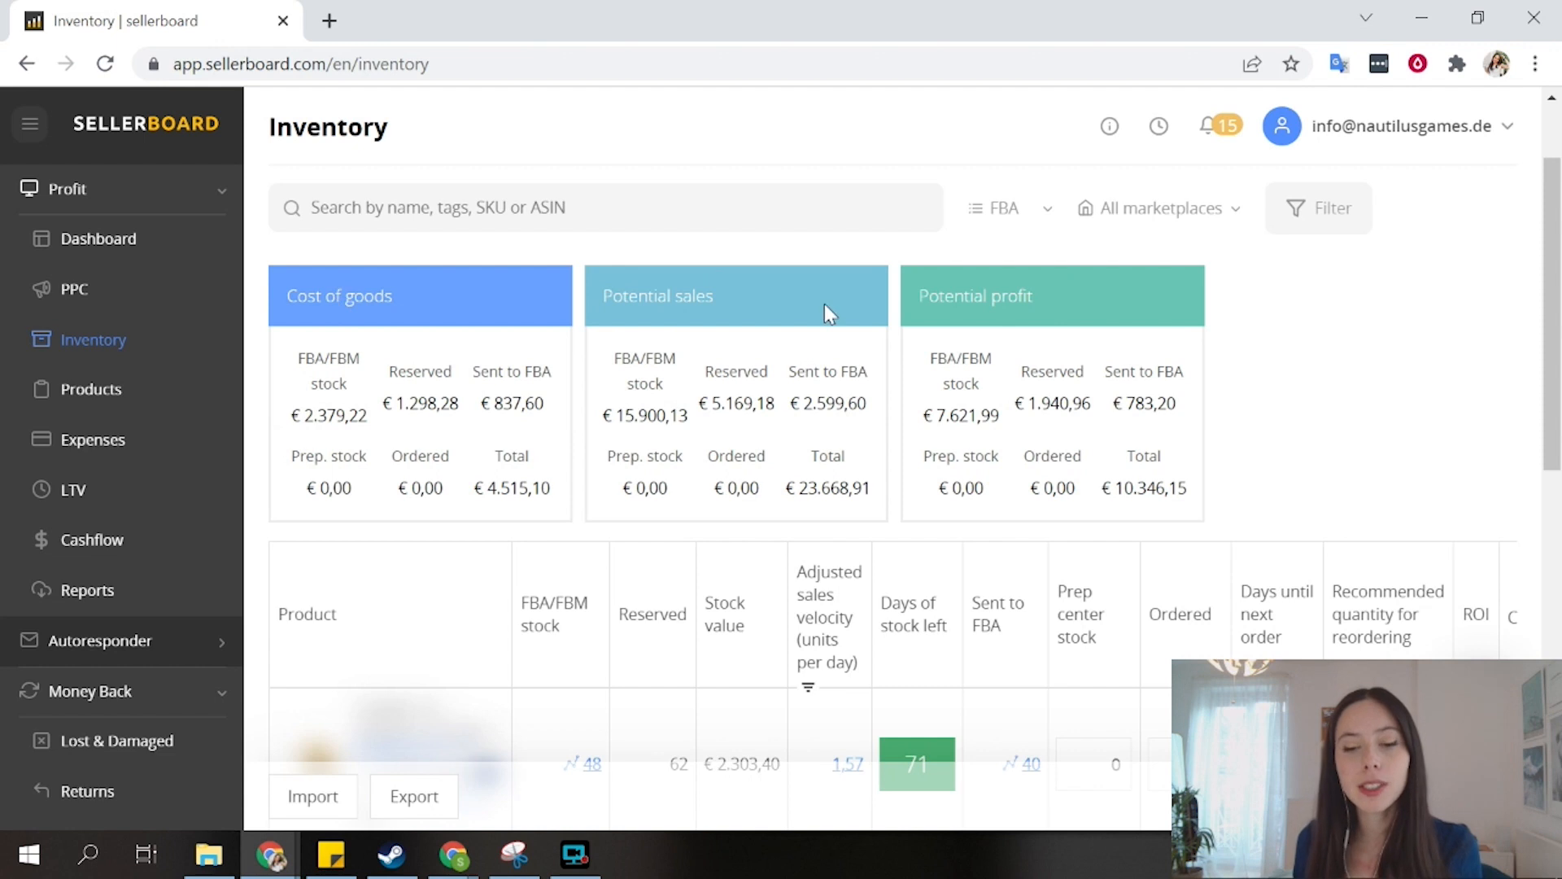
scroll(down, 3)
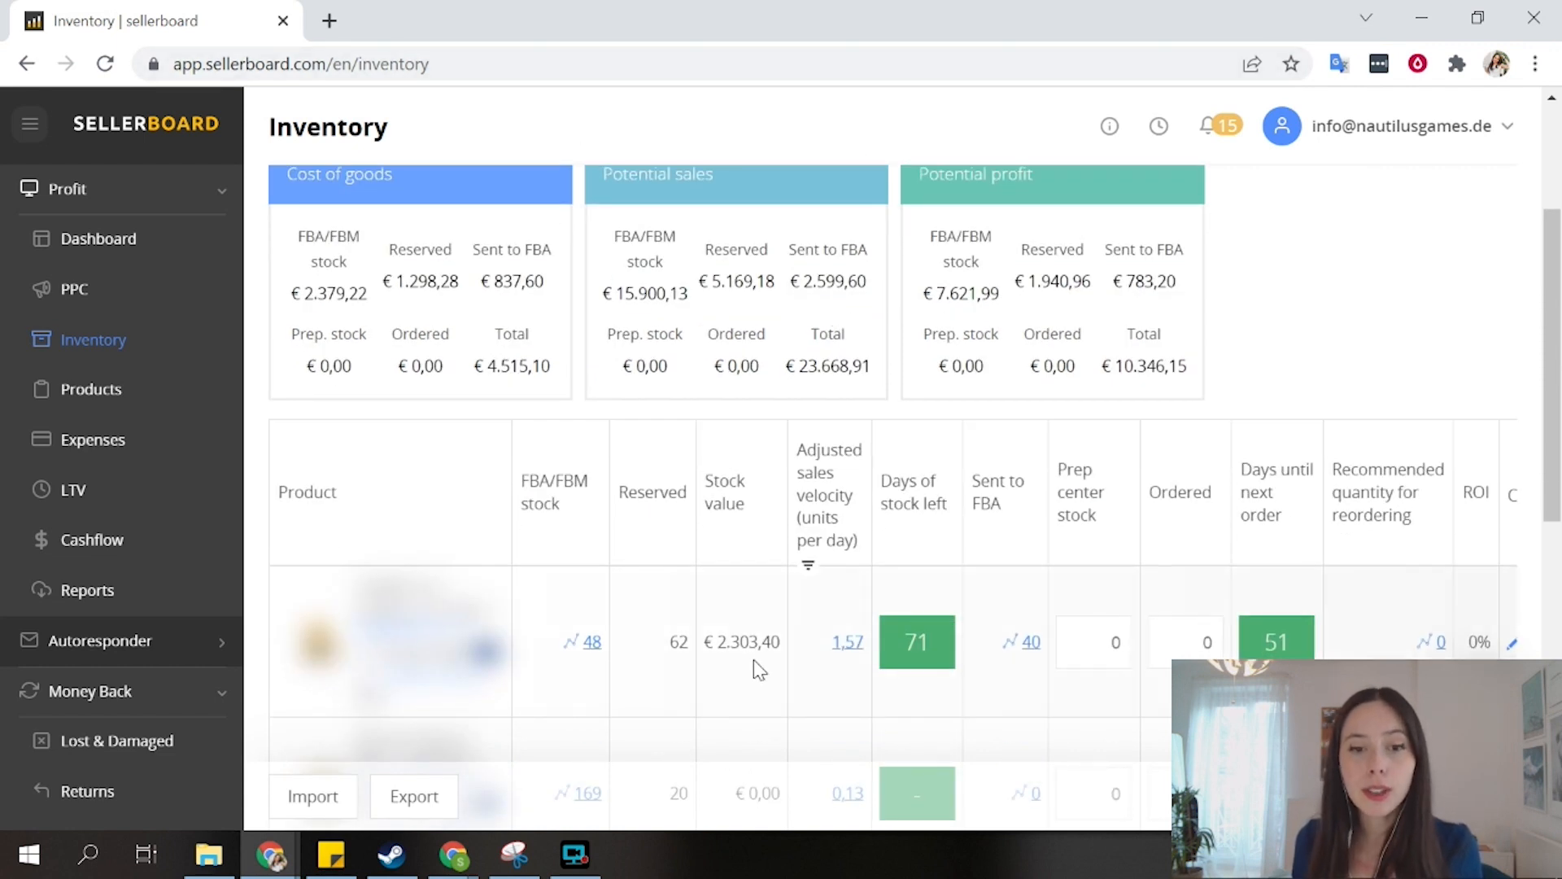
mouse_move(822, 616)
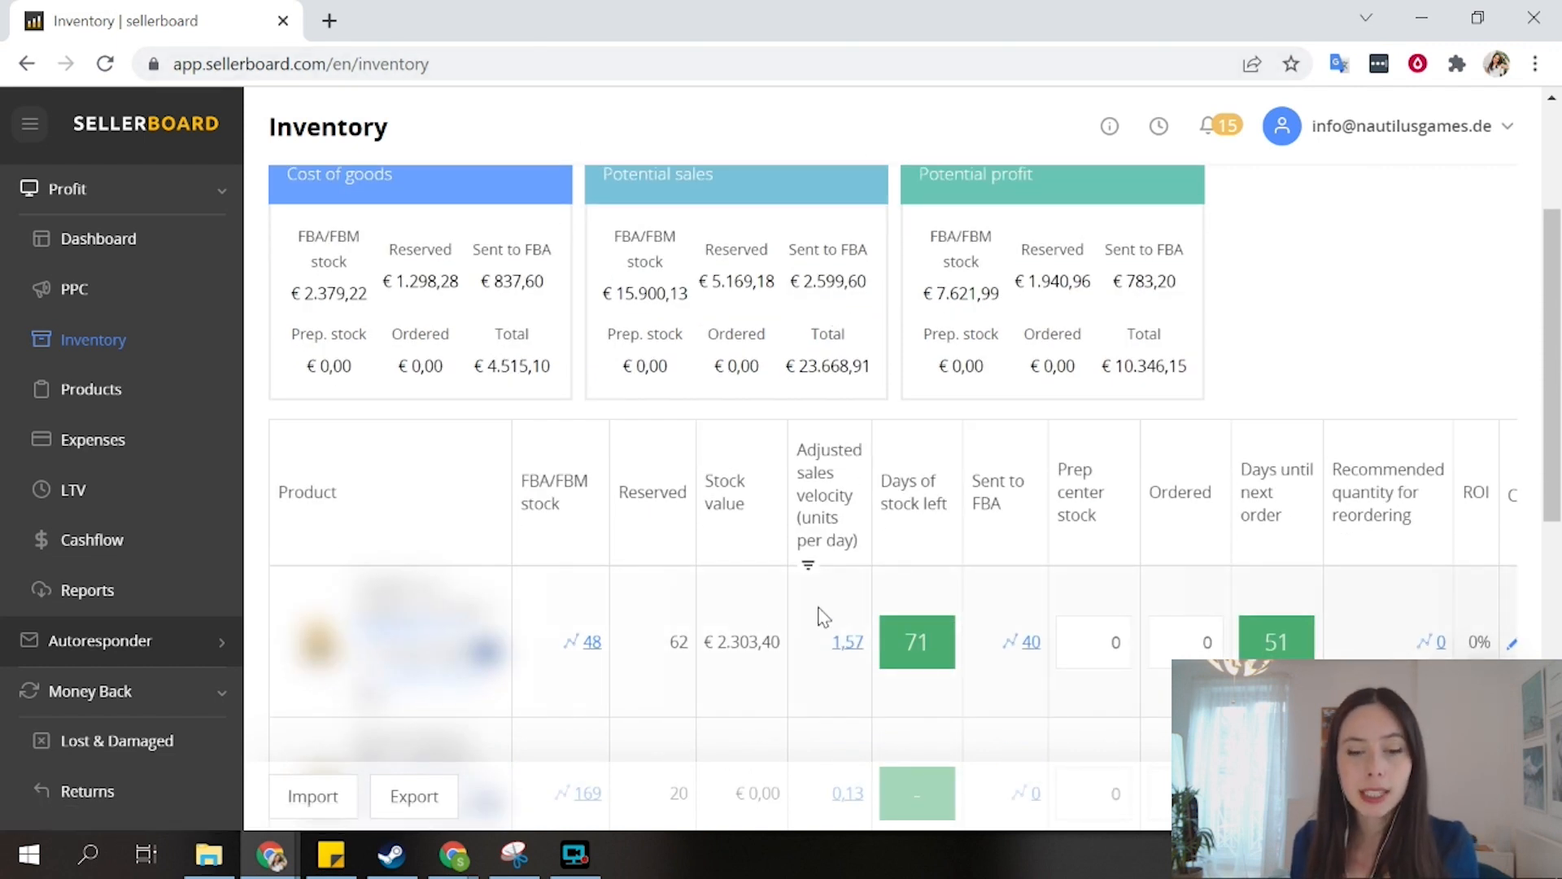
mouse_move(914, 607)
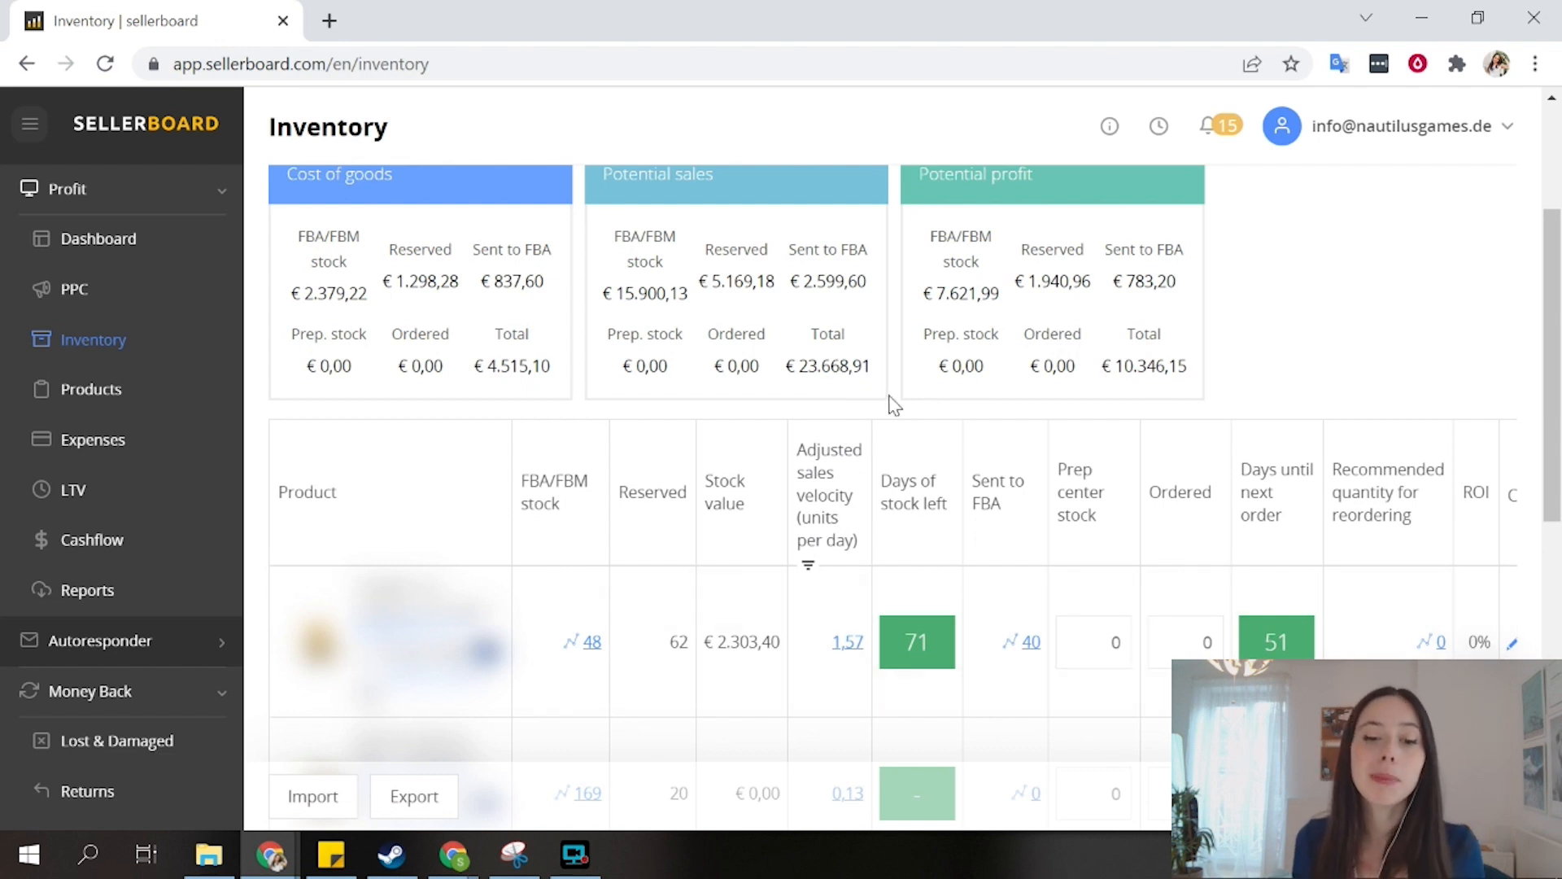
mouse_move(1286, 390)
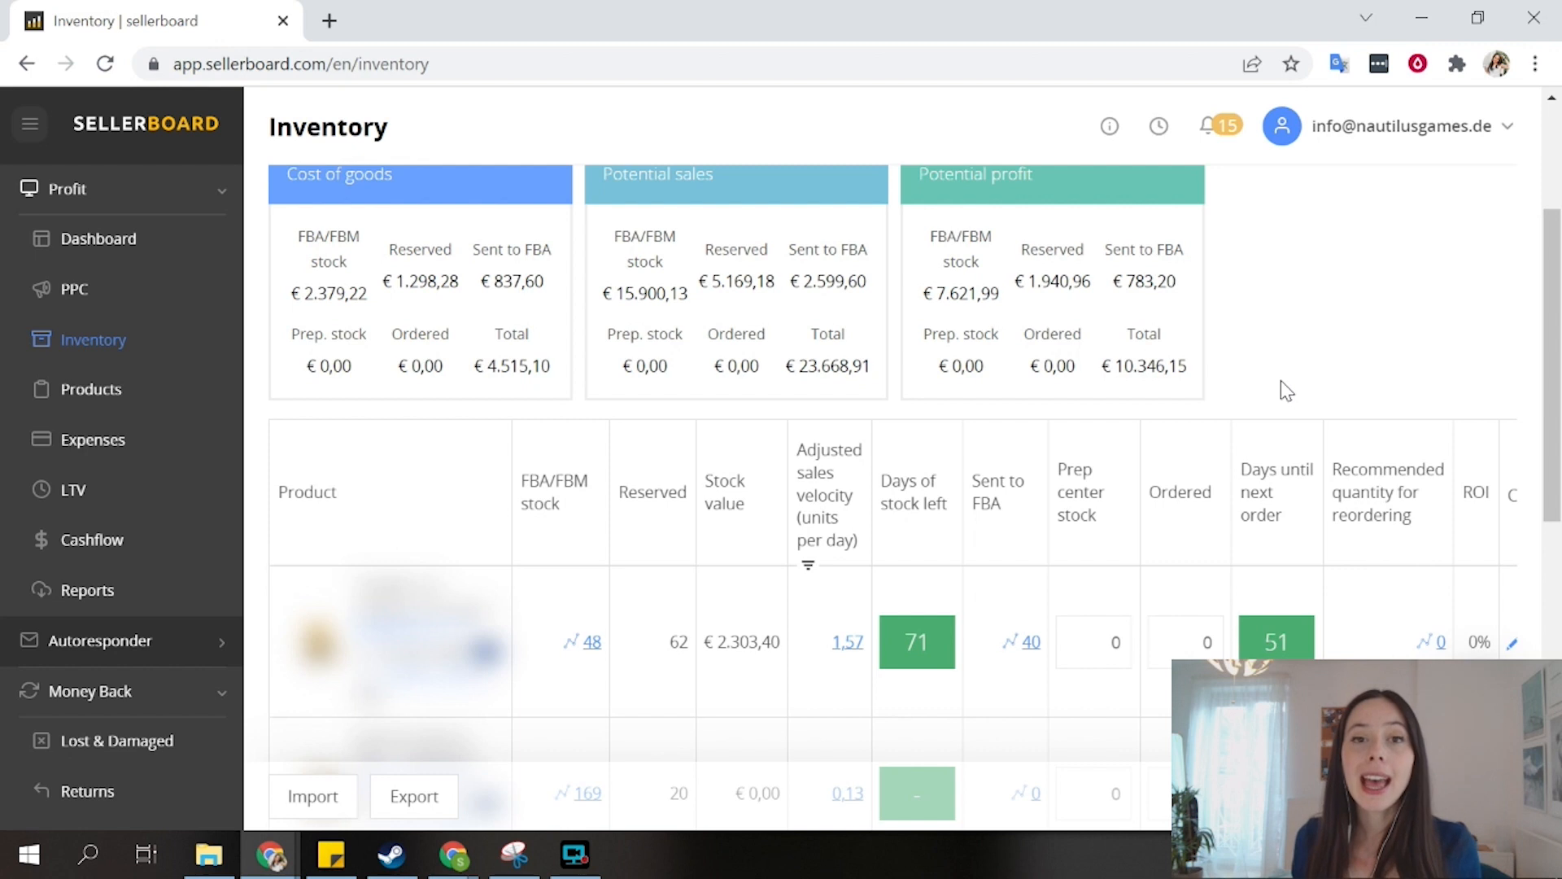
mouse_move(1314, 426)
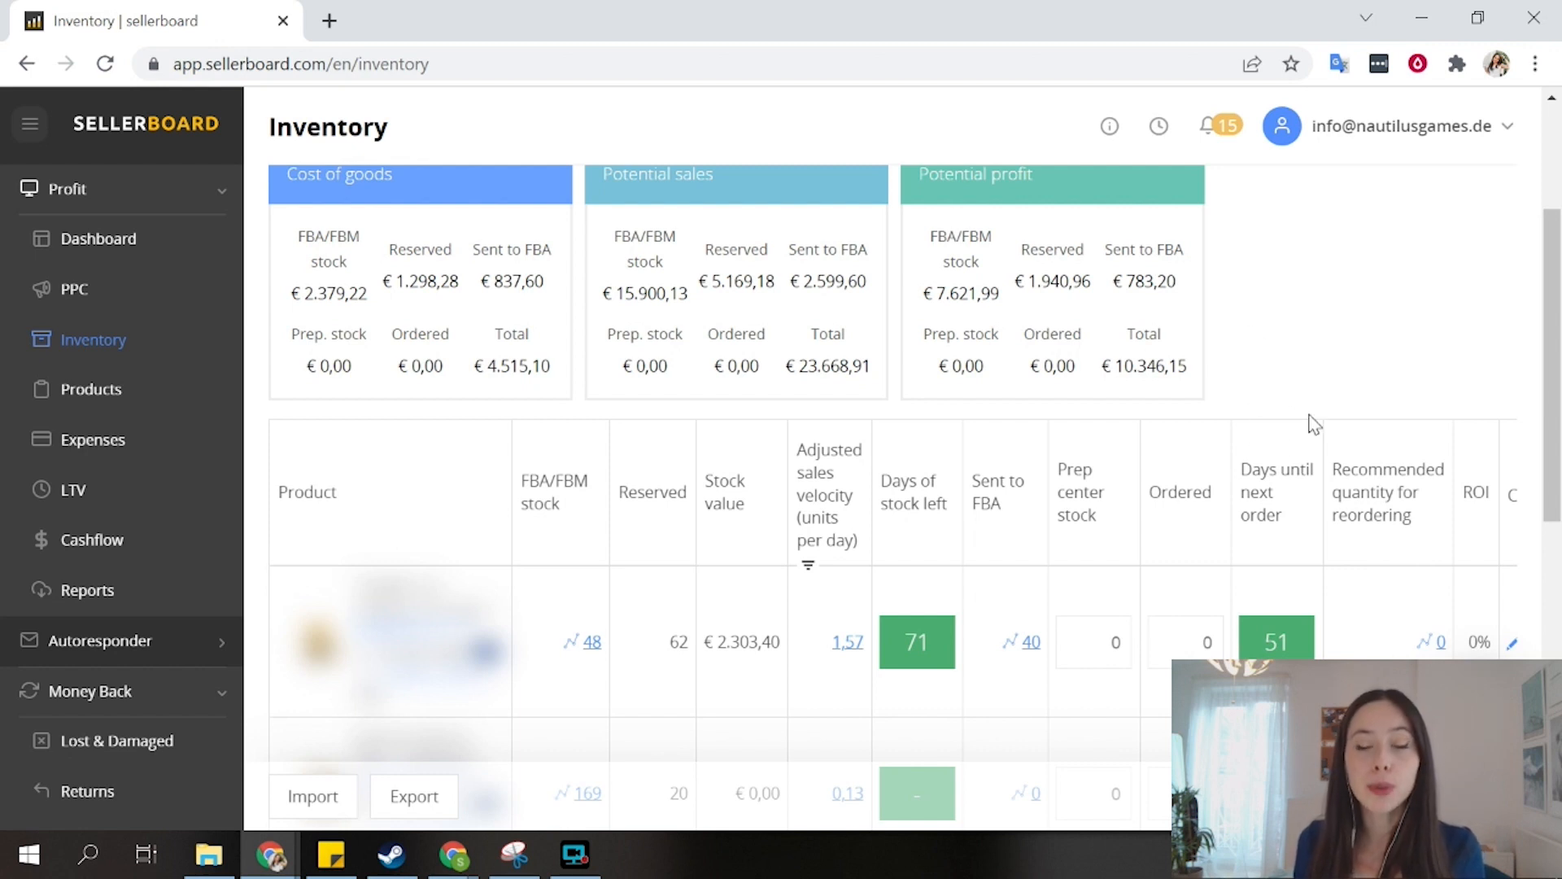
mouse_move(1266, 326)
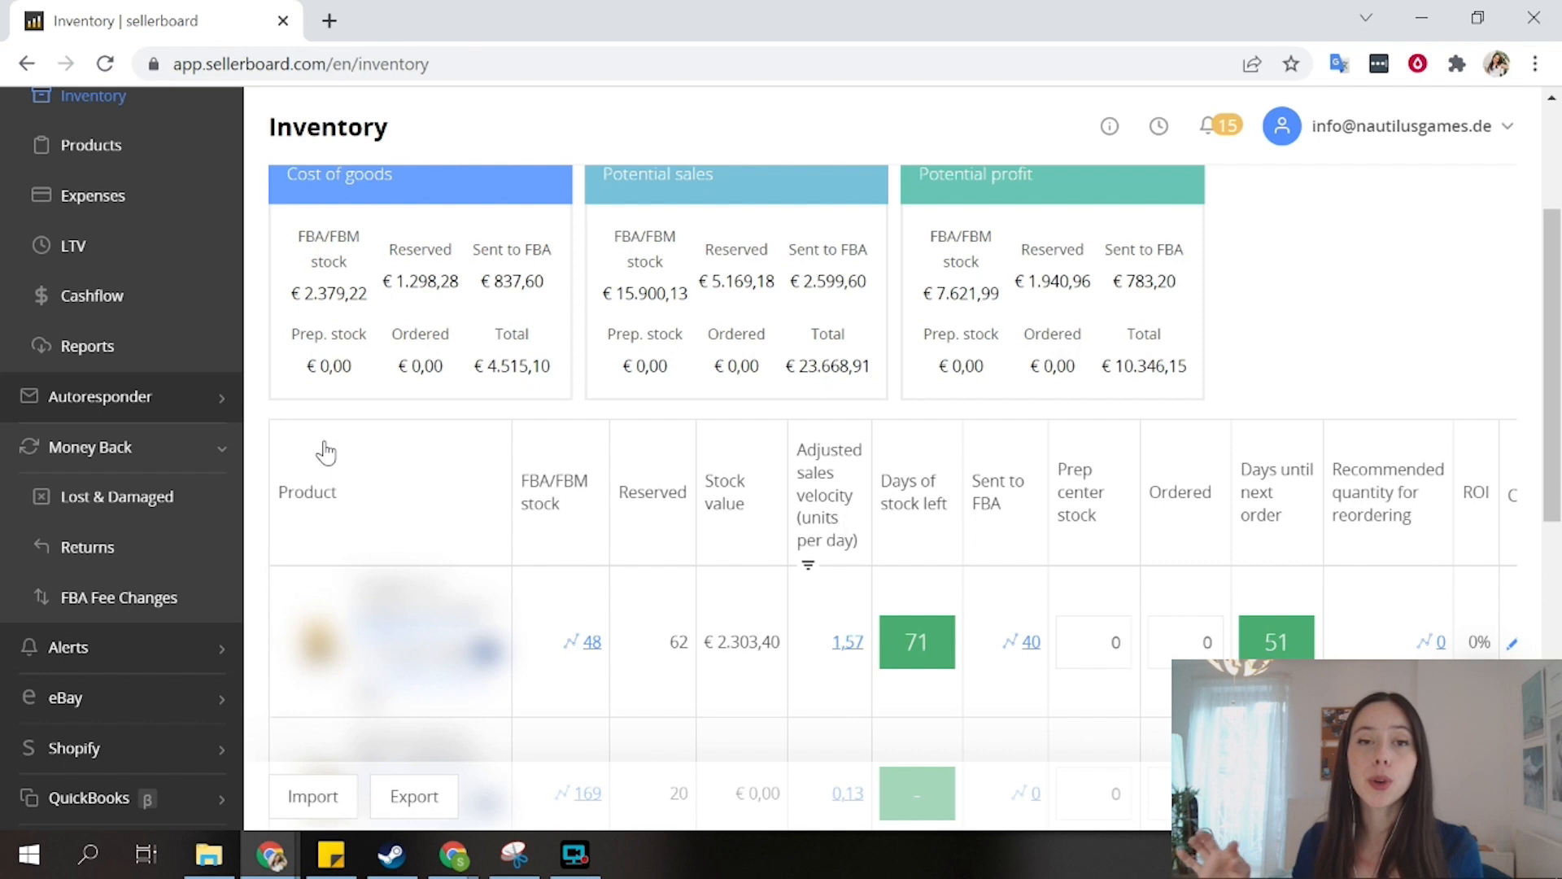
mouse_move(355, 426)
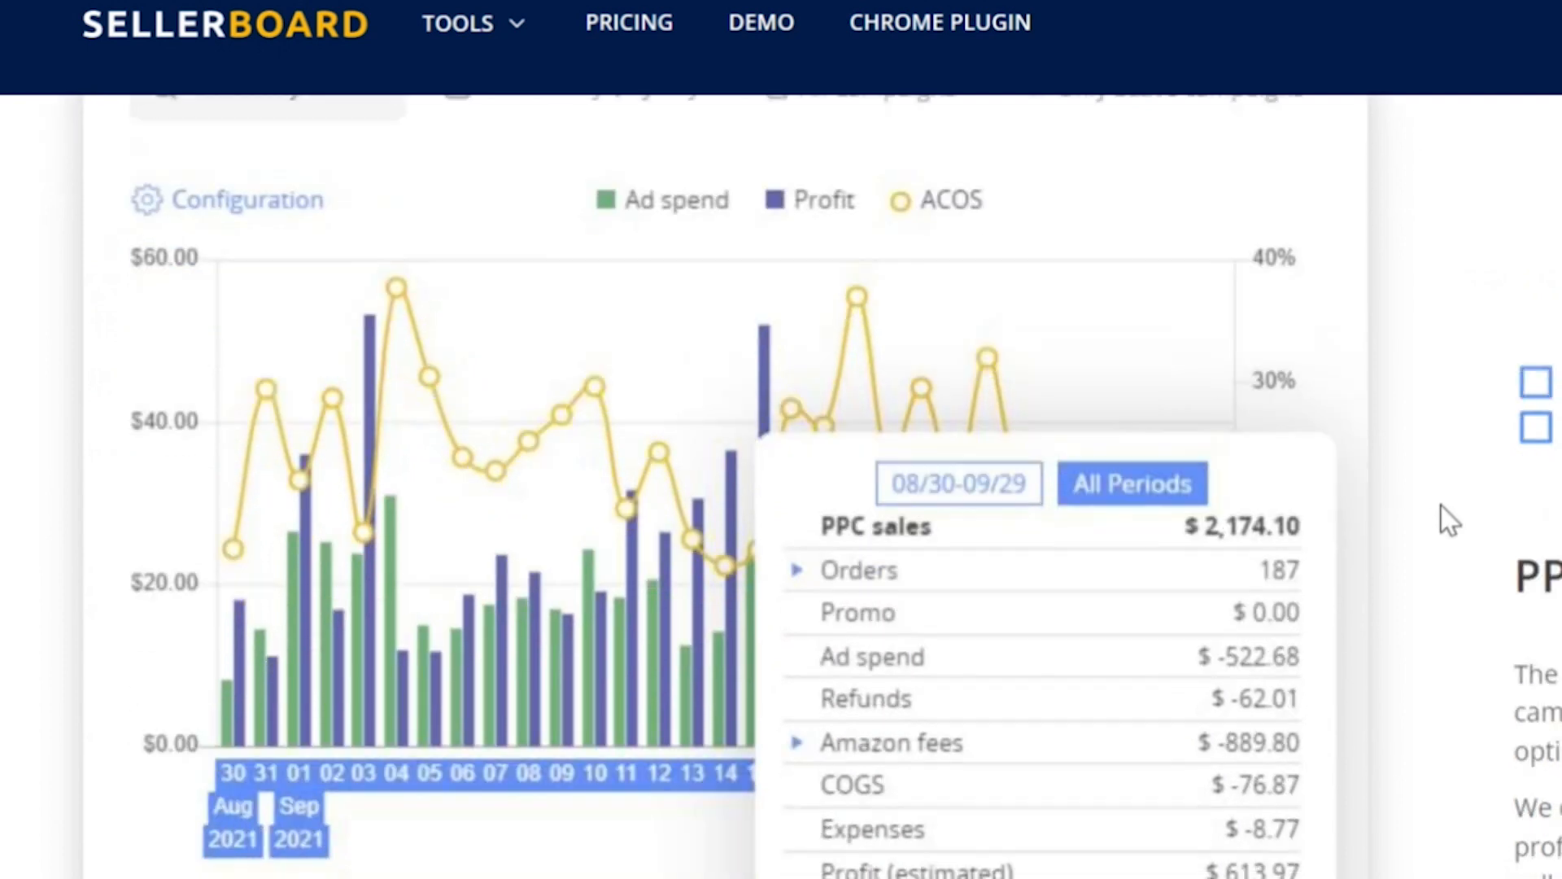
Step: Scroll to the PPC optimization section and highlight 'profit by PPC campaign'
scroll(down, 3)
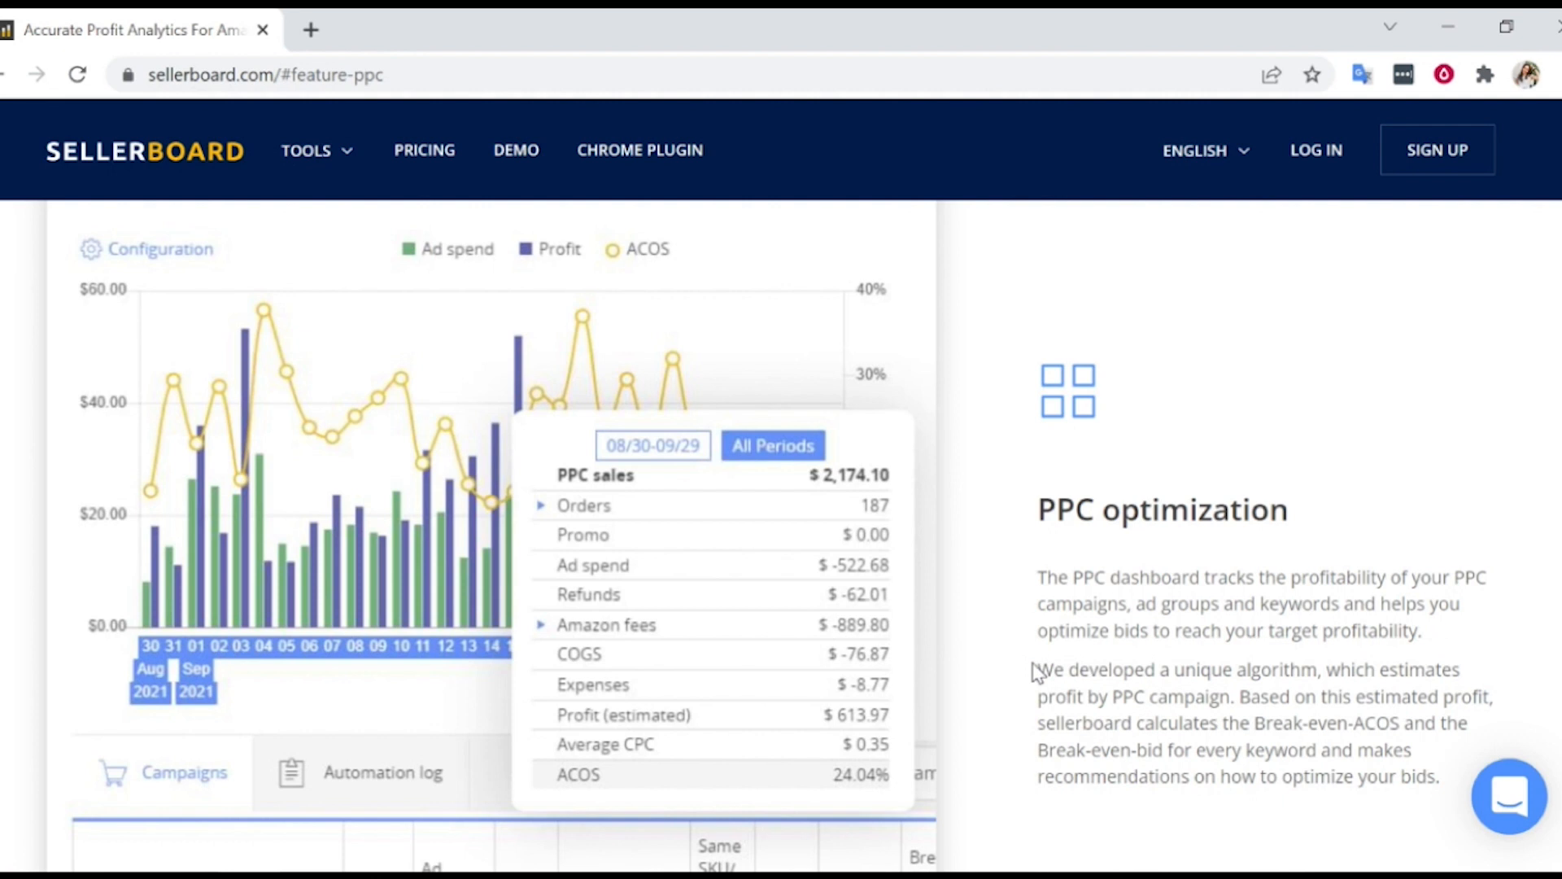
mouse_move(1043, 714)
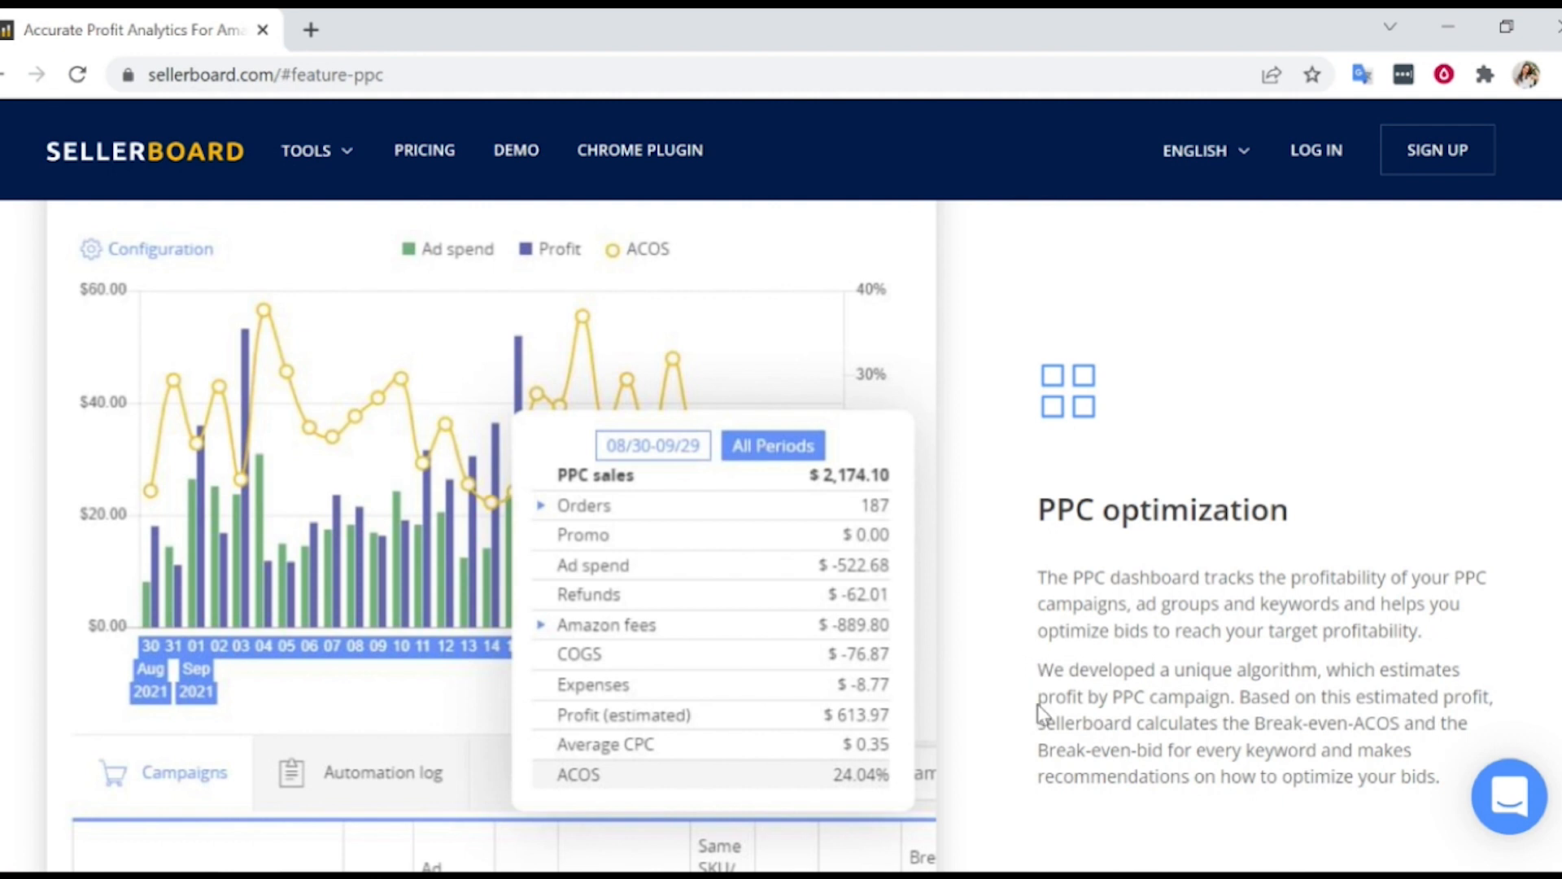
drag(1038, 697, 1220, 697)
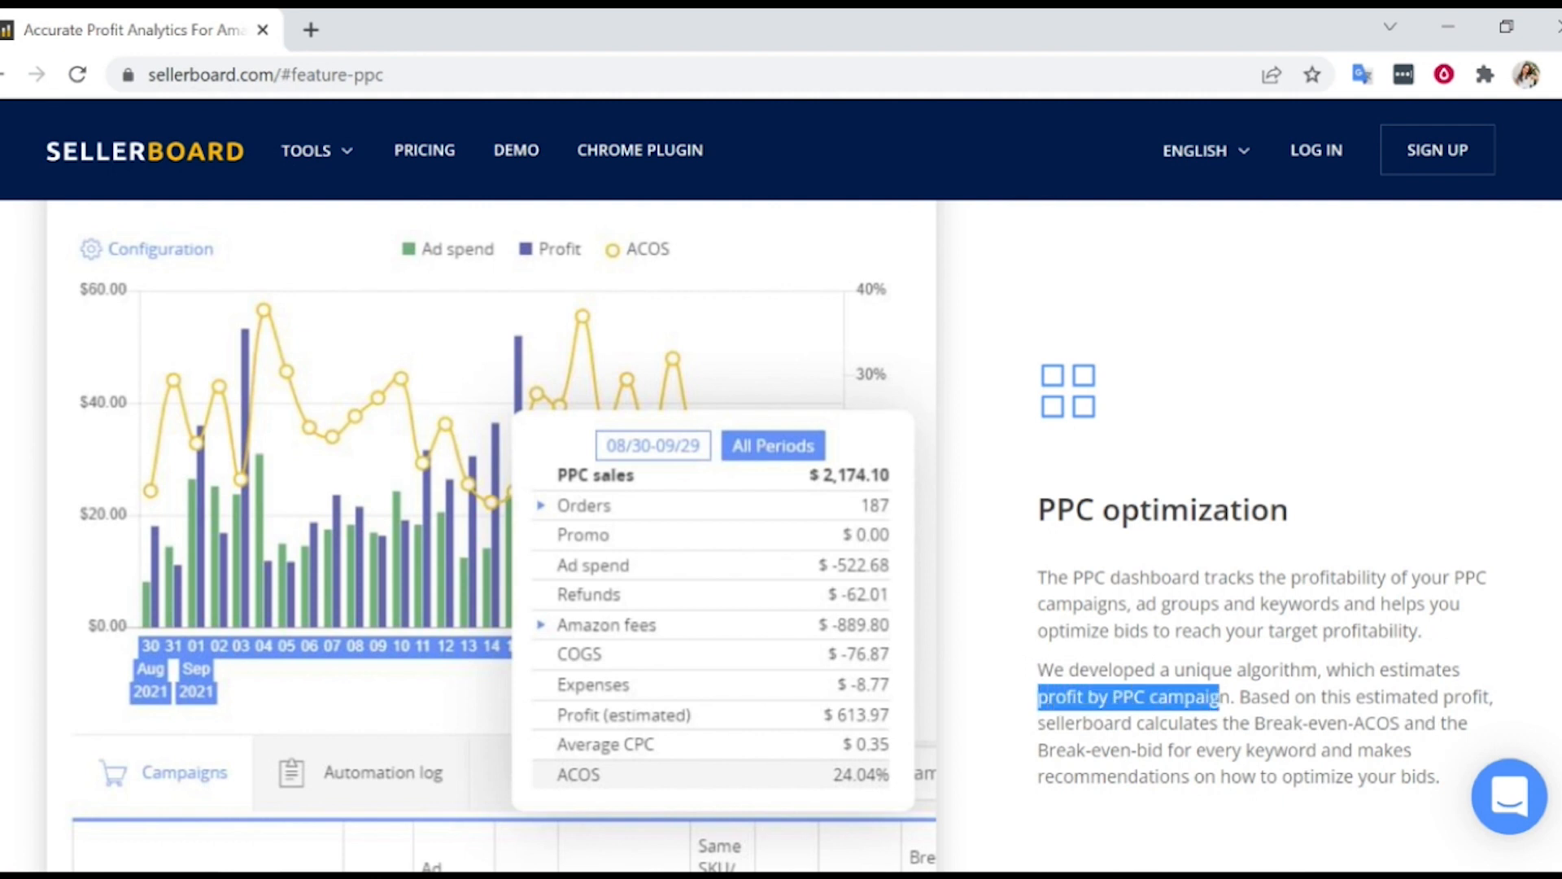
click(1128, 697)
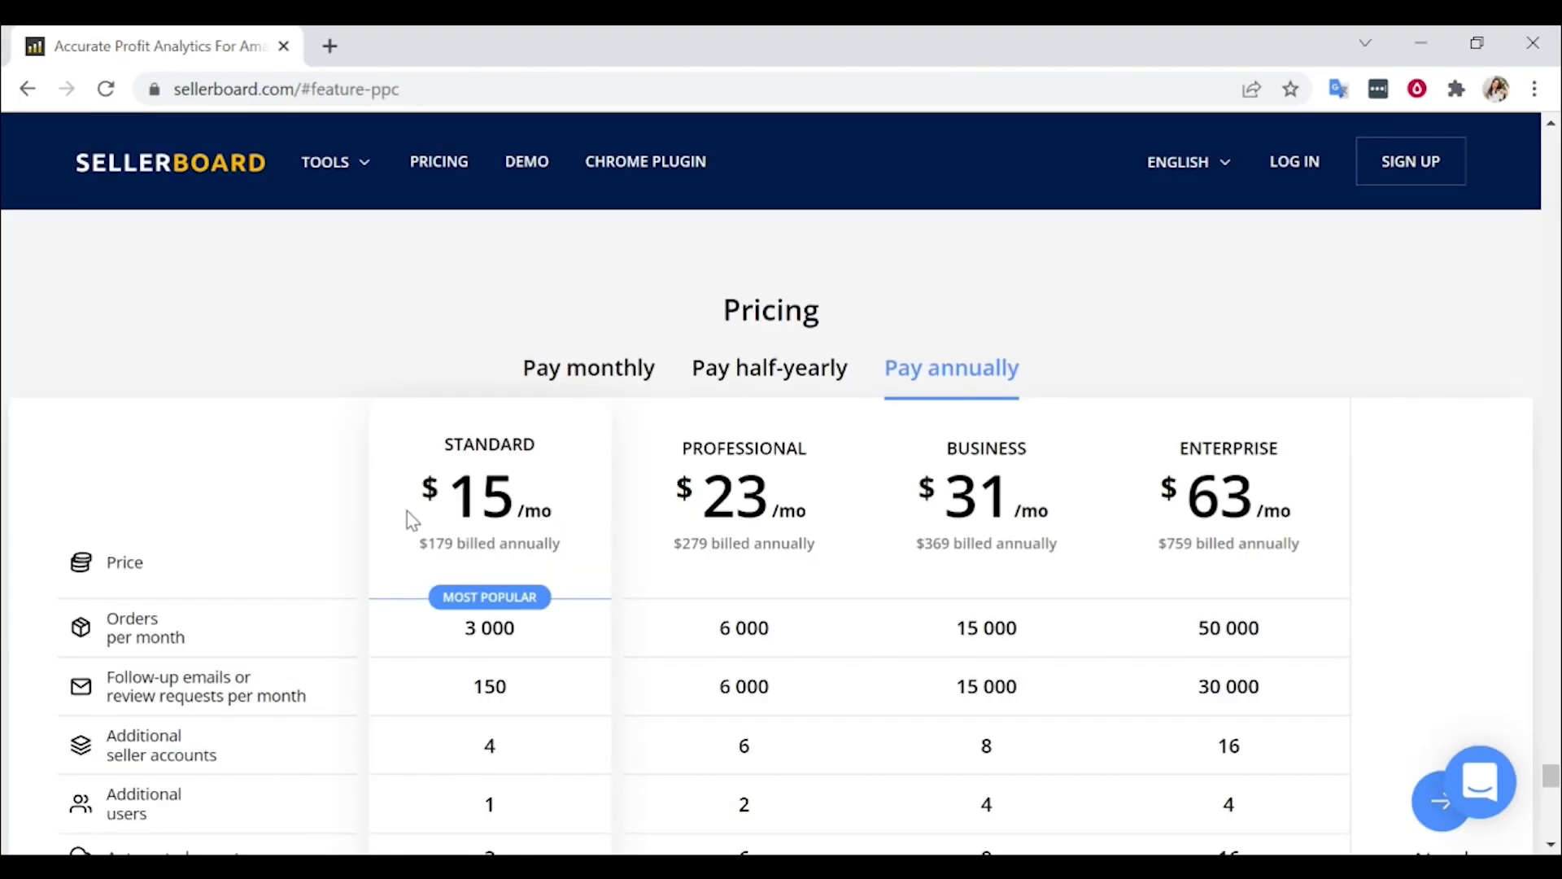
Step: Scroll through the Standard to Enterprise plan features down to the free trial
scroll(down, 3)
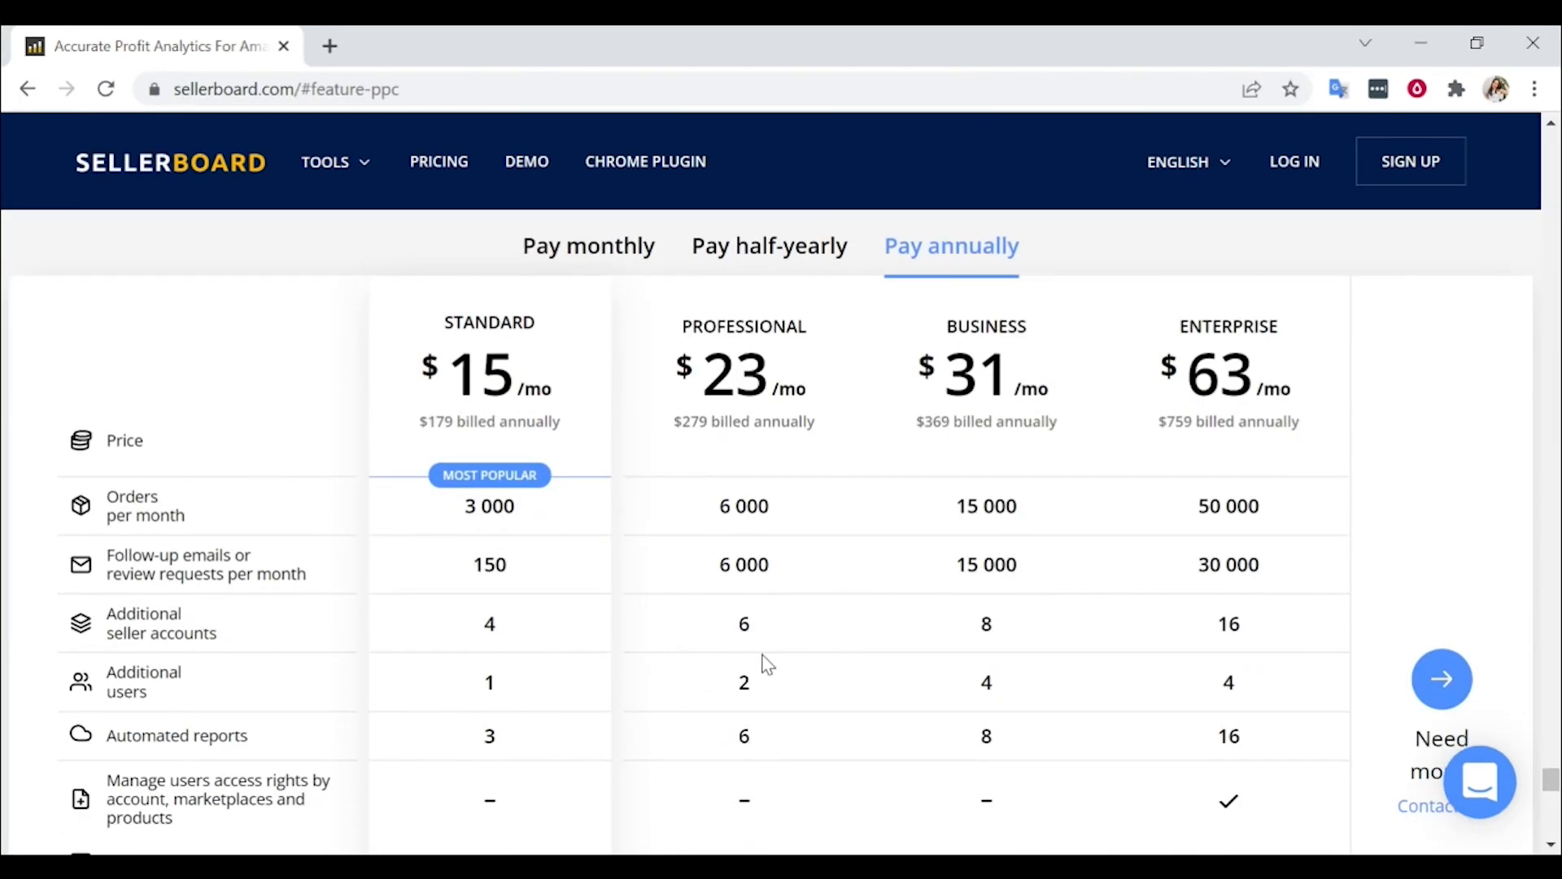
scroll(down, 3)
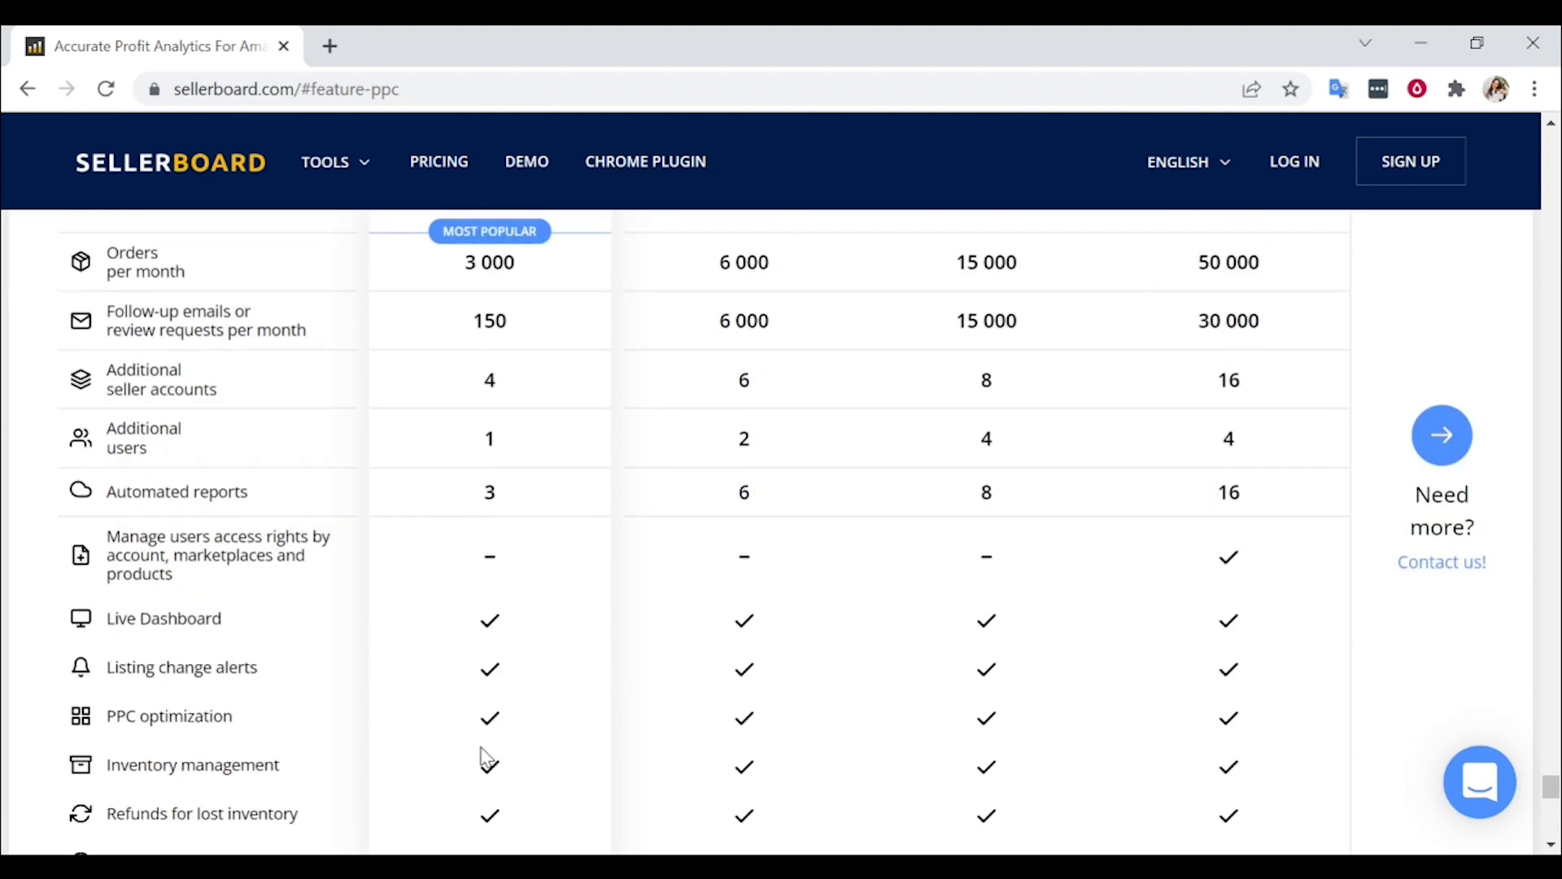
scroll(down, 3)
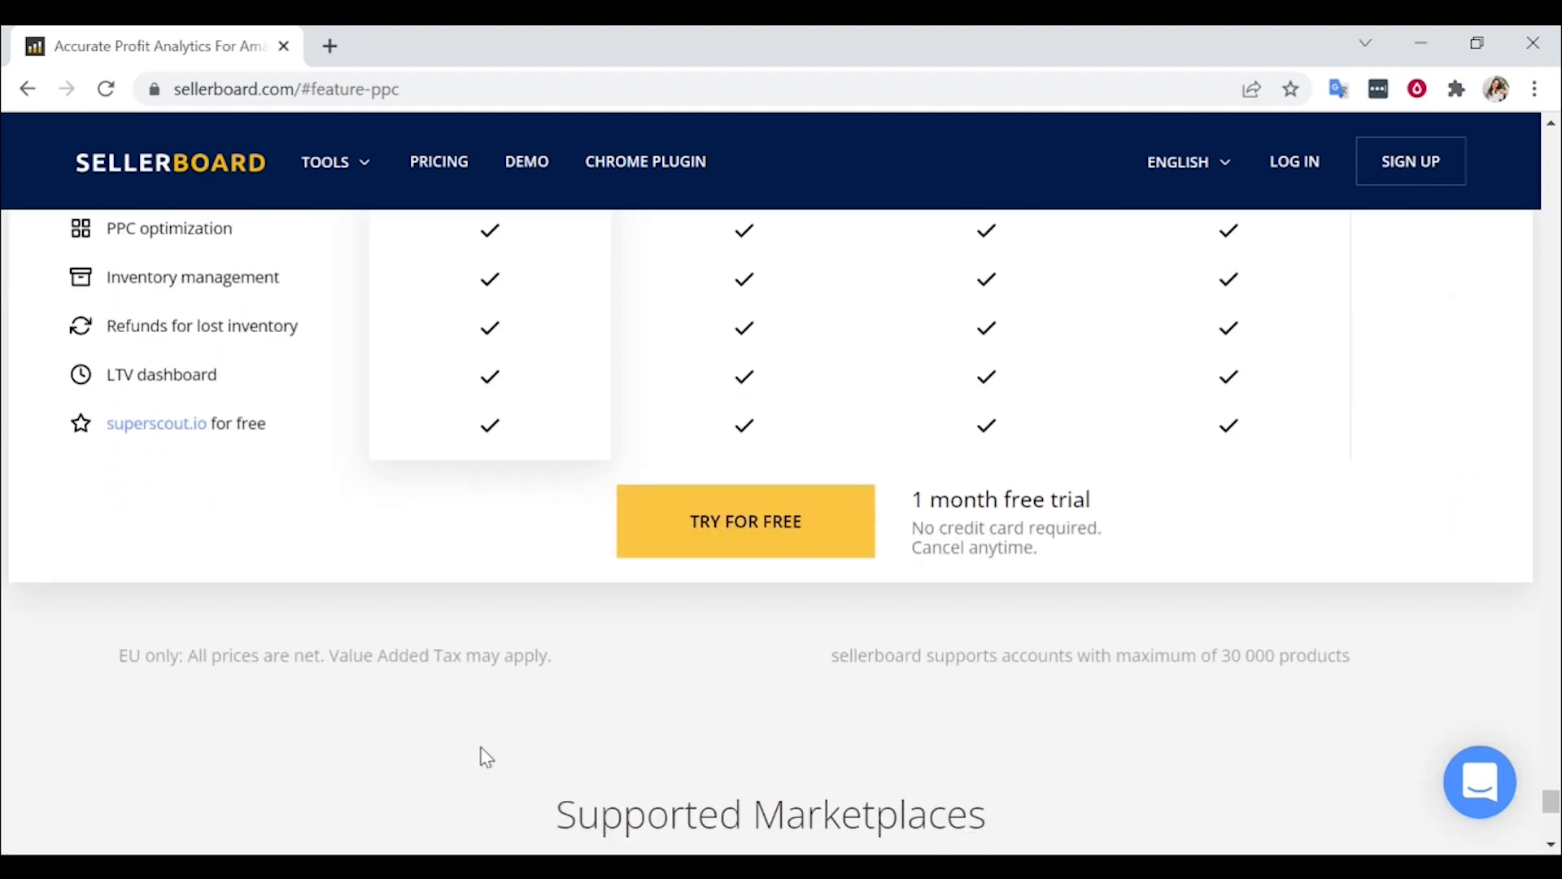